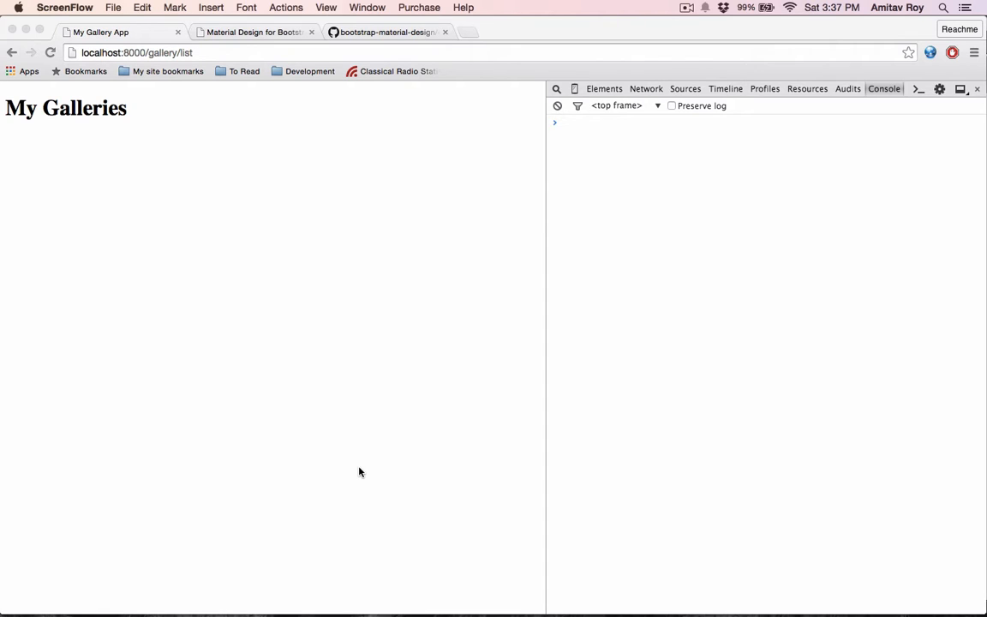
mouse_move(274, 140)
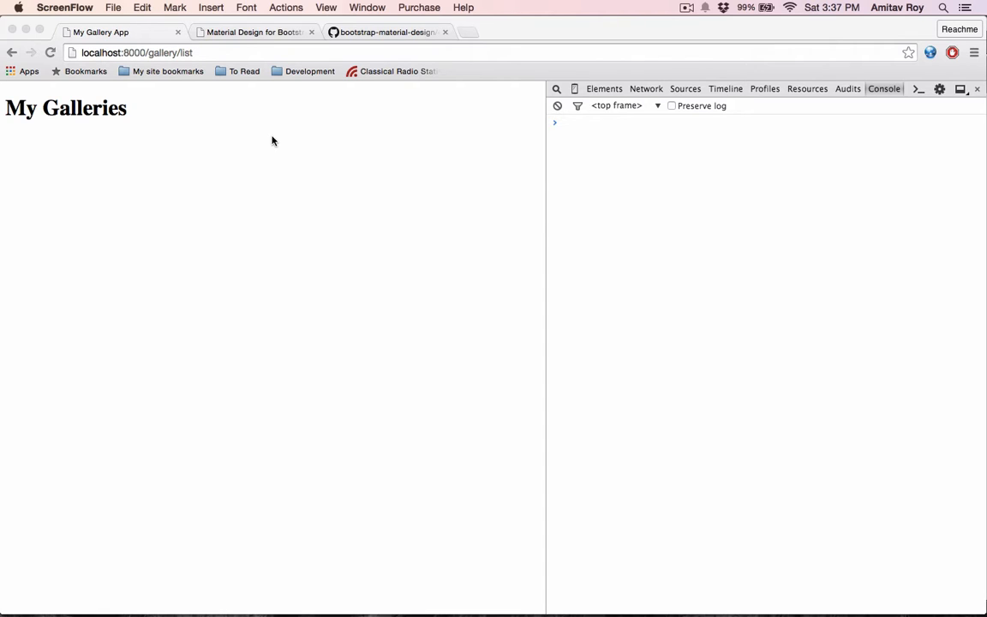
mouse_move(285, 48)
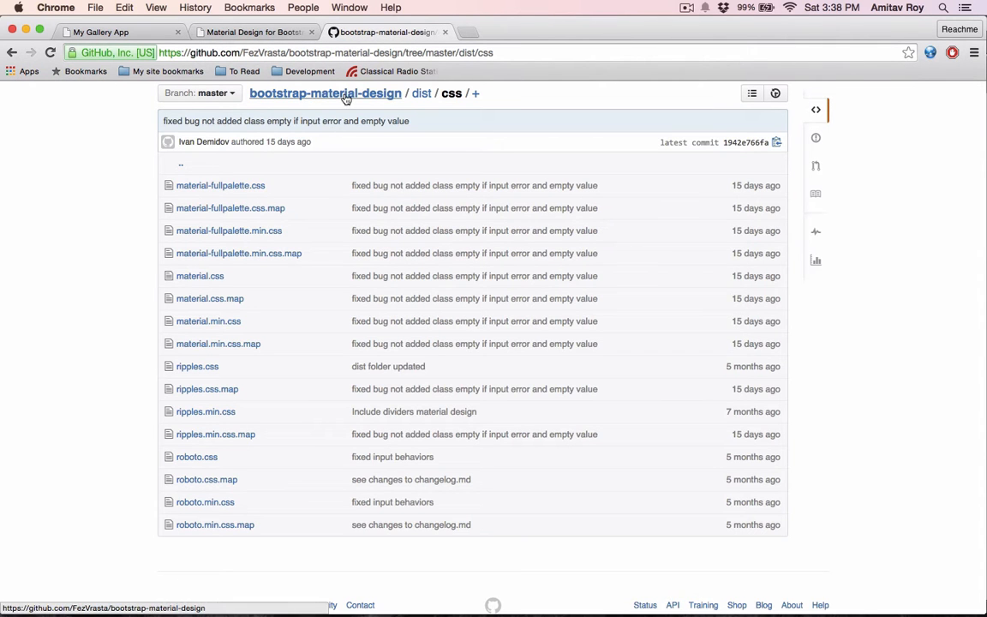
Step: Browse the dist/css and dist/js folders of bootstrap-material-design, then return to the repository root
left_click(325, 92)
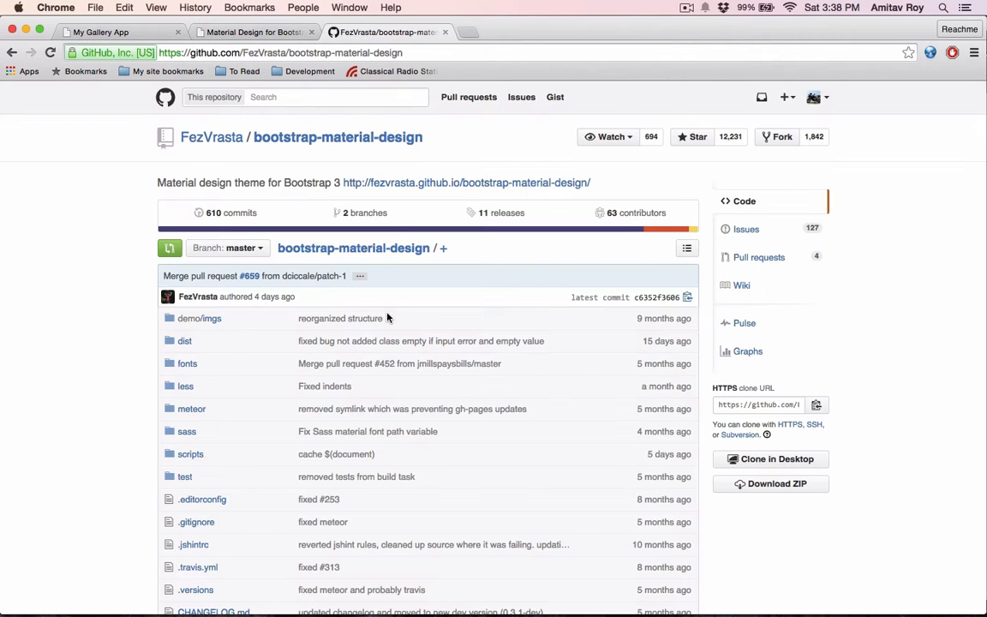
left_click(185, 341)
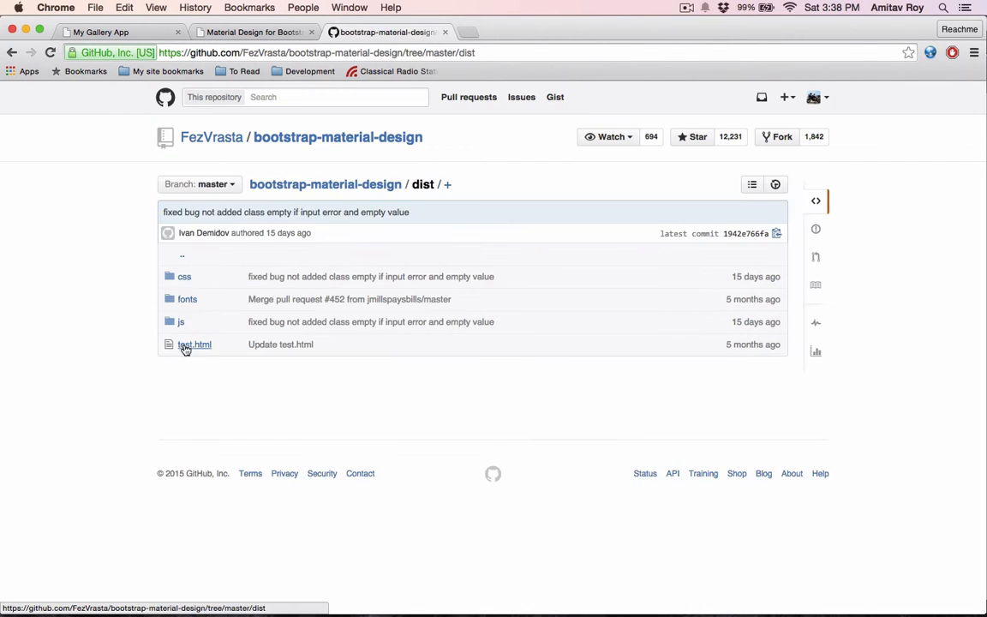
mouse_move(185, 276)
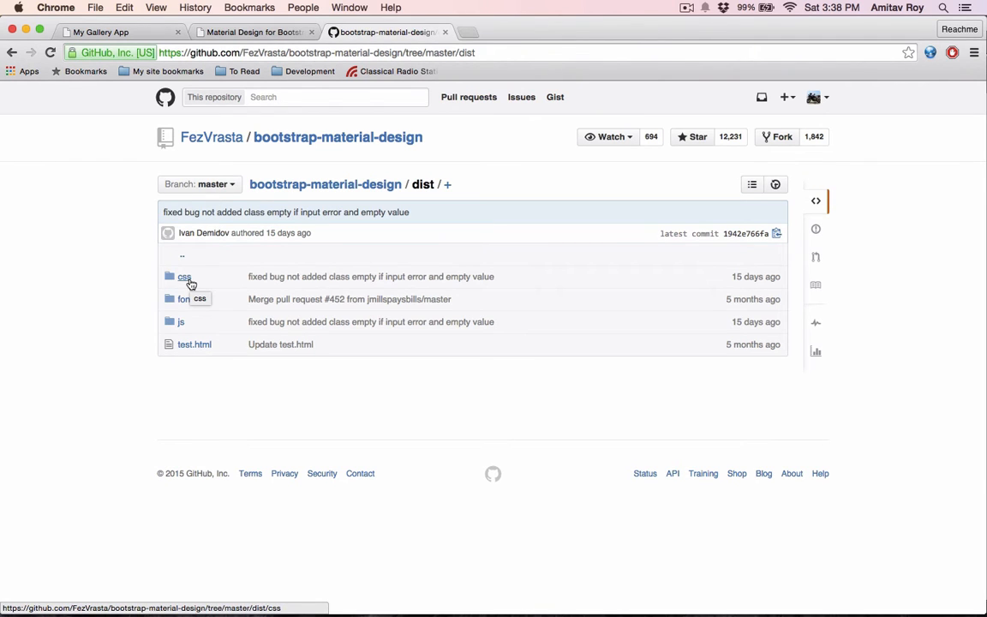
left_click(185, 276)
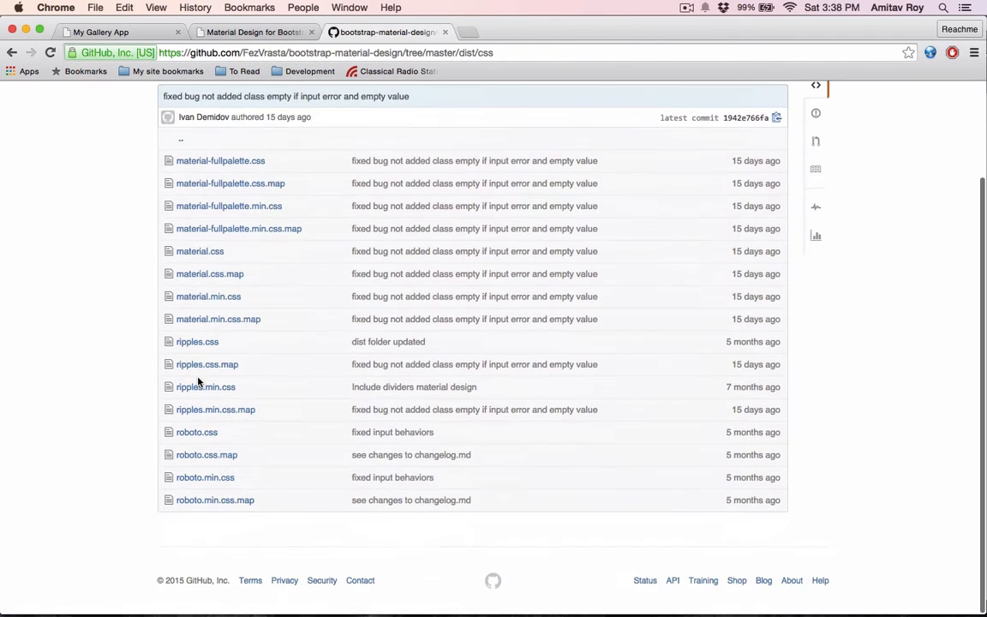
mouse_move(233, 284)
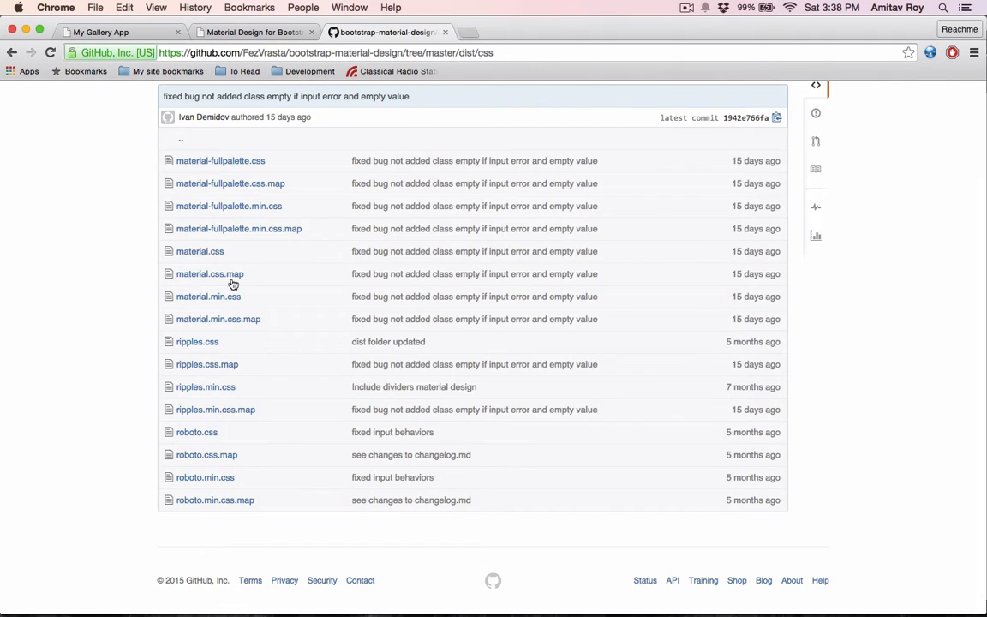
mouse_move(175, 257)
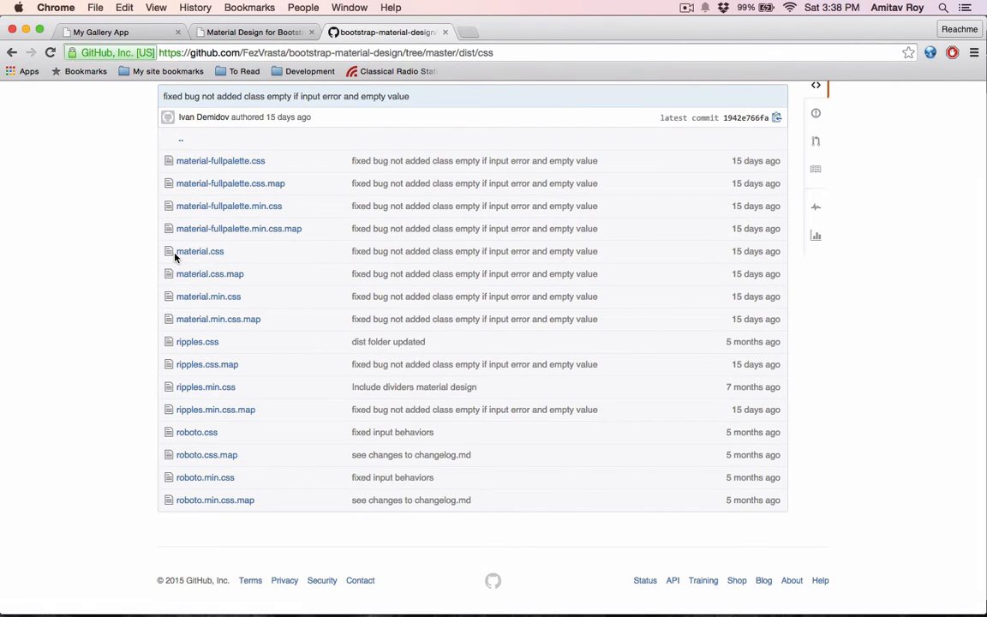
mouse_move(198, 250)
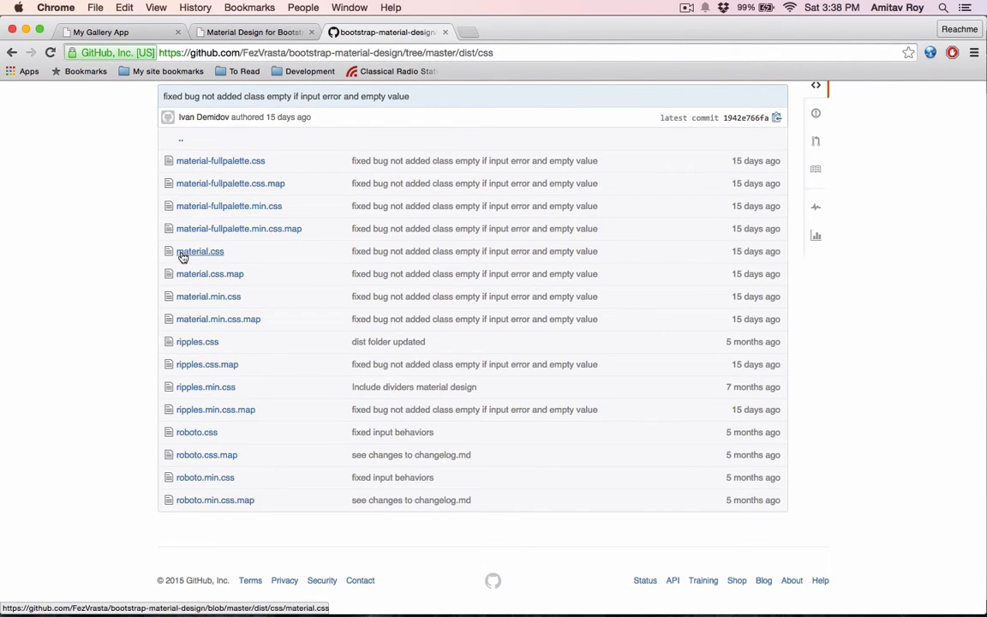
mouse_move(197, 341)
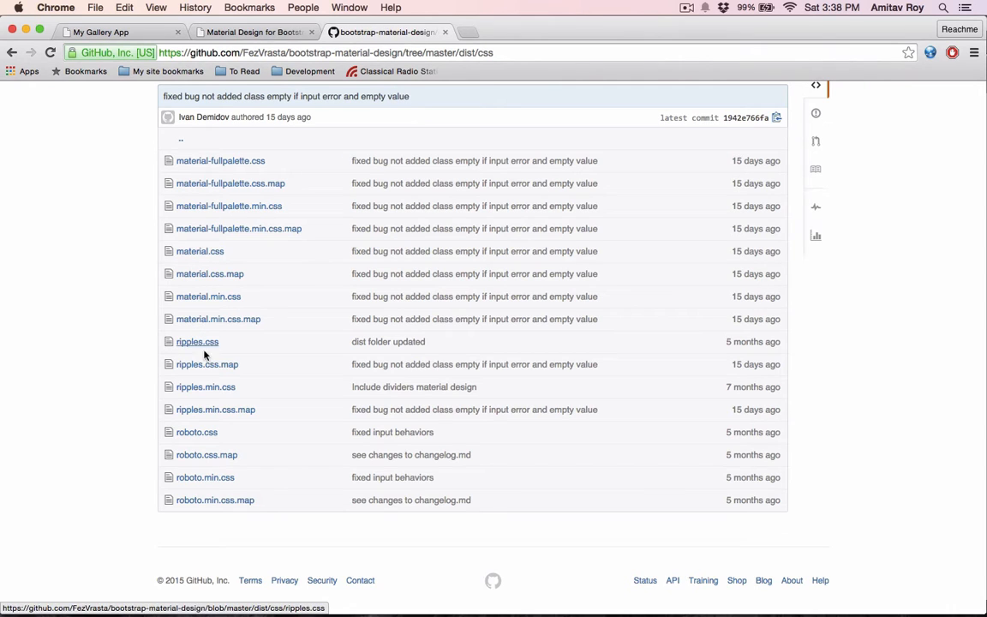
mouse_move(195, 432)
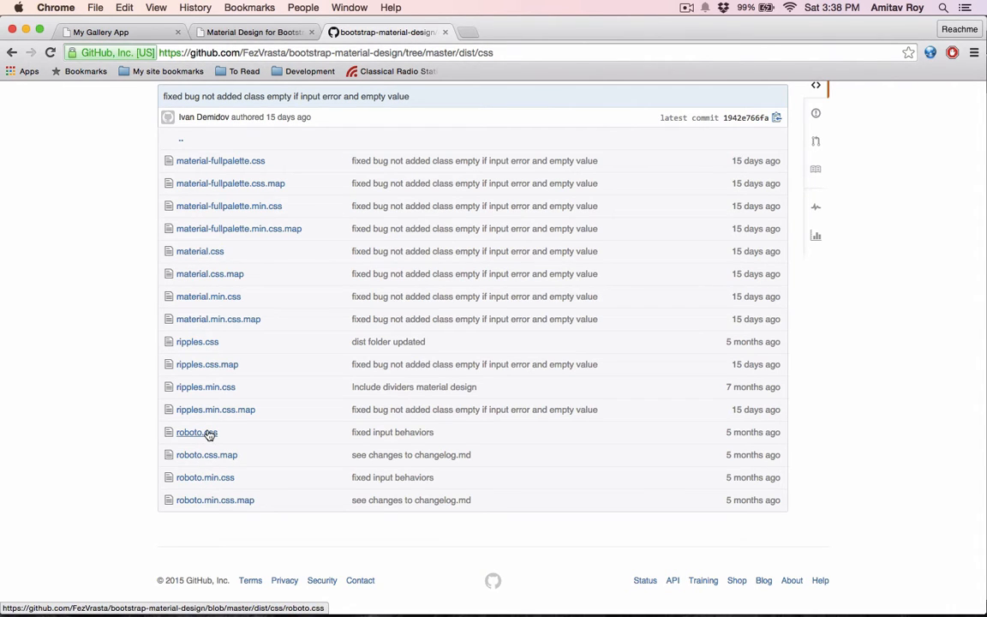
left_click(182, 140)
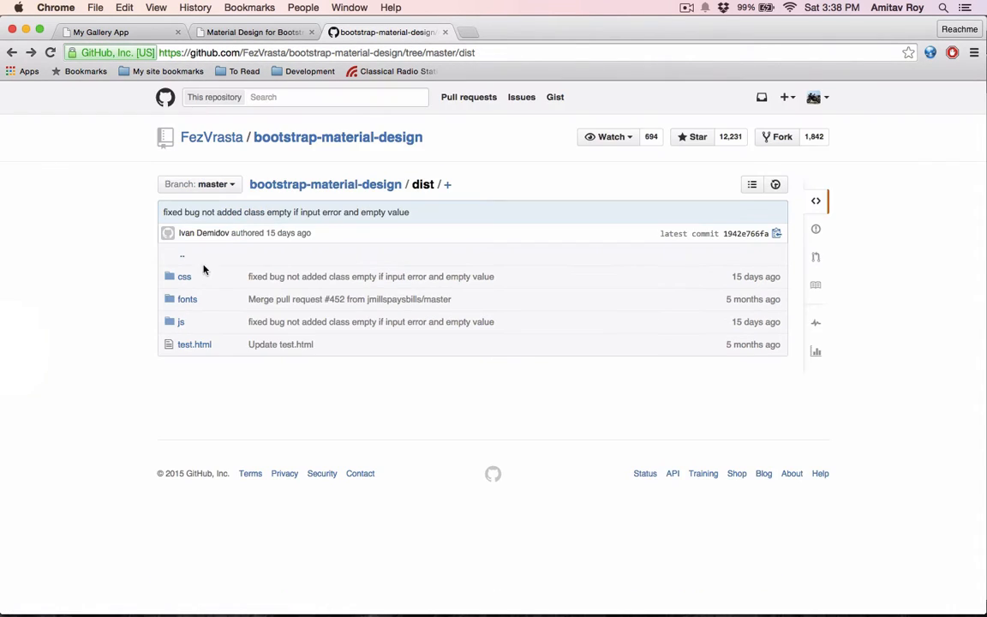
mouse_move(187, 298)
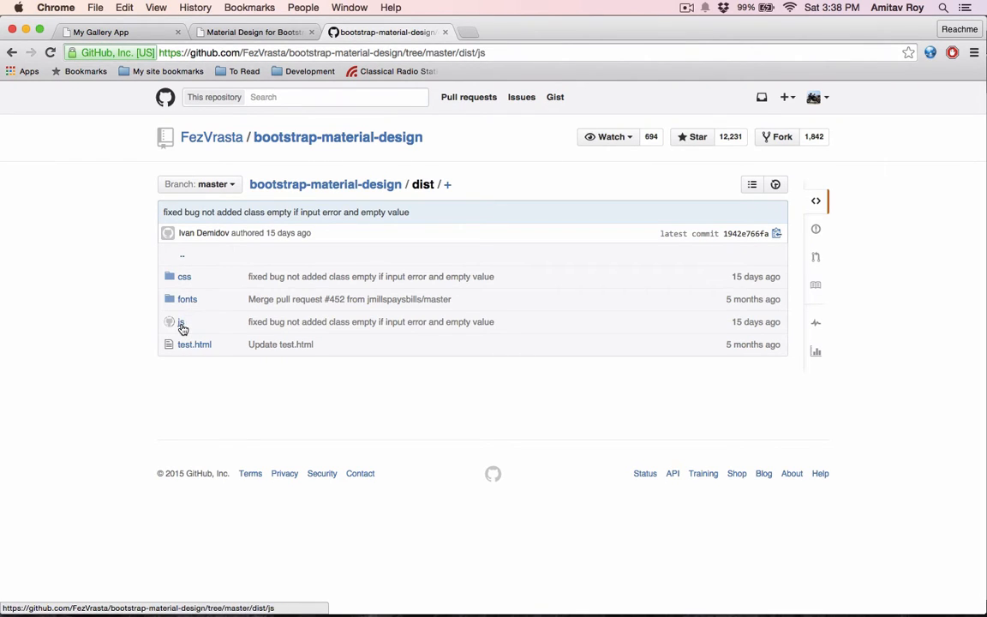
left_click(182, 323)
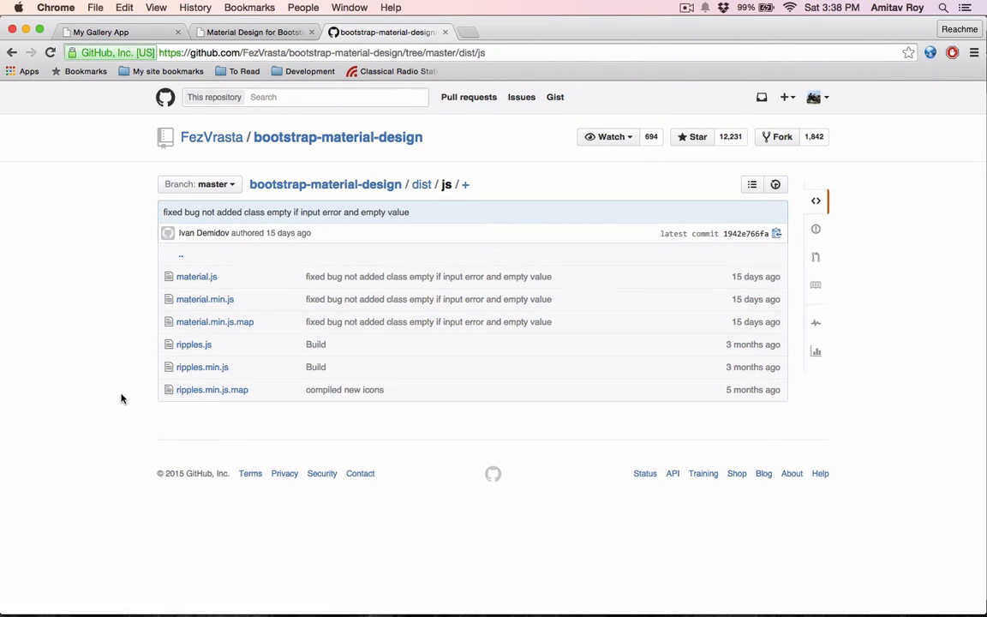
left_click(422, 185)
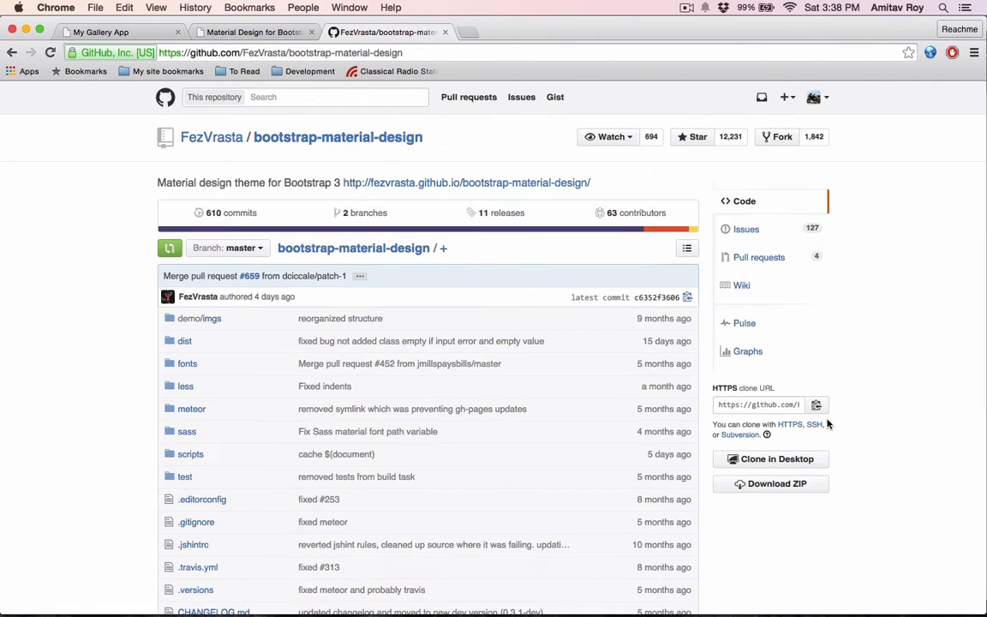
mouse_move(364, 403)
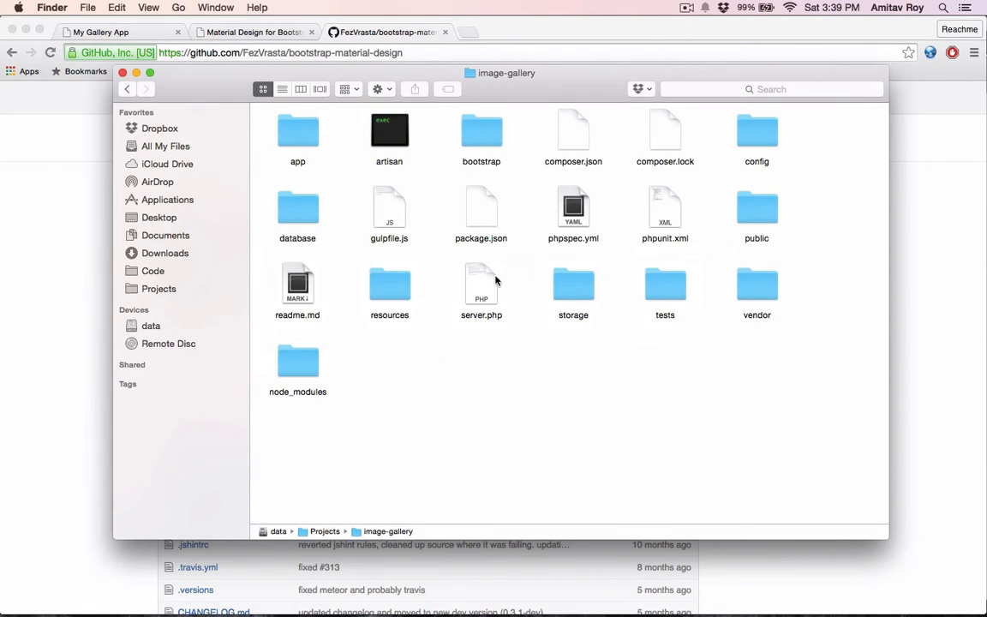
Step: Browse resources/assets, checking the css folder's stylesheets and the js folder
double_click(389, 291)
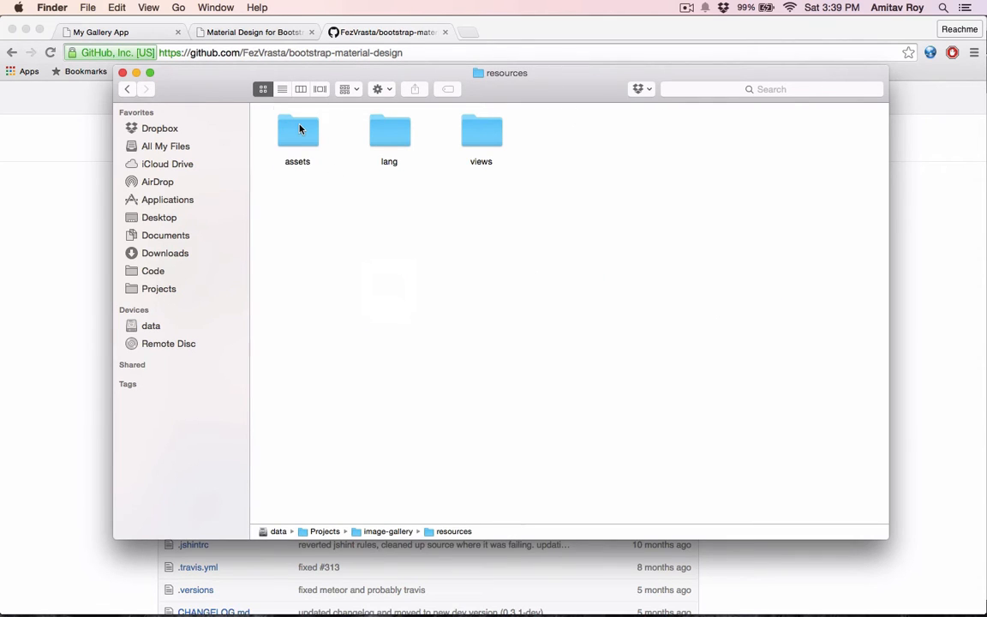
double_click(298, 130)
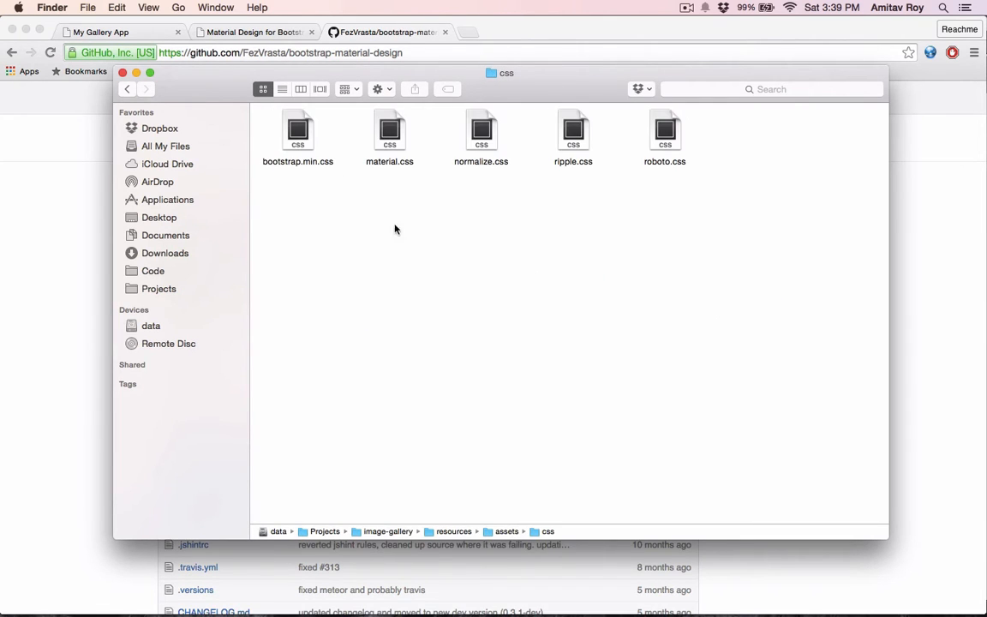
mouse_move(562, 224)
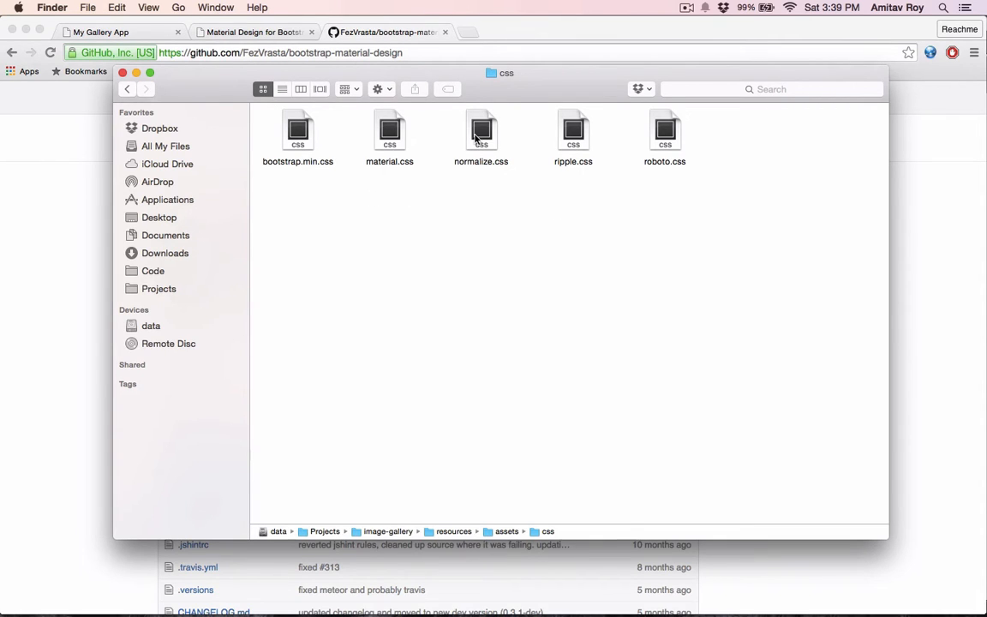
left_click(480, 133)
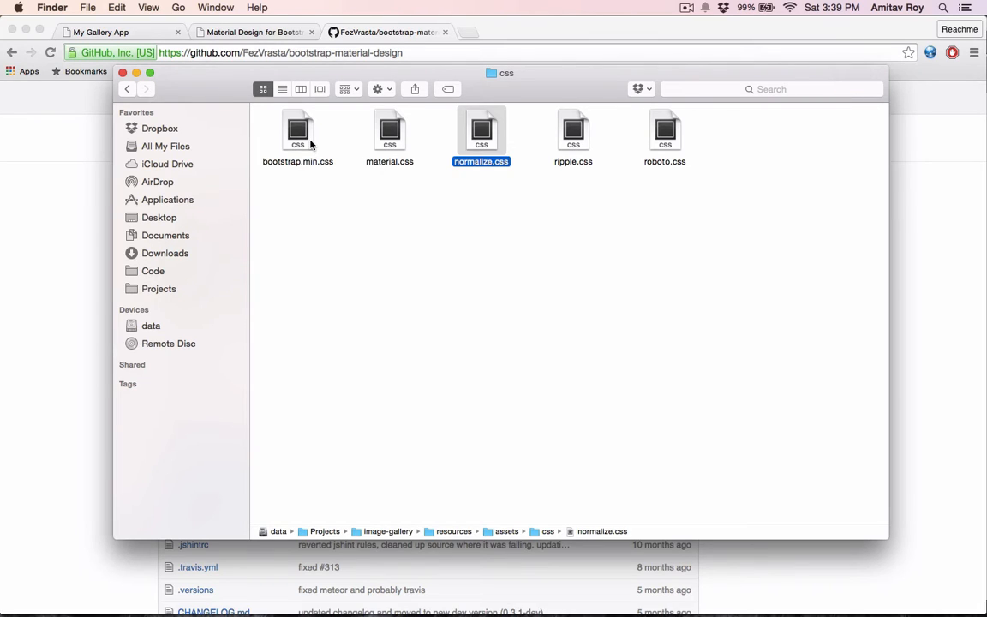
left_click(389, 130)
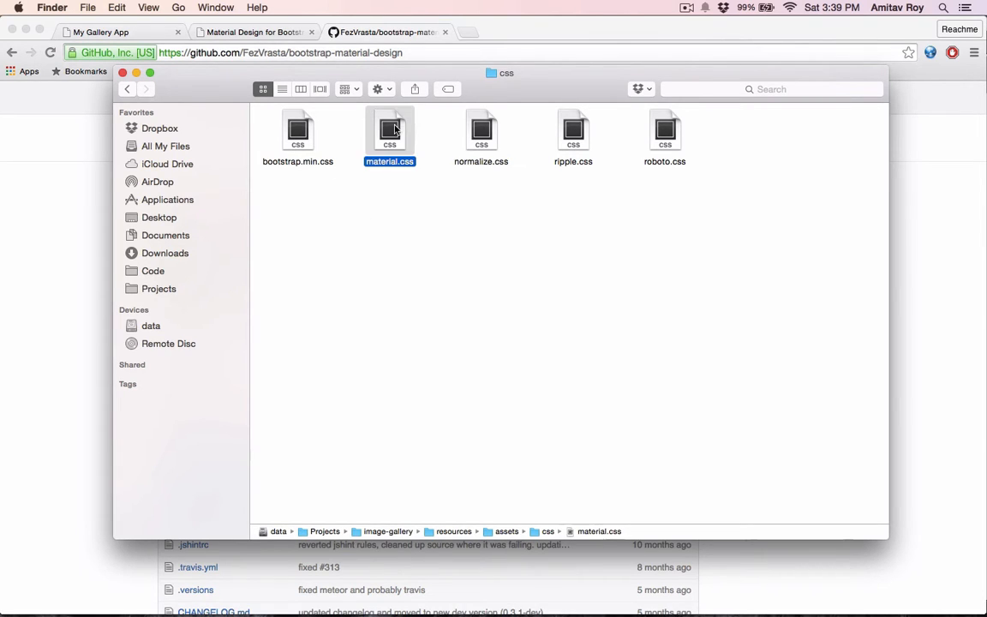
left_click(572, 137)
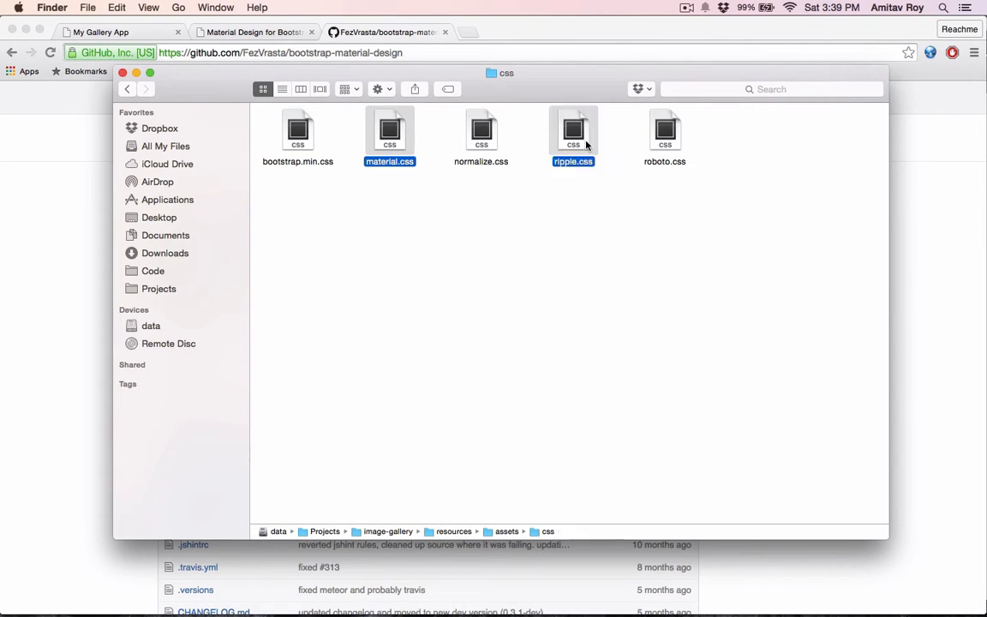
left_click(665, 137)
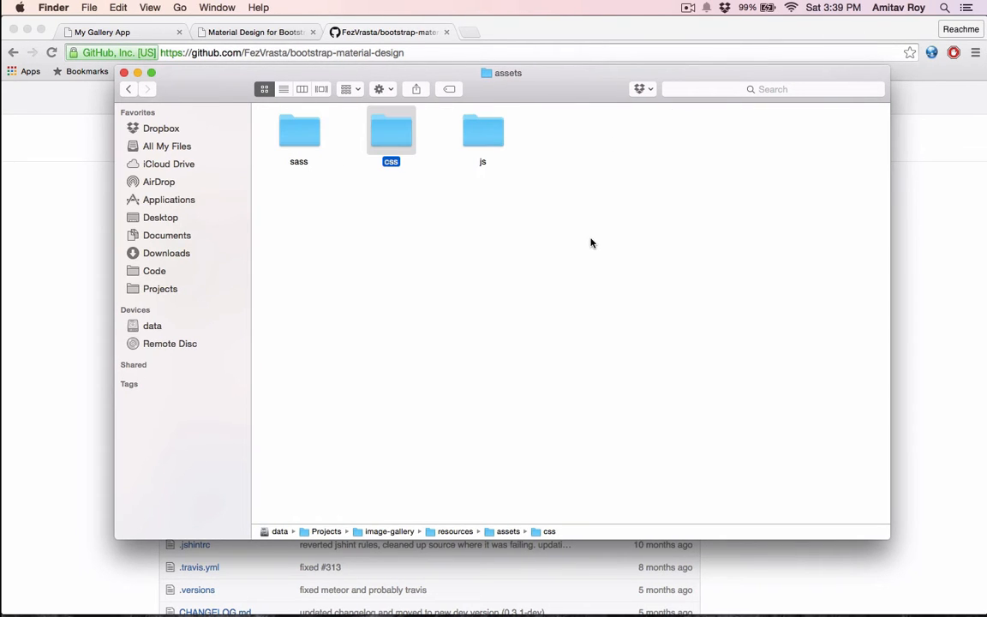
double_click(483, 130)
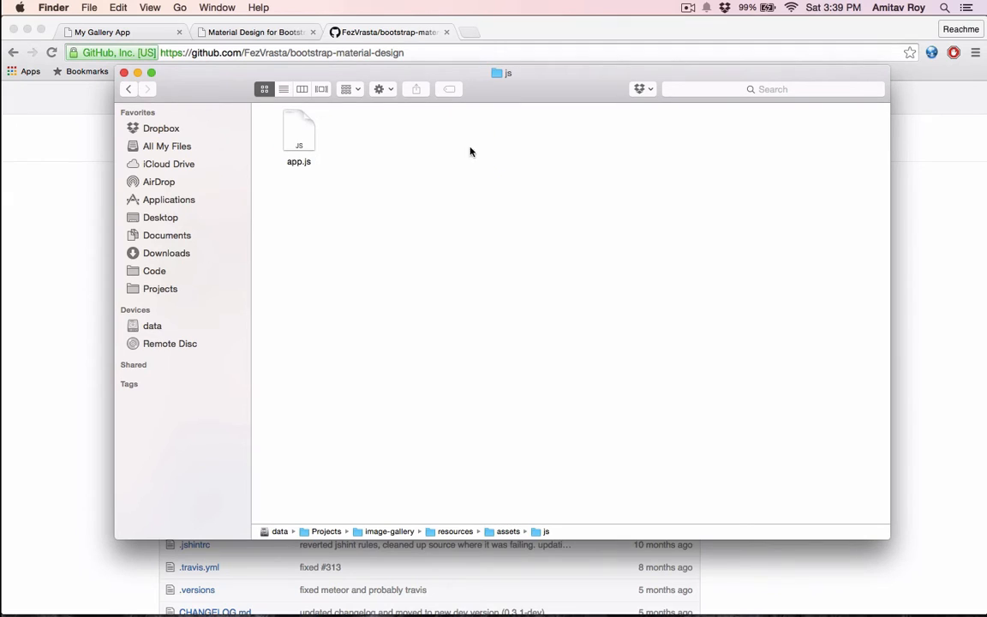
mouse_move(303, 240)
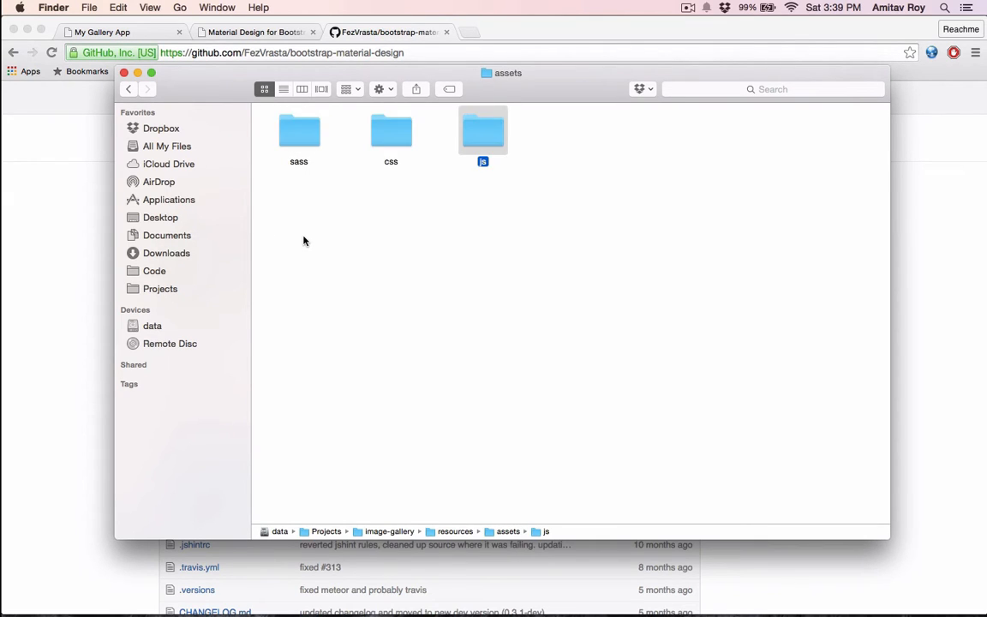
mouse_move(400, 204)
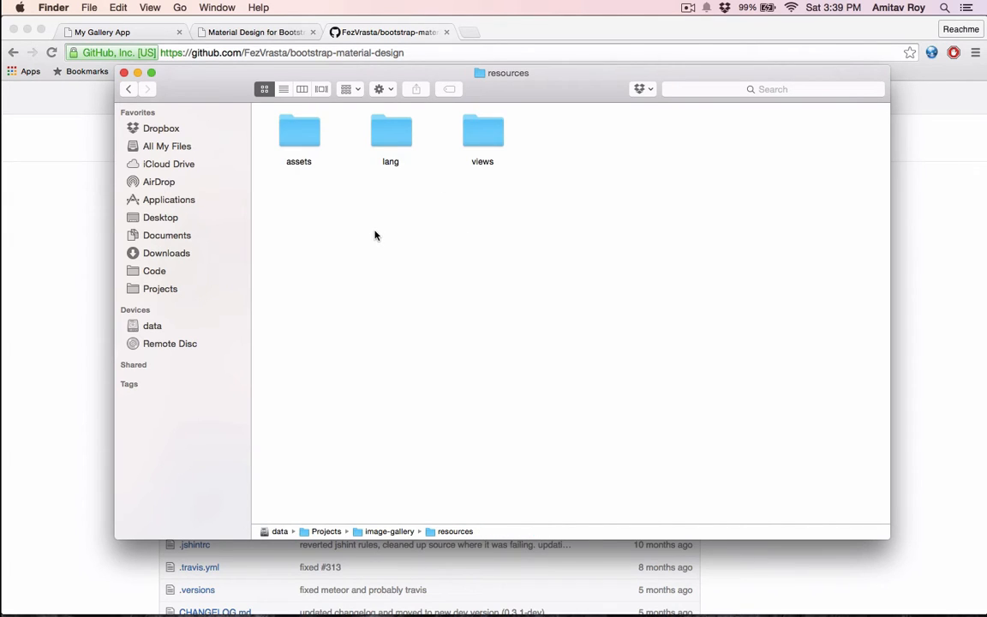
mouse_move(372, 231)
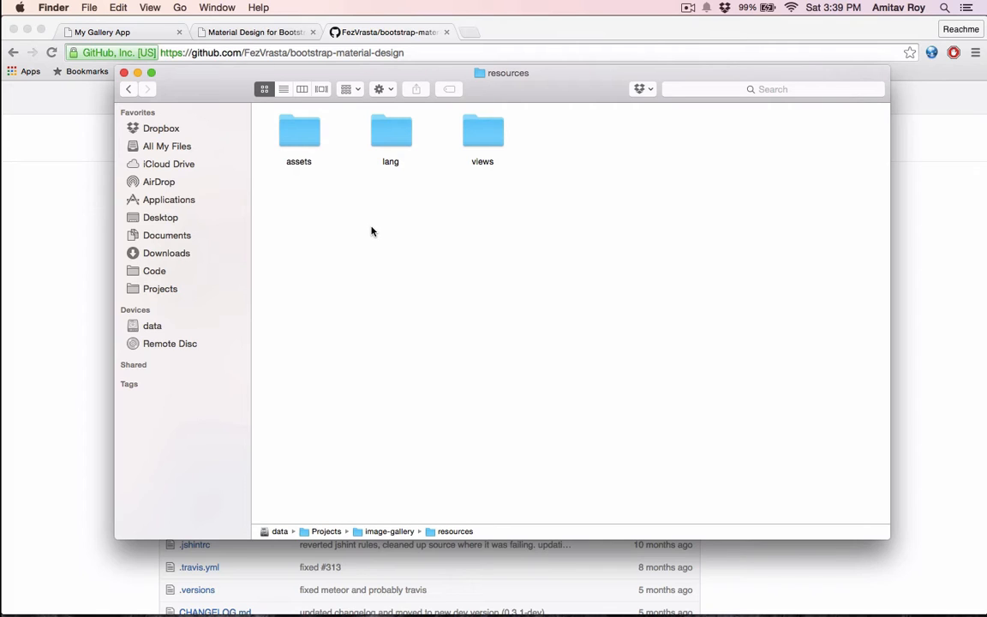
mouse_move(305, 105)
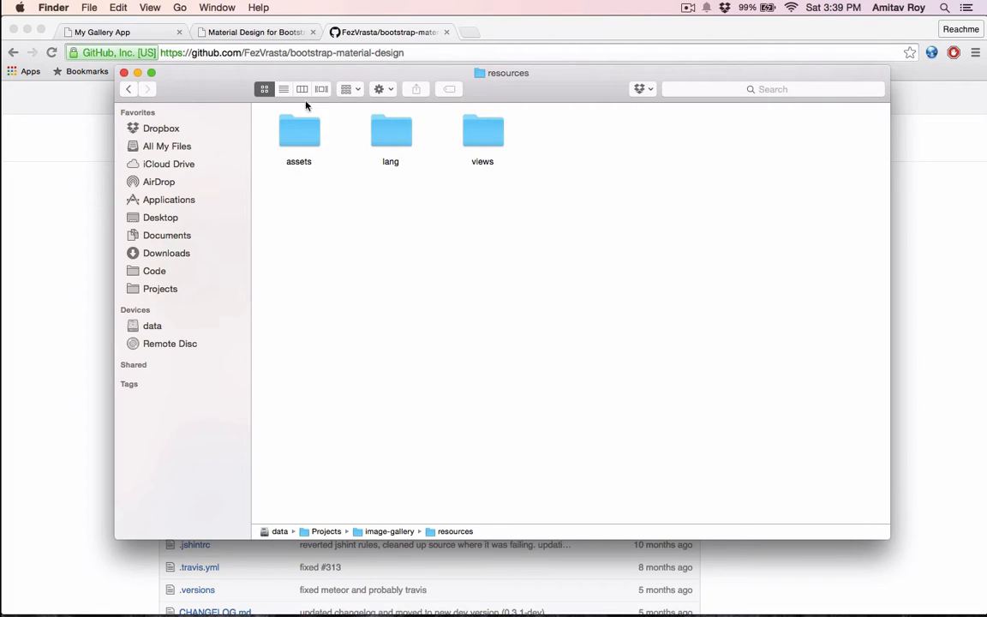
Step: In list view expand assets and css, then show the image-gallery folder contents again
left_click(282, 89)
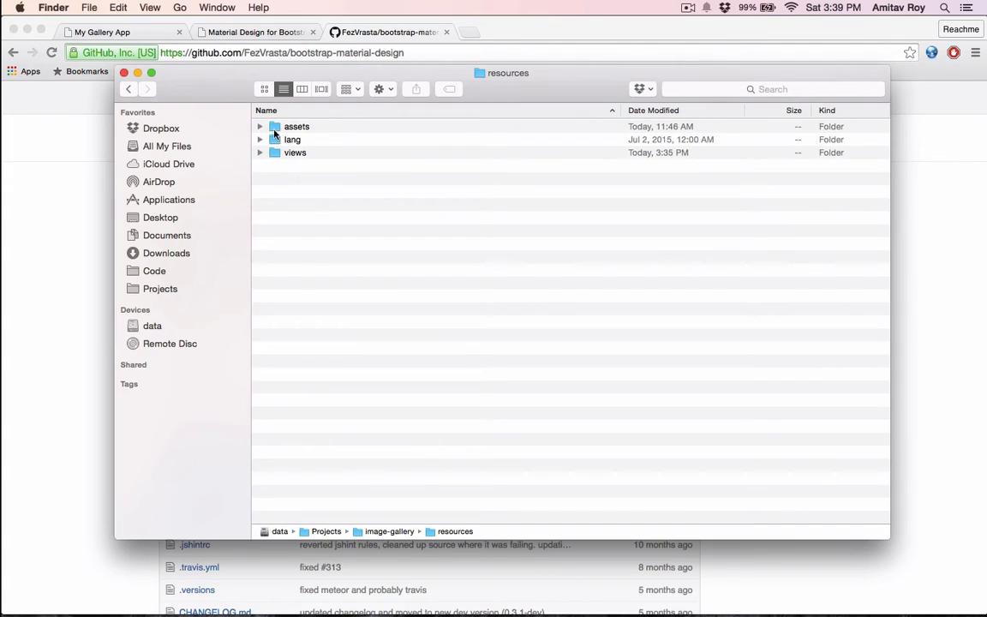
left_click(261, 127)
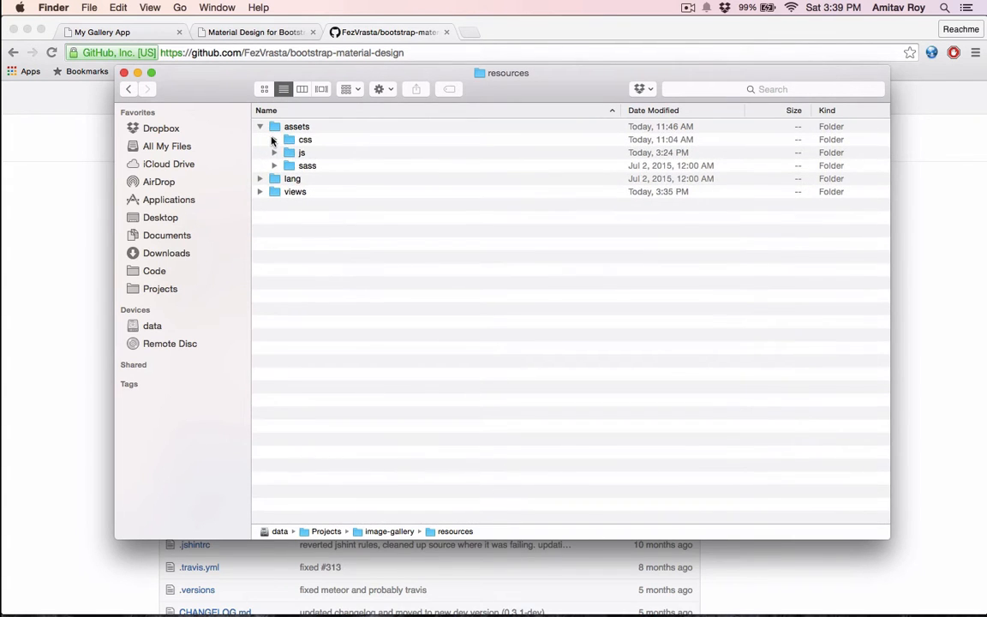
left_click(274, 139)
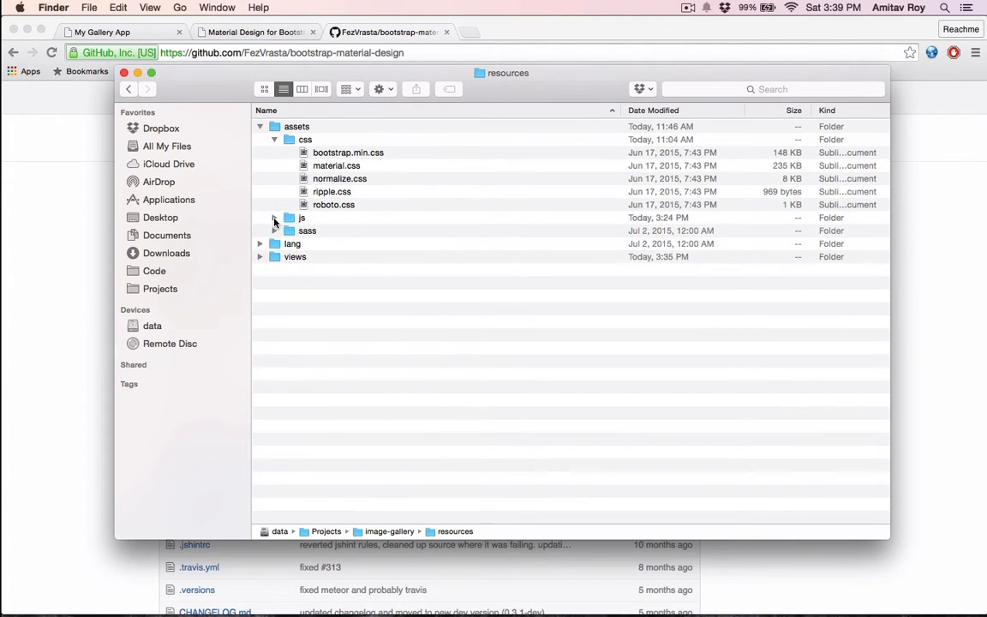
left_click(274, 217)
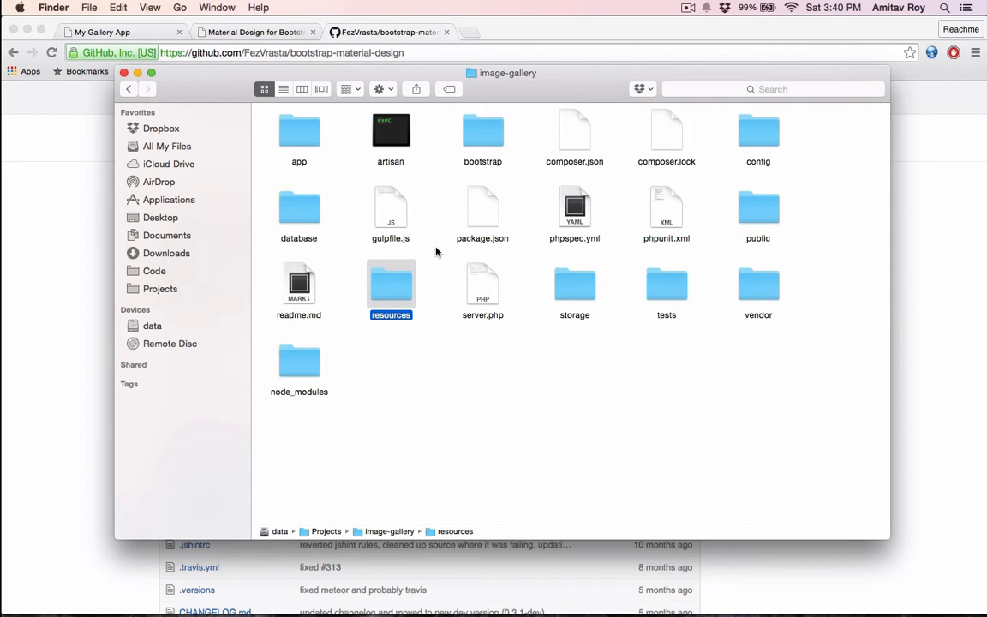
mouse_move(386, 219)
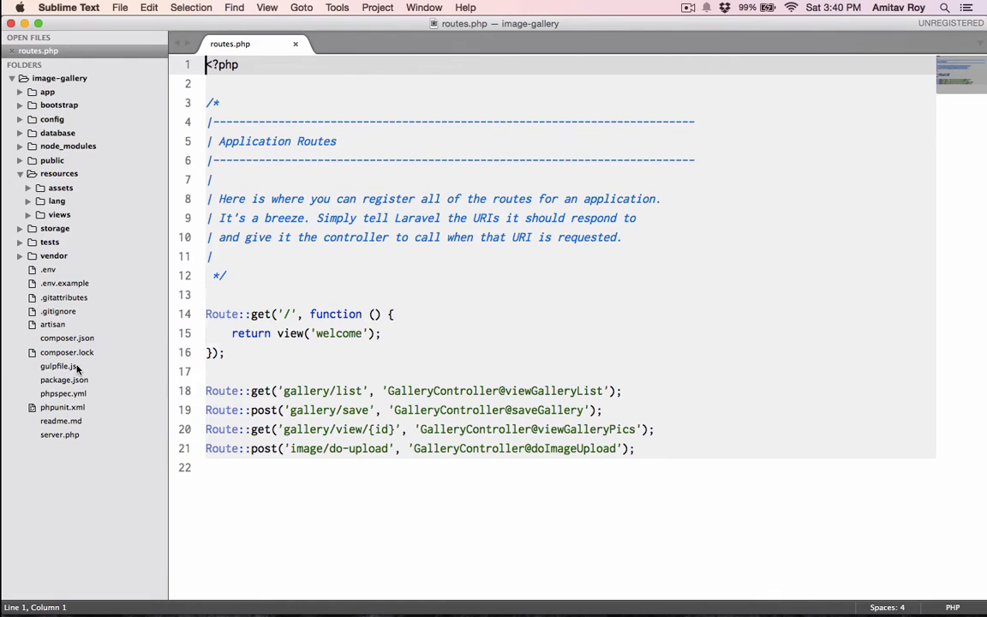
Step: In gulpfile.js start a mix.styles([""]); call inside the elixir function
left_click(59, 367)
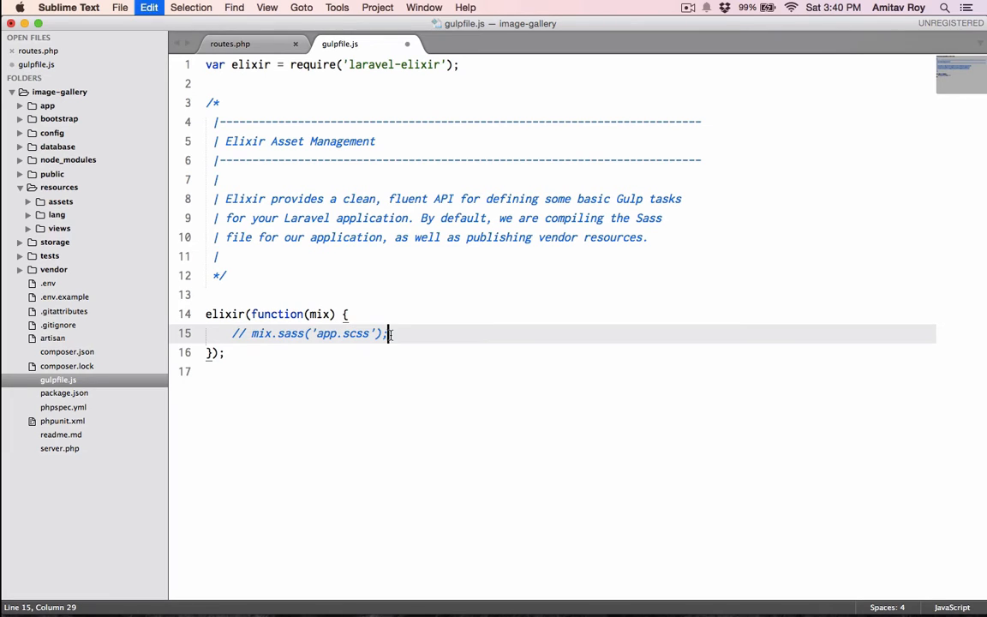
key("enter")
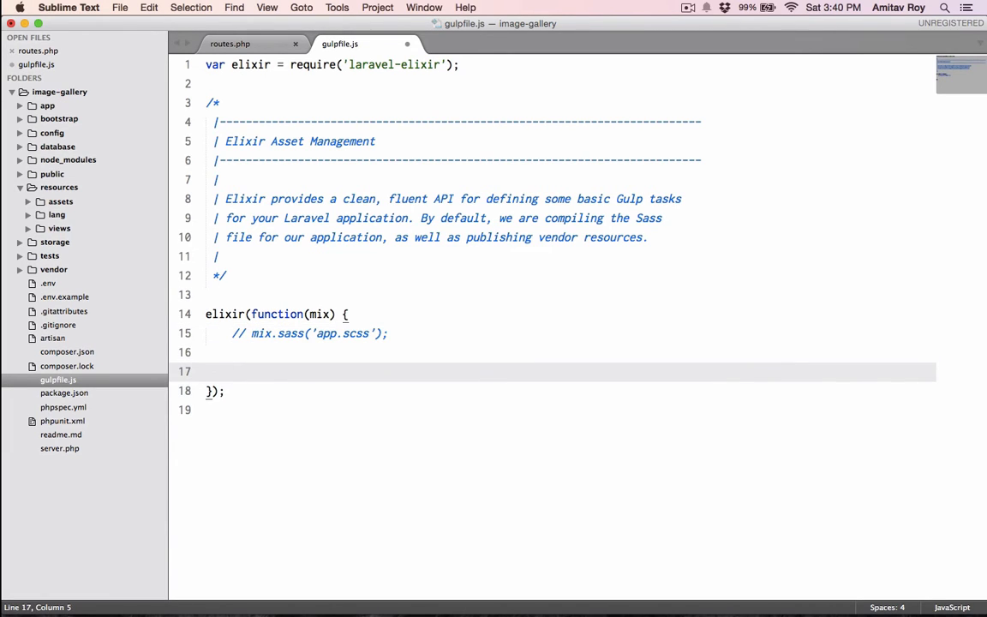
type("mix.stt")
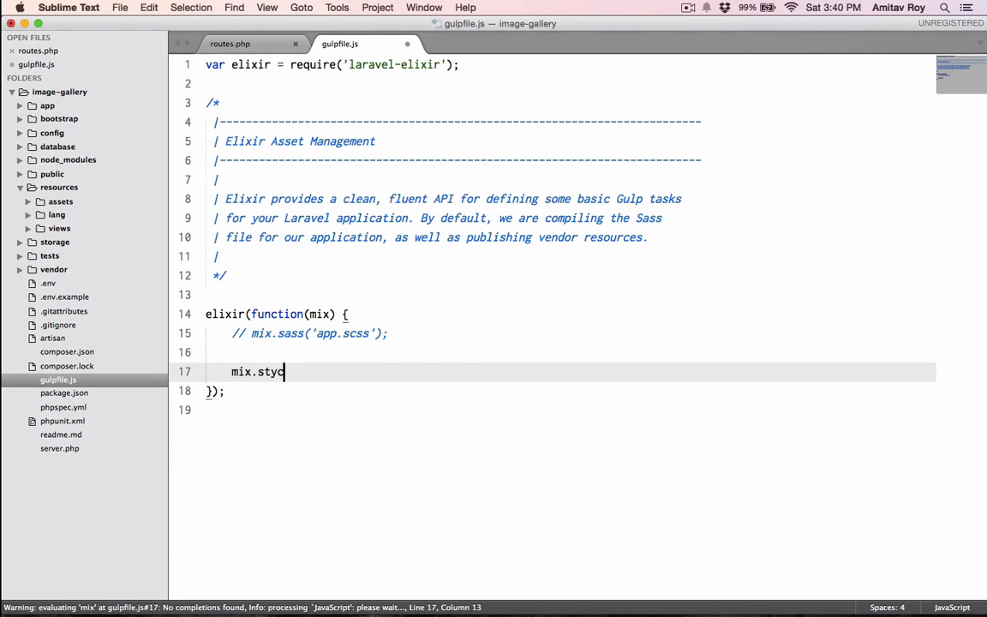
type("les();")
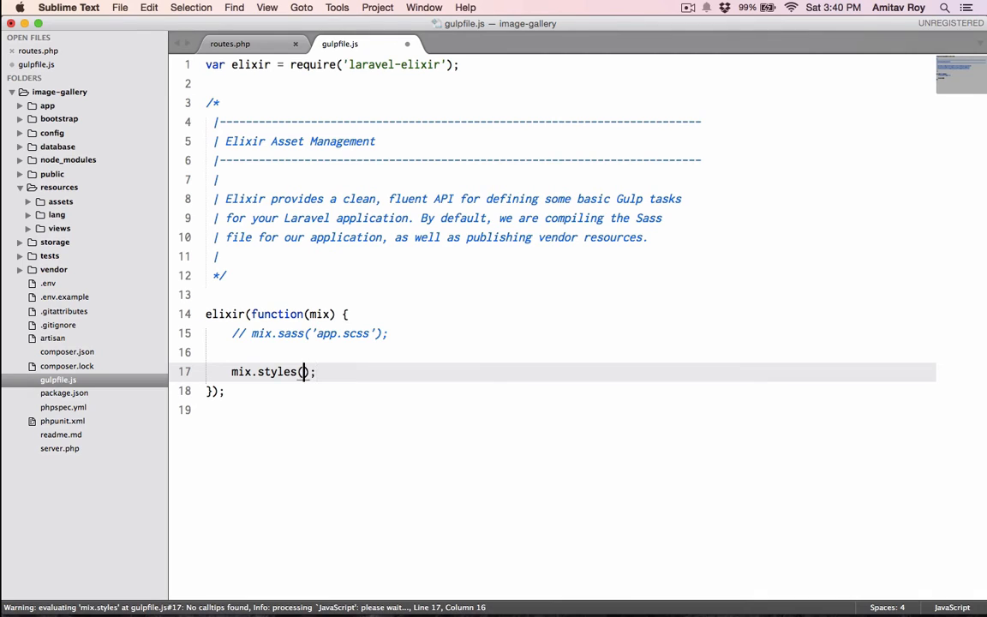
type("[")
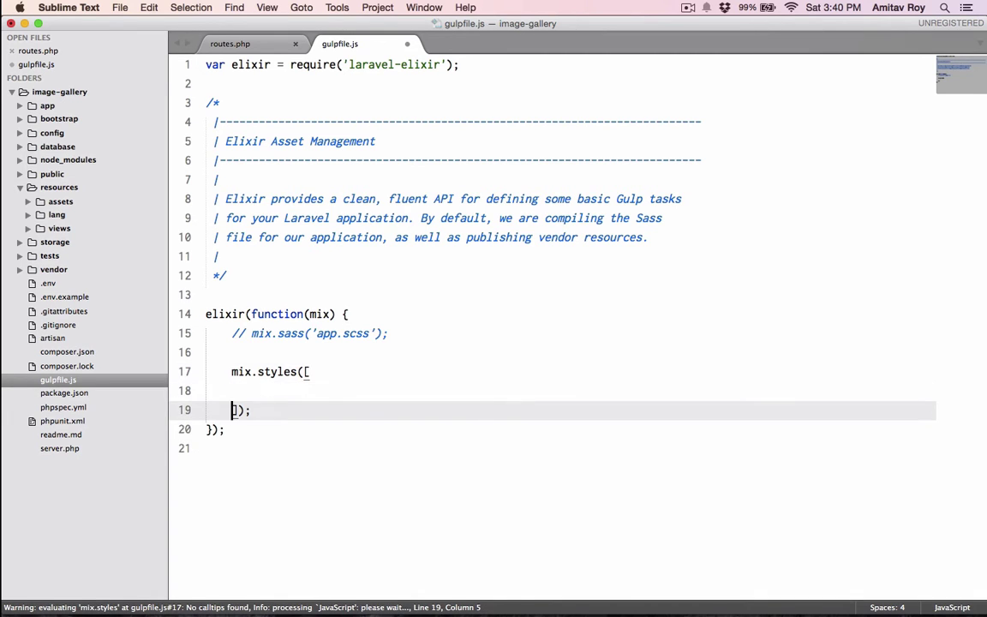
type("\"\"")
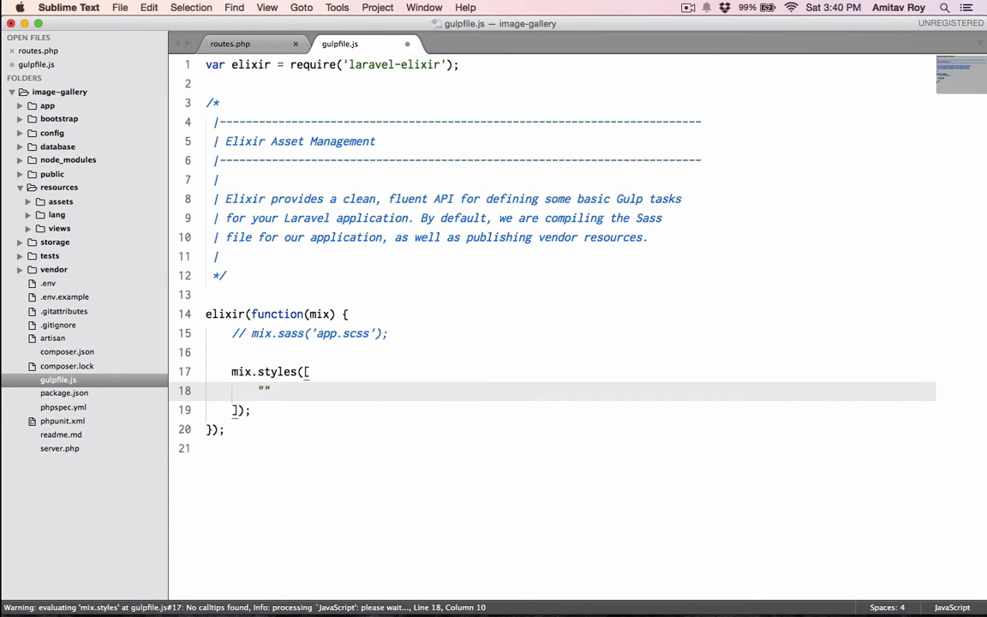
Step: Check the stylesheet names in Finder's assets/css folder and return to gulpfile.js
left_click(403, 308)
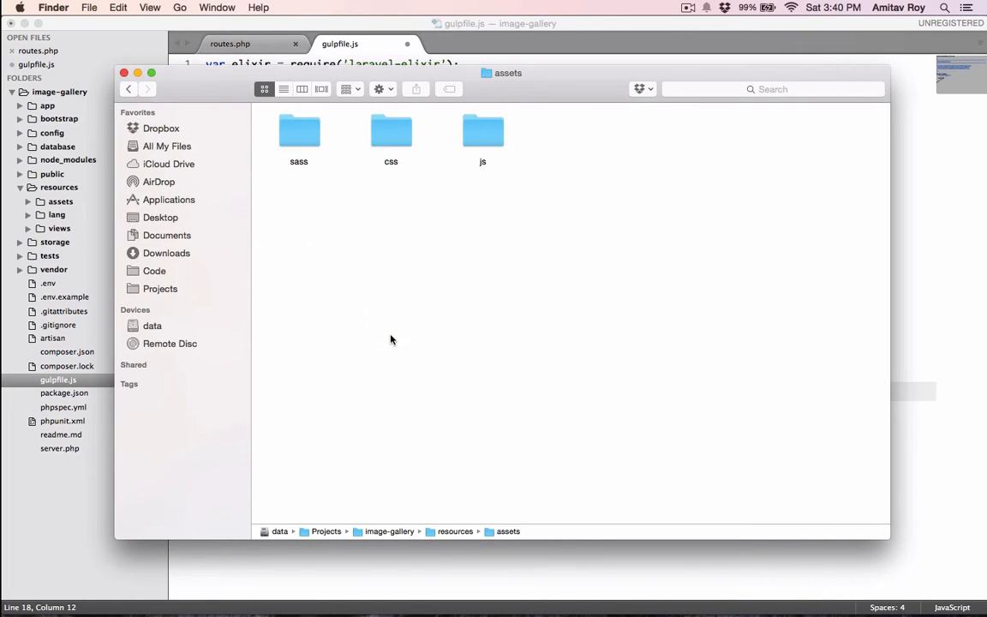
double_click(390, 133)
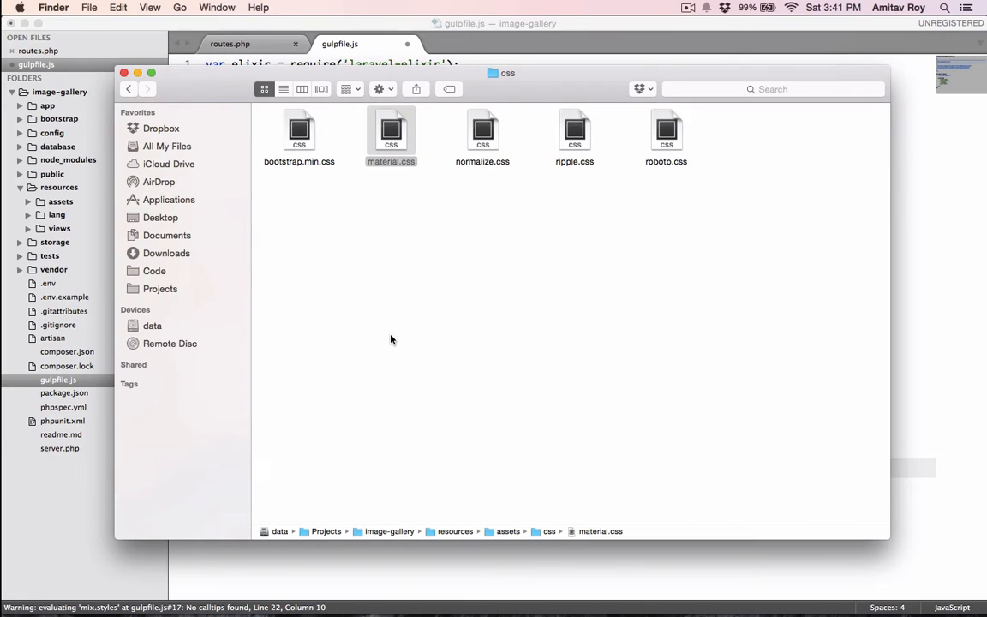
left_click(667, 134)
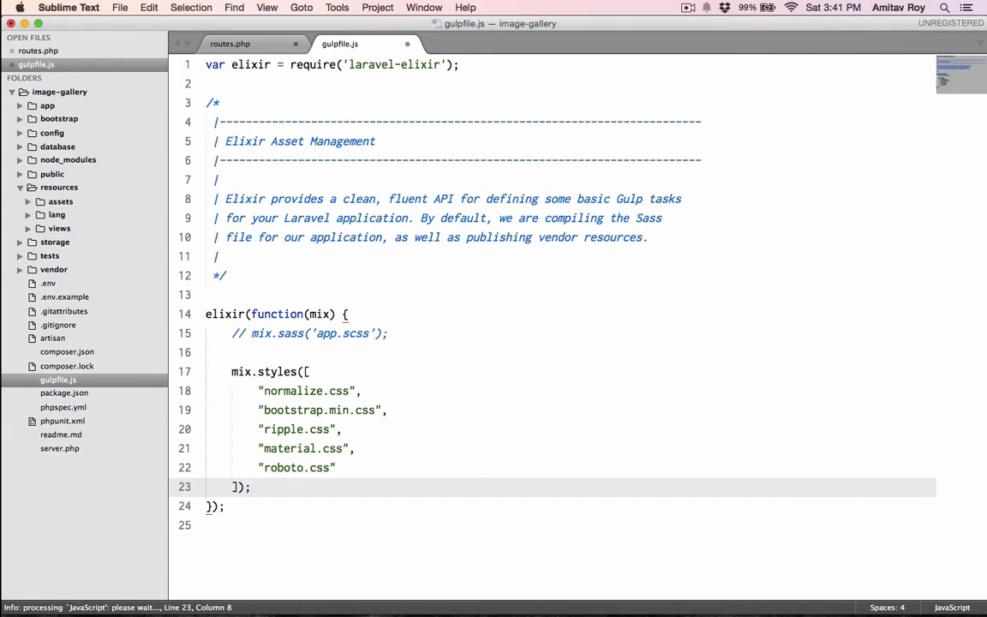
Step: Below the styles list add mix.scripts(["app.js"]); and collapse the css folder in the sidebar
key("enter")
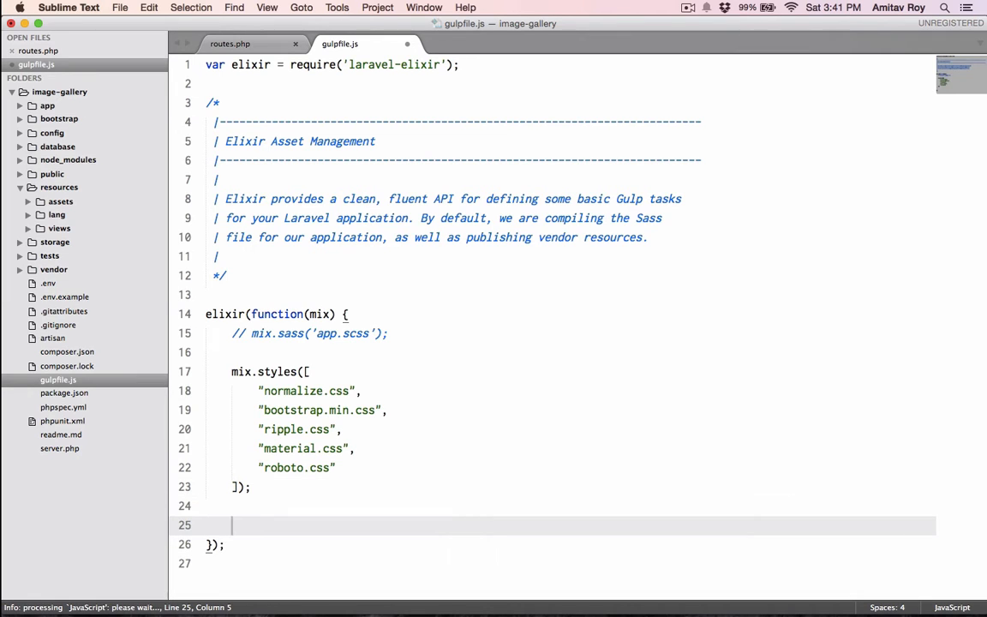
type("mix.script")
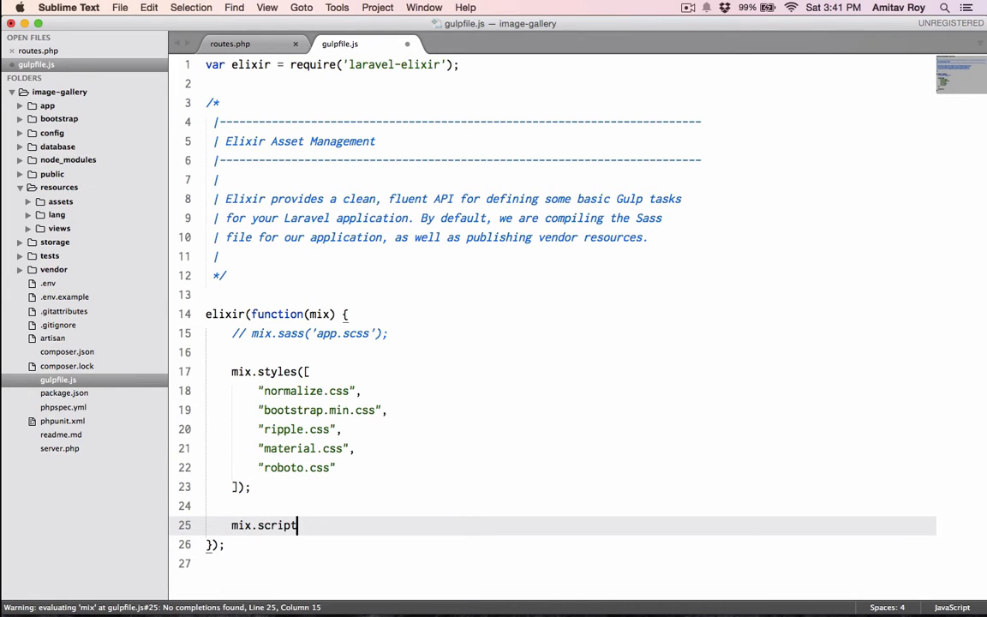
type("s()")
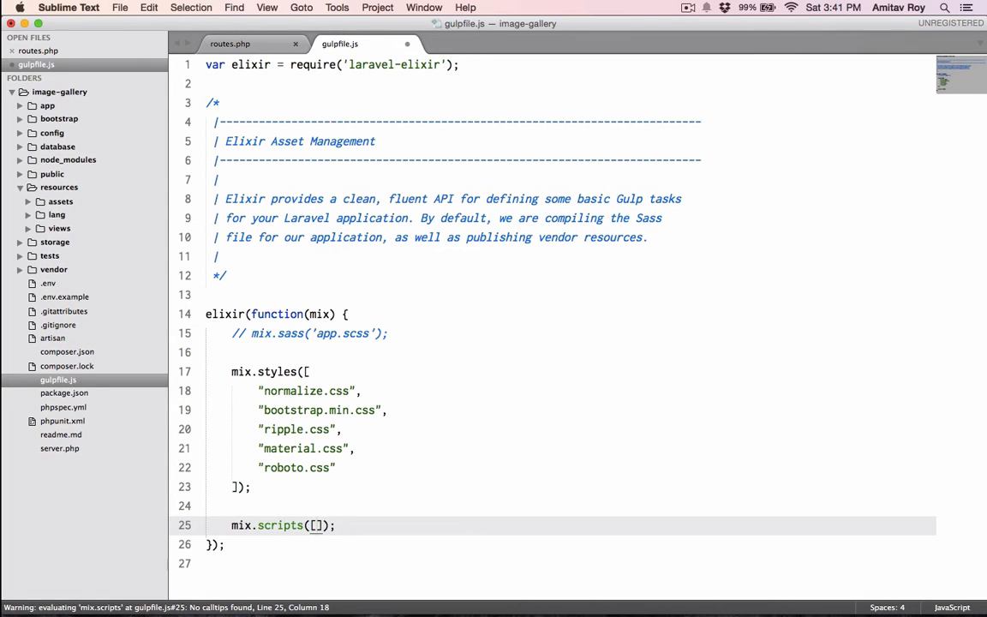
key("Return")
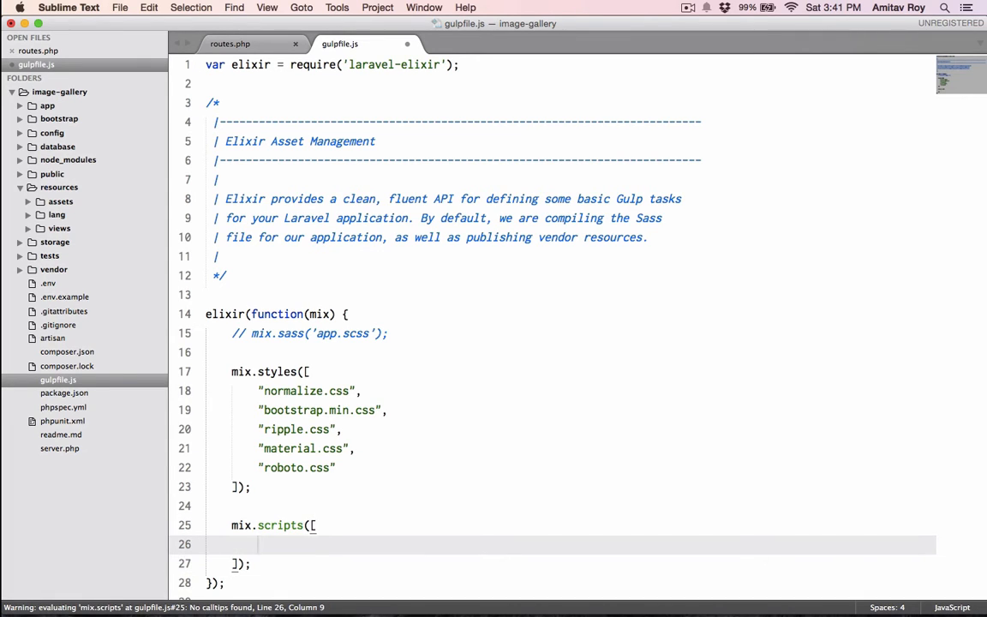
type("app.j")
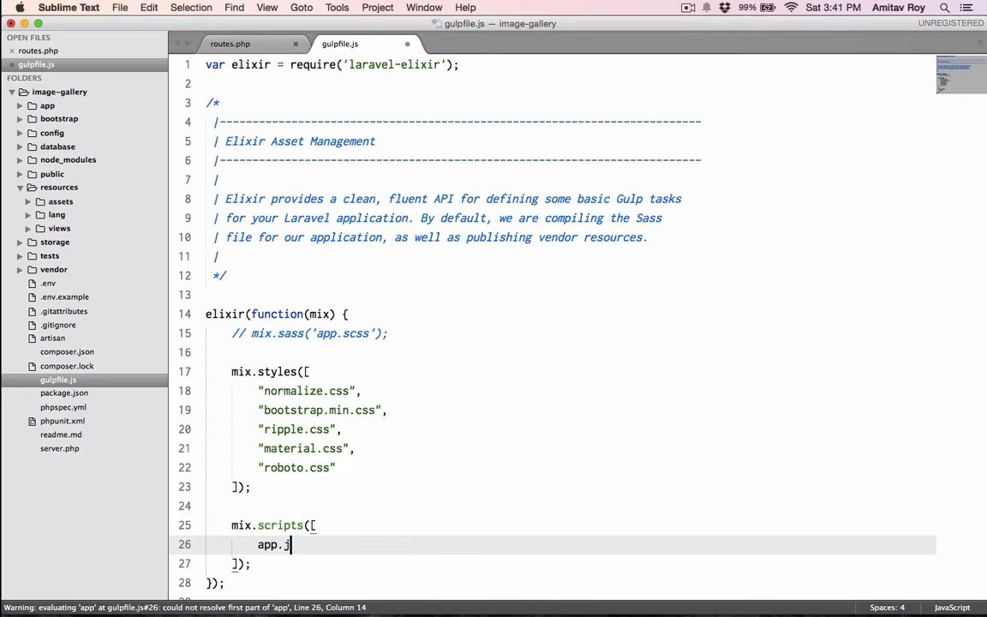
double_click(289, 545)
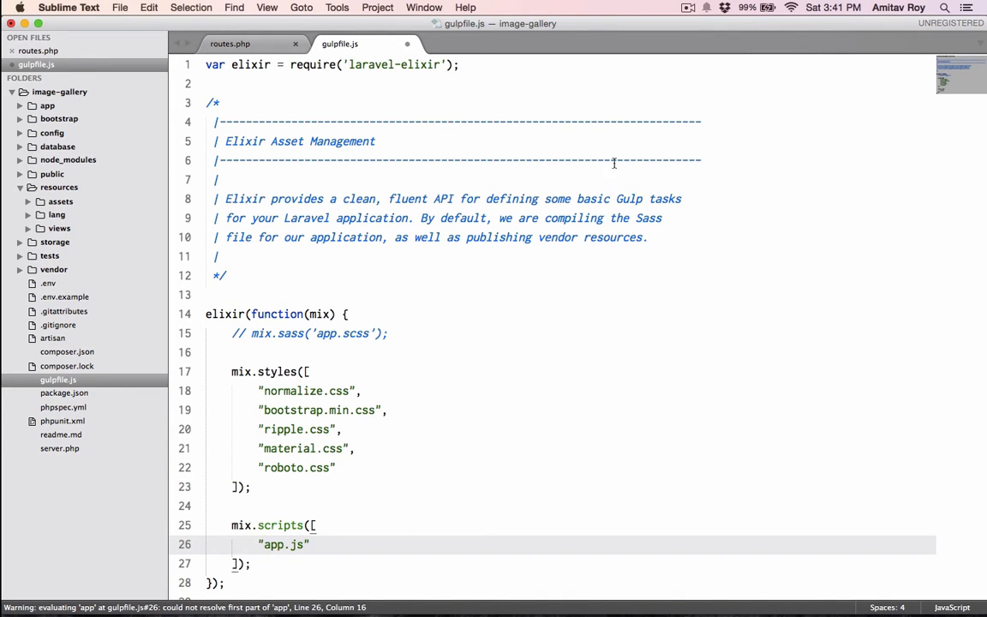
scroll("up", 3)
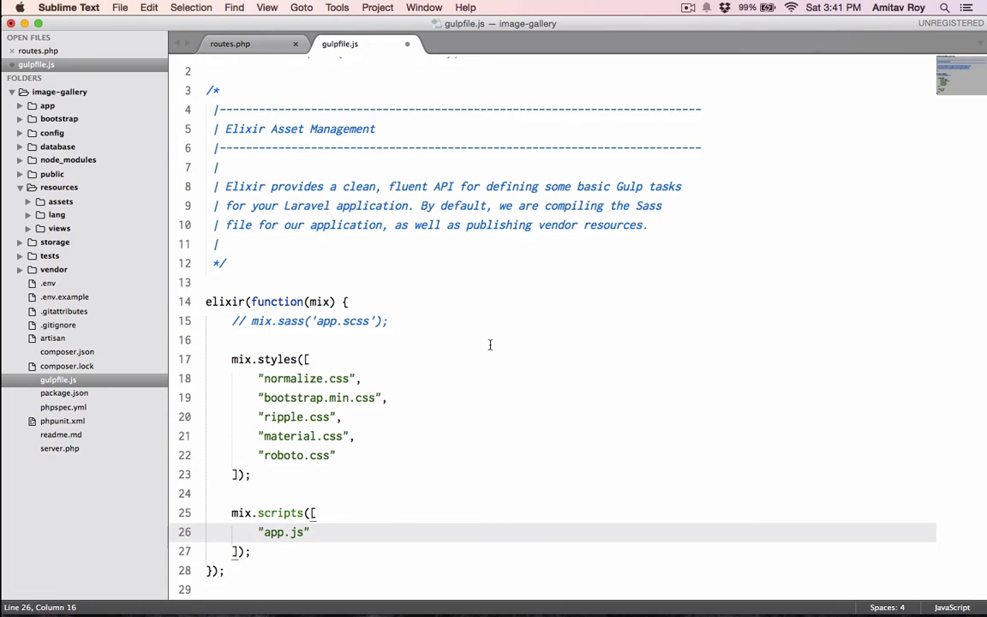
mouse_move(278, 366)
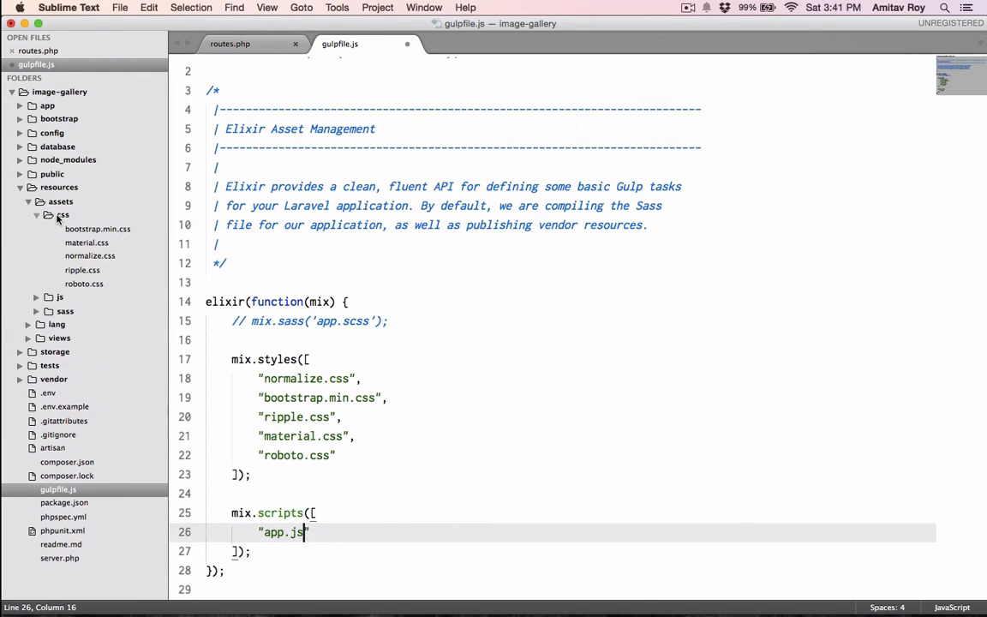
left_click(61, 216)
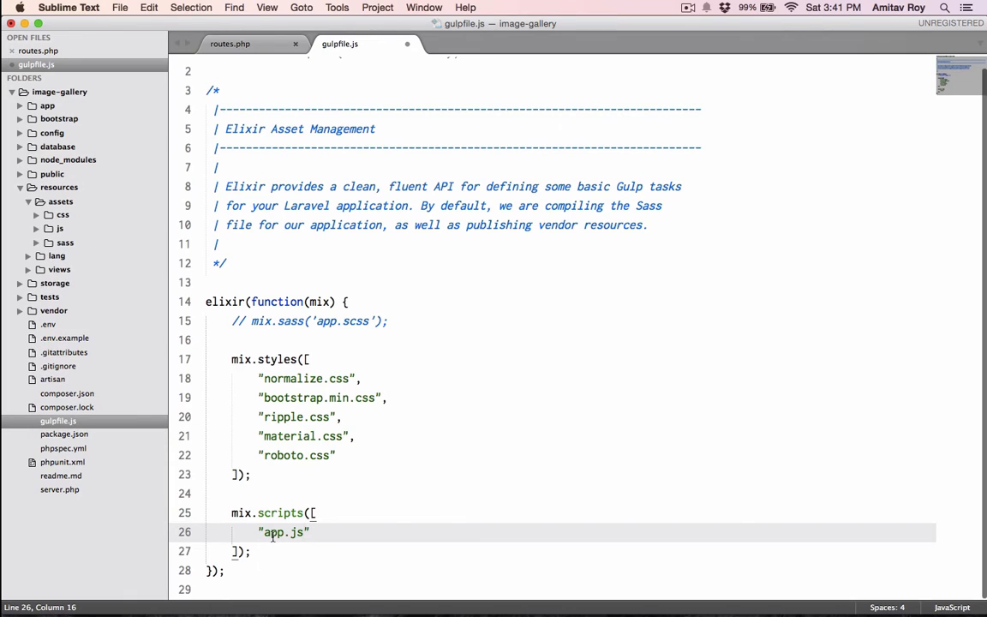
left_click(250, 552)
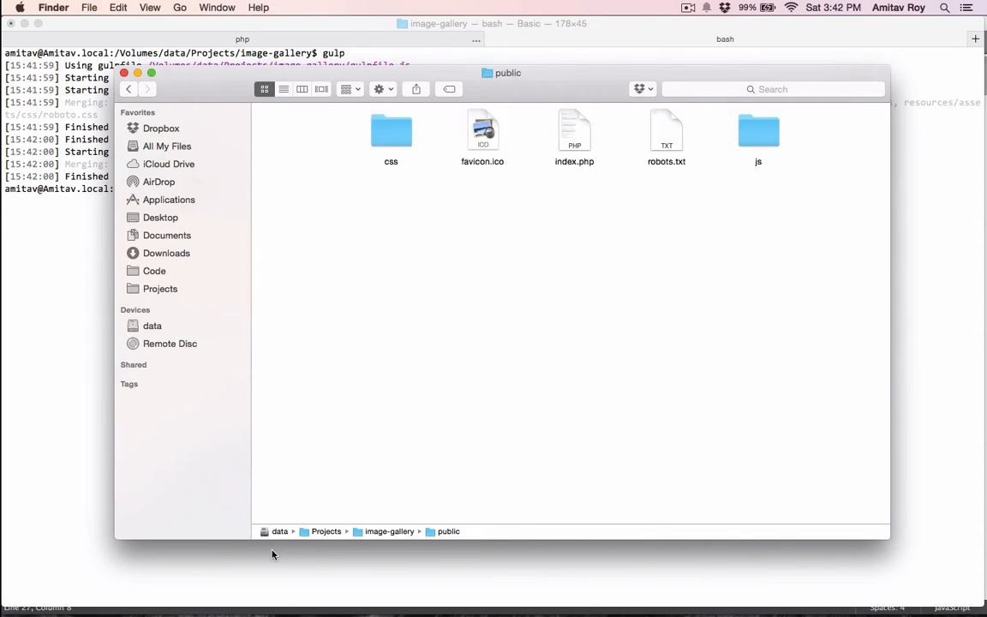
Step: Open public/css holding the generated all.css and all.css.map, then switch to the editor
left_click(391, 130)
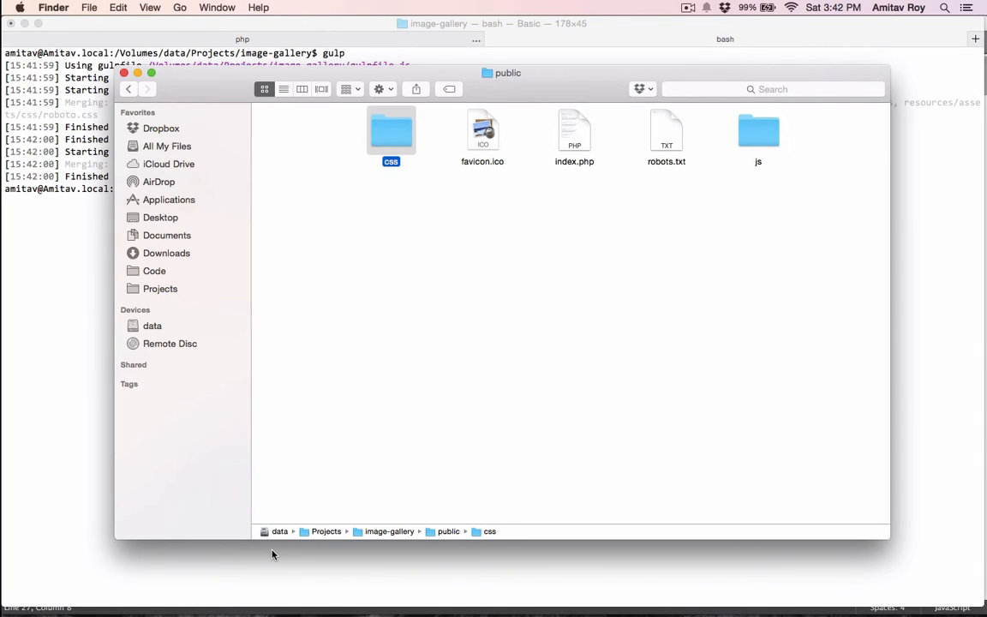
double_click(391, 131)
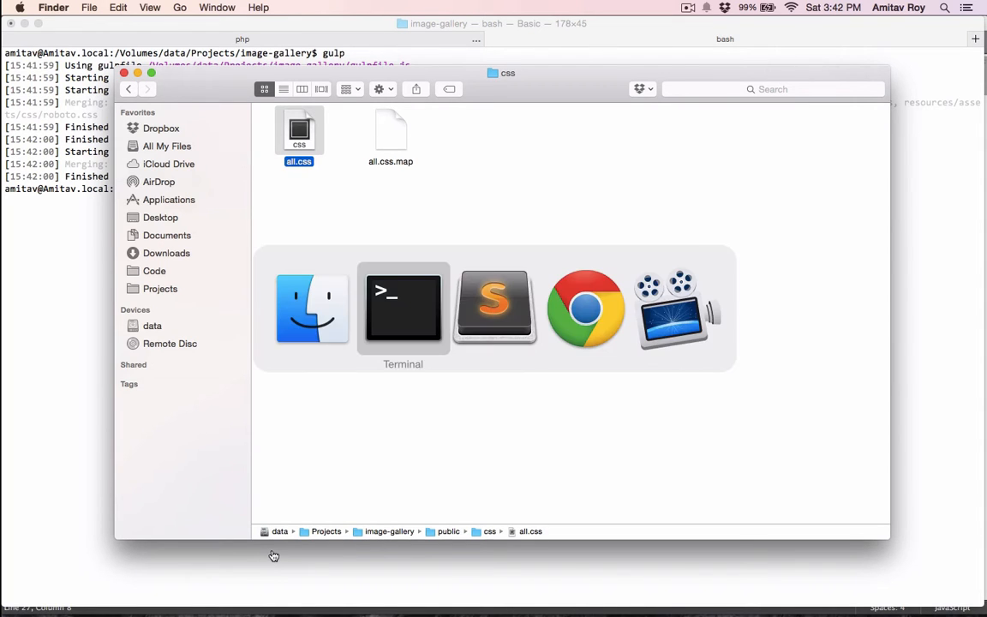
left_click(493, 307)
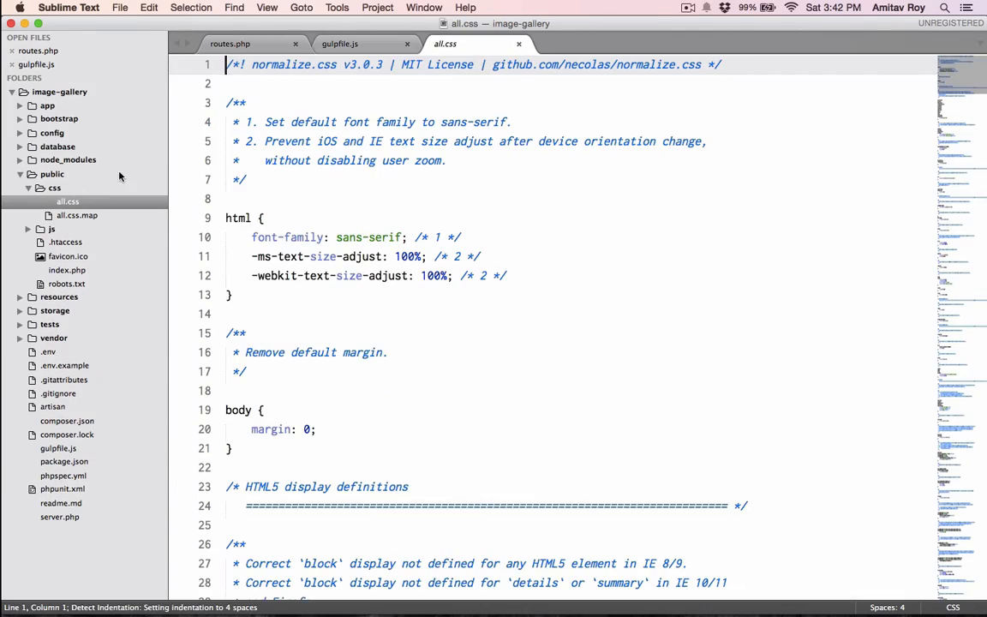
Step: Close the compiled all.css and all.js tabs so gulpfile.js is shown again
scroll("down", 3)
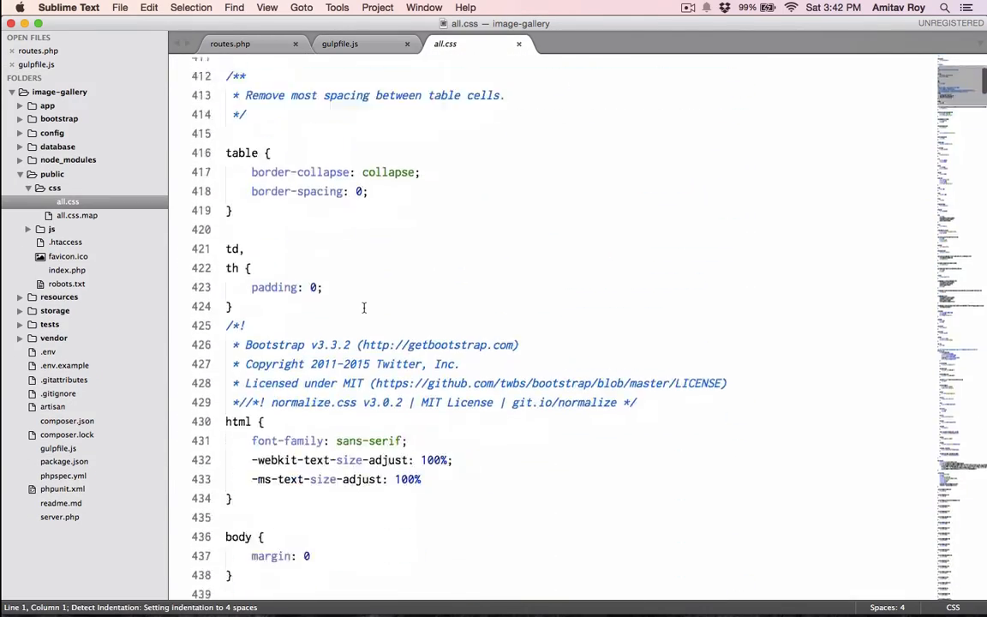
scroll("down", 3)
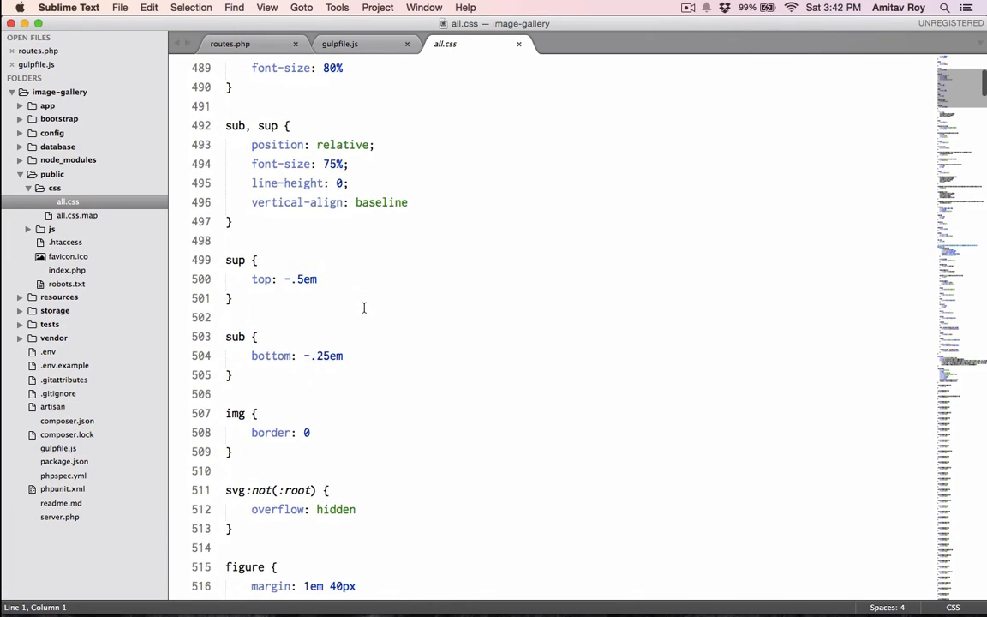
left_click(339, 44)
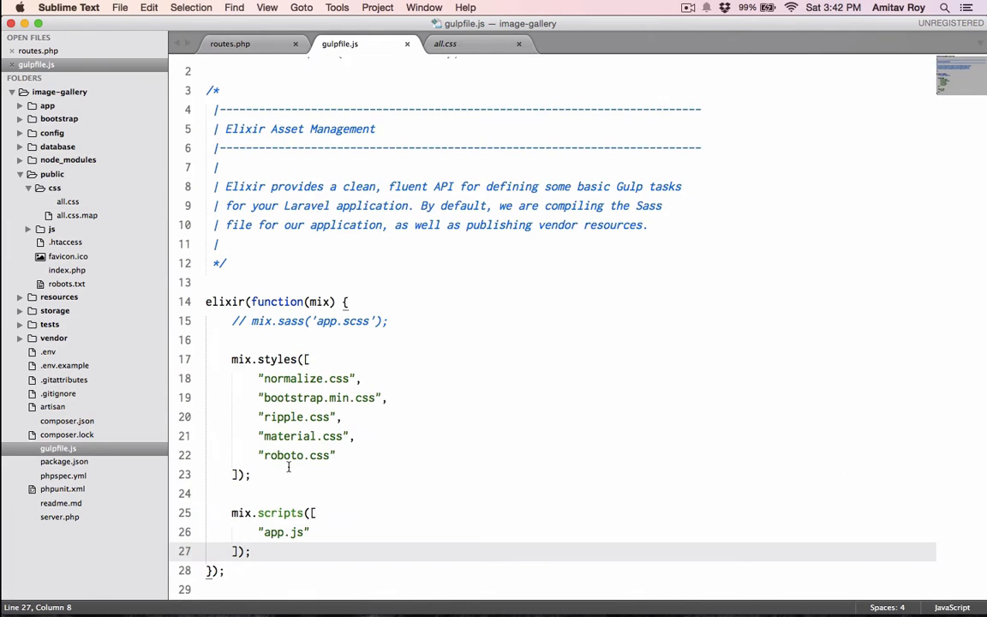
mouse_move(517, 47)
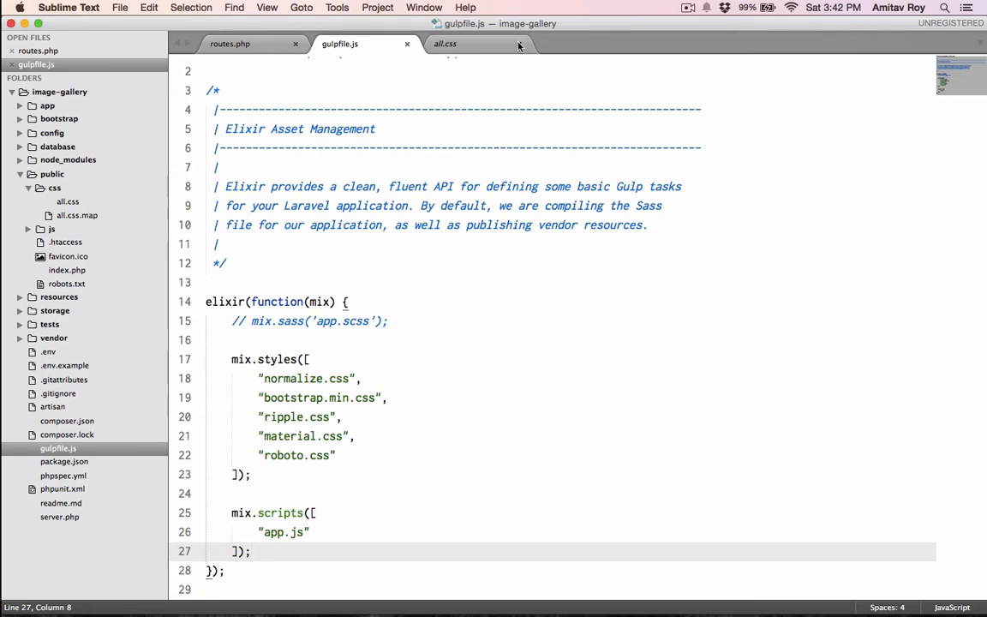
left_click(460, 44)
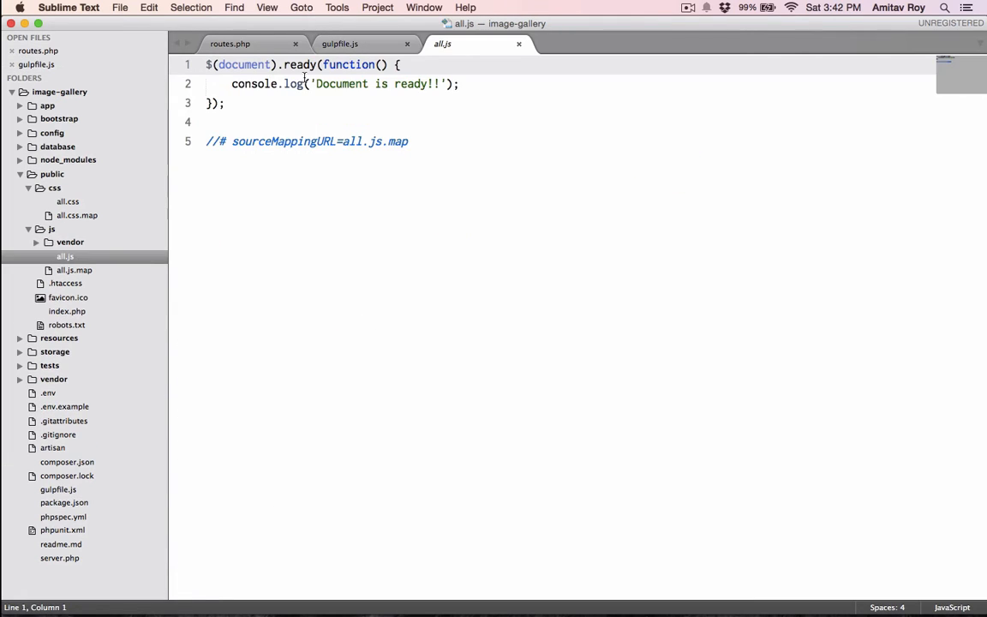
mouse_move(353, 96)
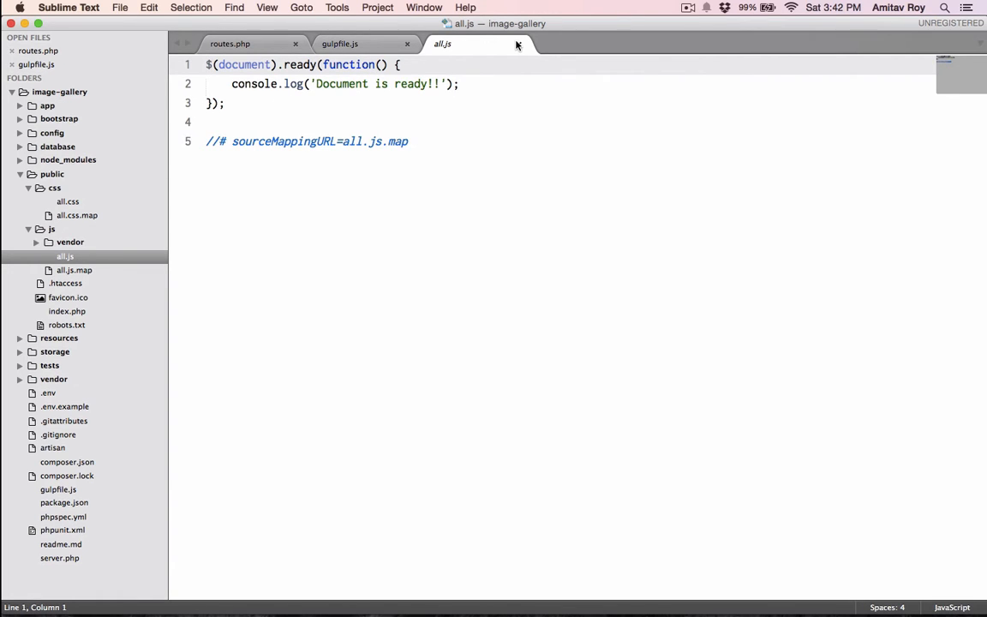
left_click(339, 45)
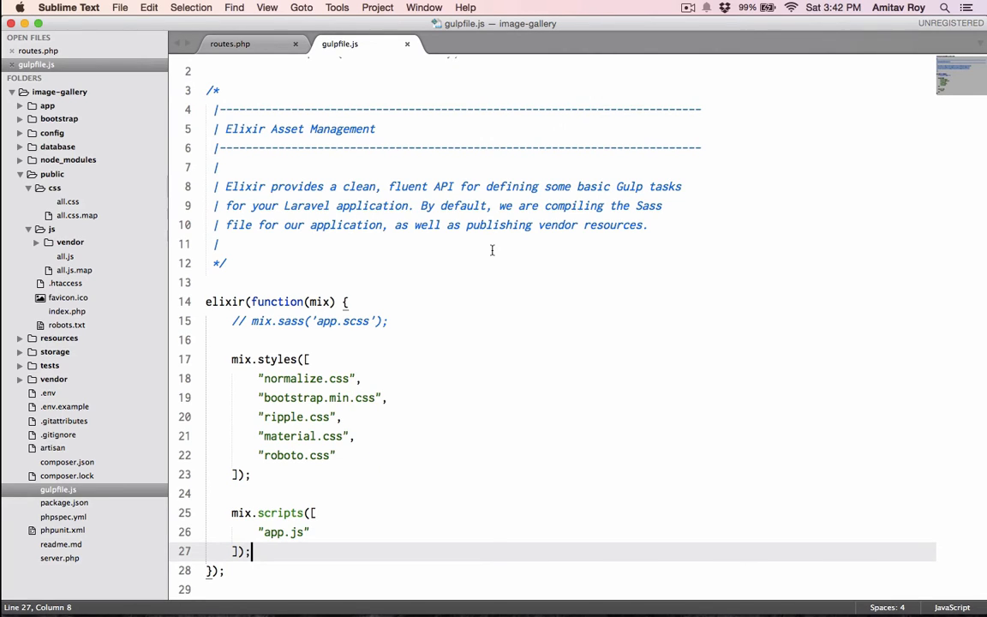
Step: After the scripts block add mix.version(["css/all.css", "js/all.js"]);
key("enter")
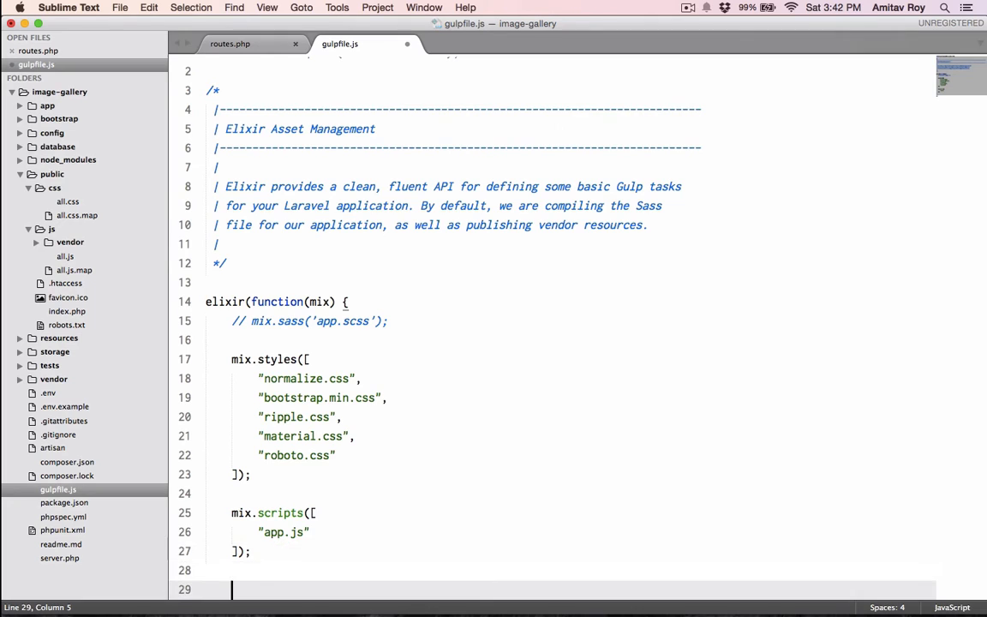
type("mix.version")
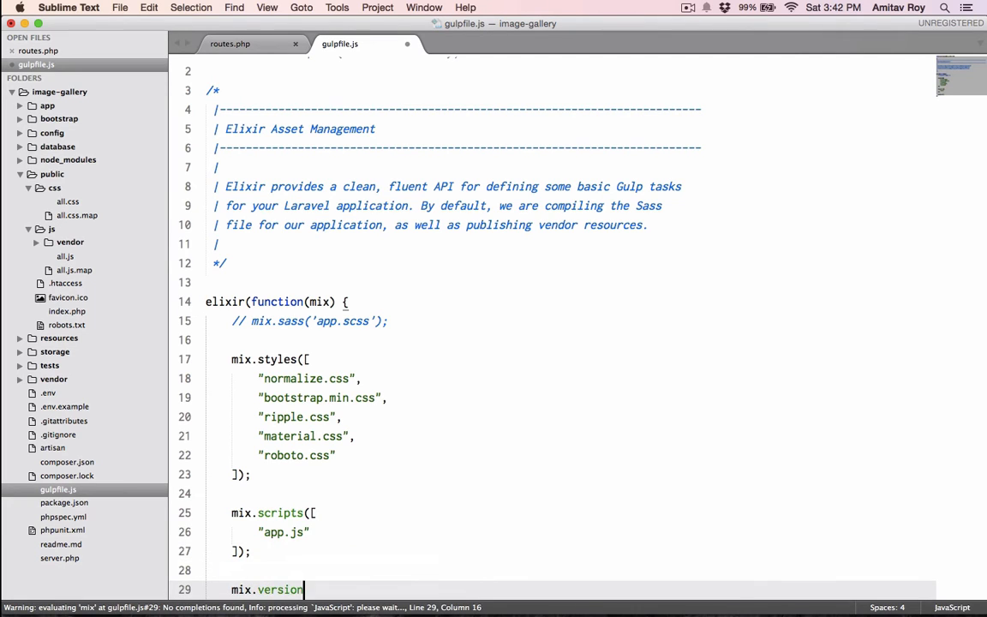
type("()")
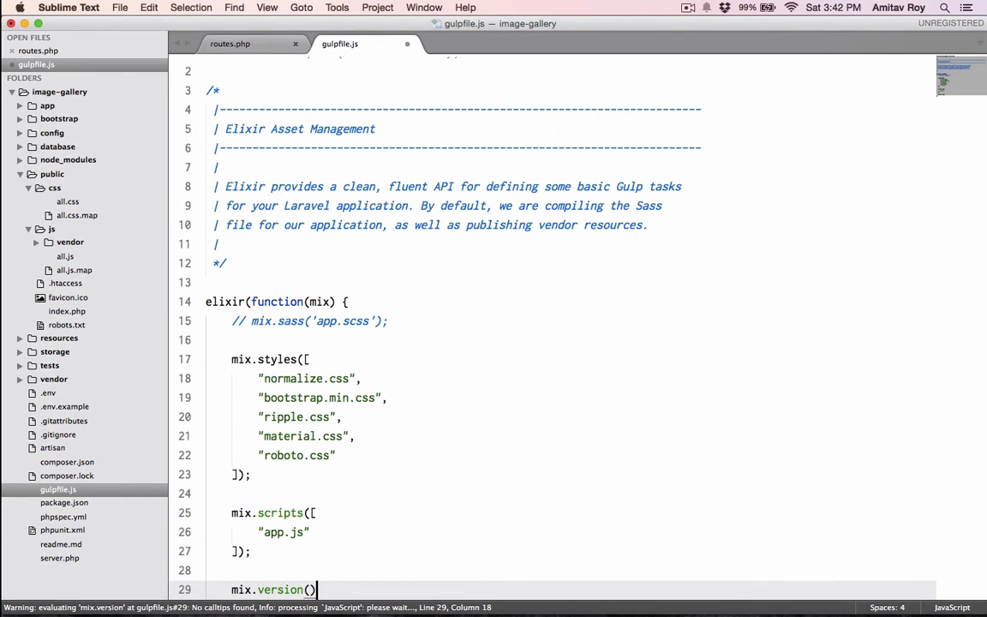
type("[]")
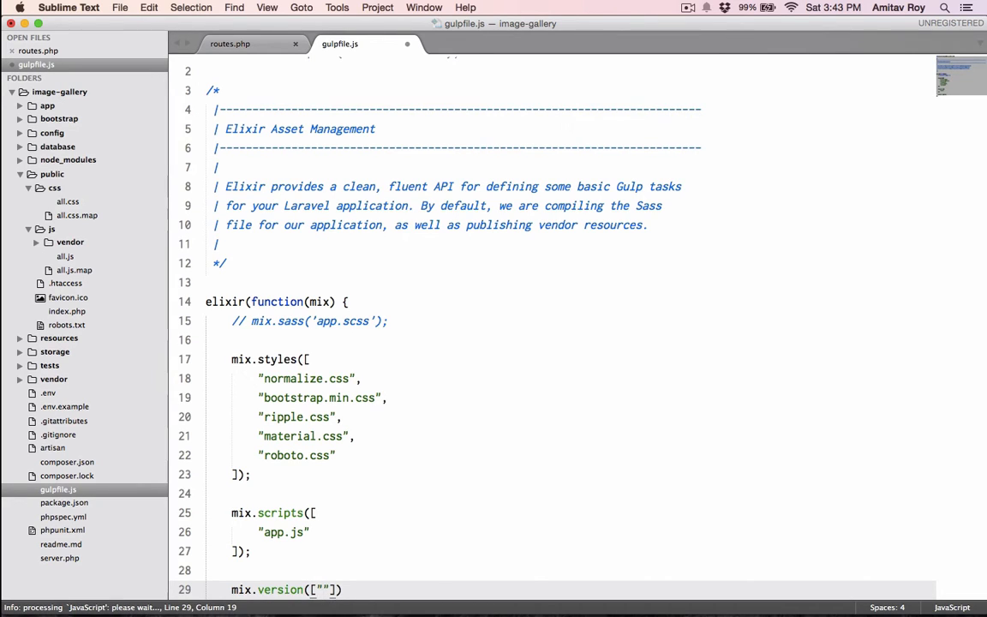
type("css/all.css\", \"j")
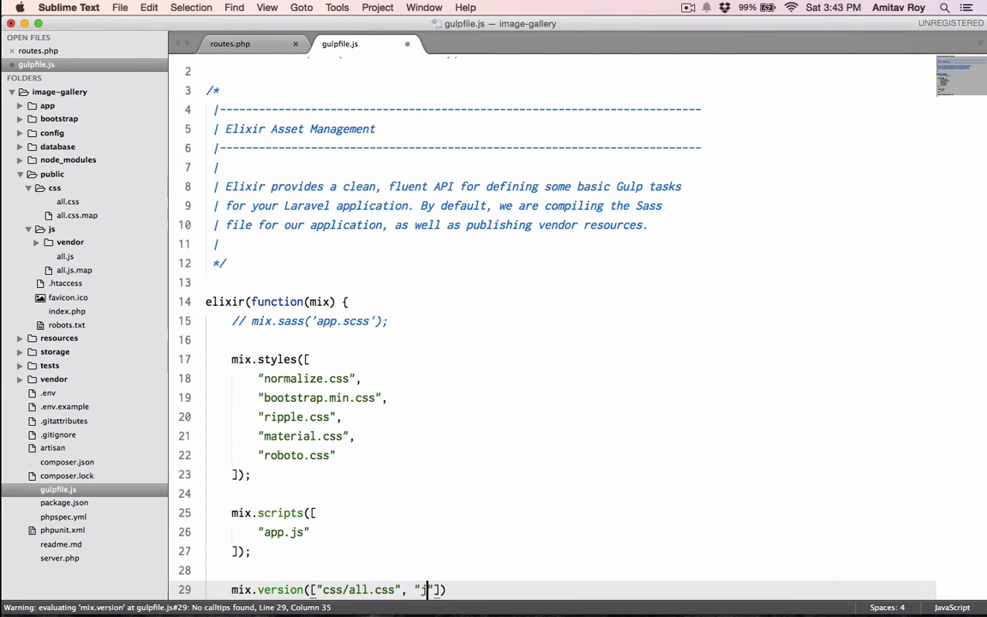
type("s/all.")
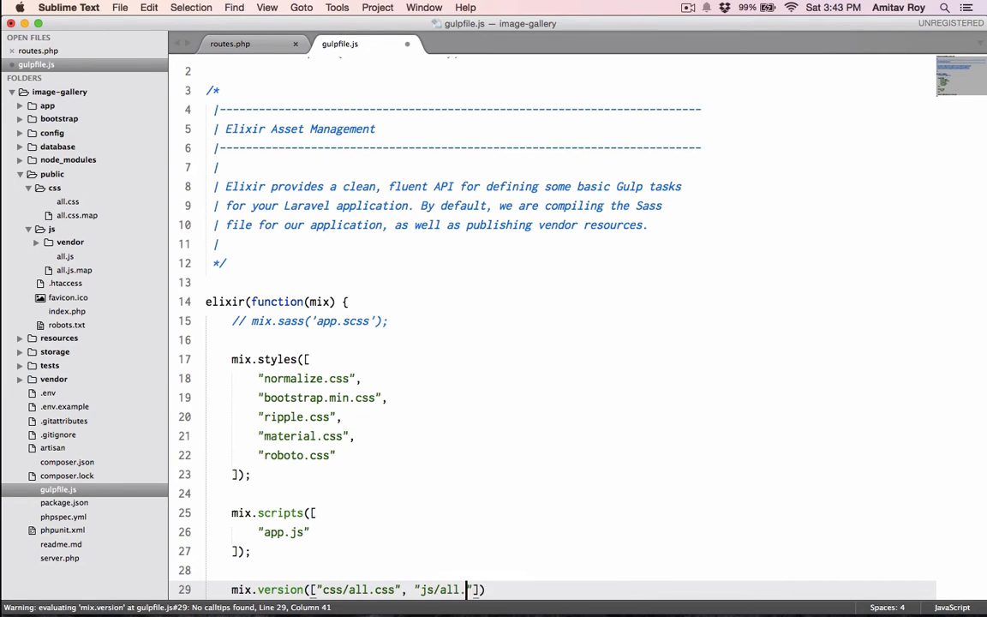
type("js\"]);")
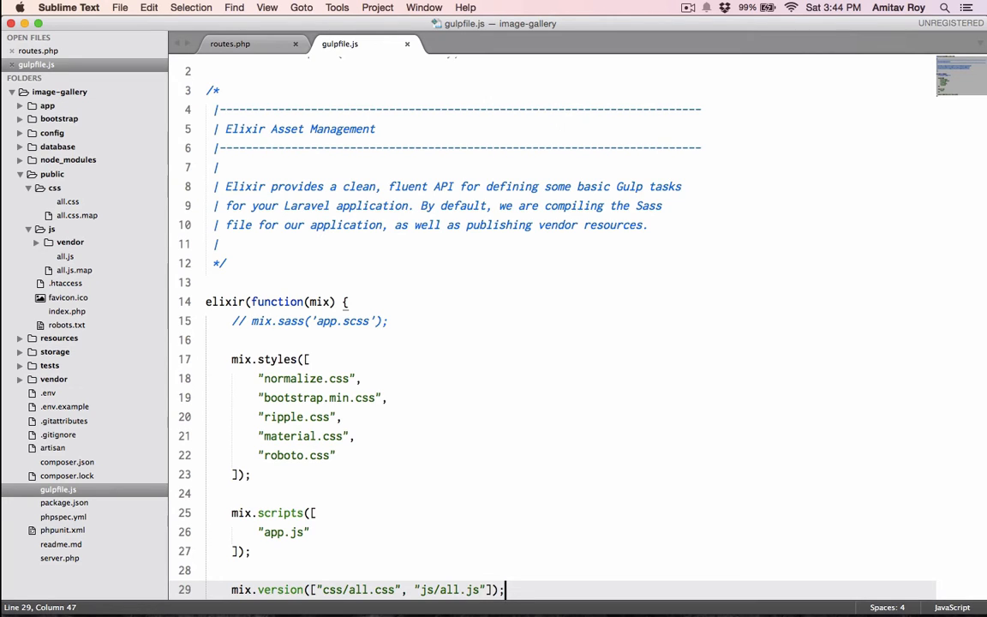
mouse_move(509, 362)
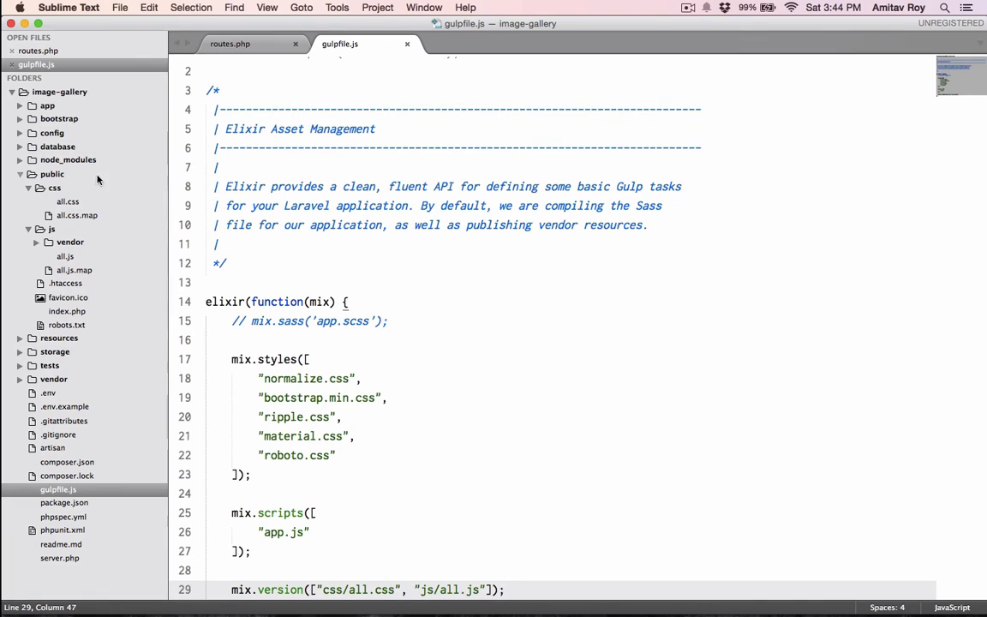
Step: Fold the public/css and public/js folders in the project sidebar
left_click(29, 187)
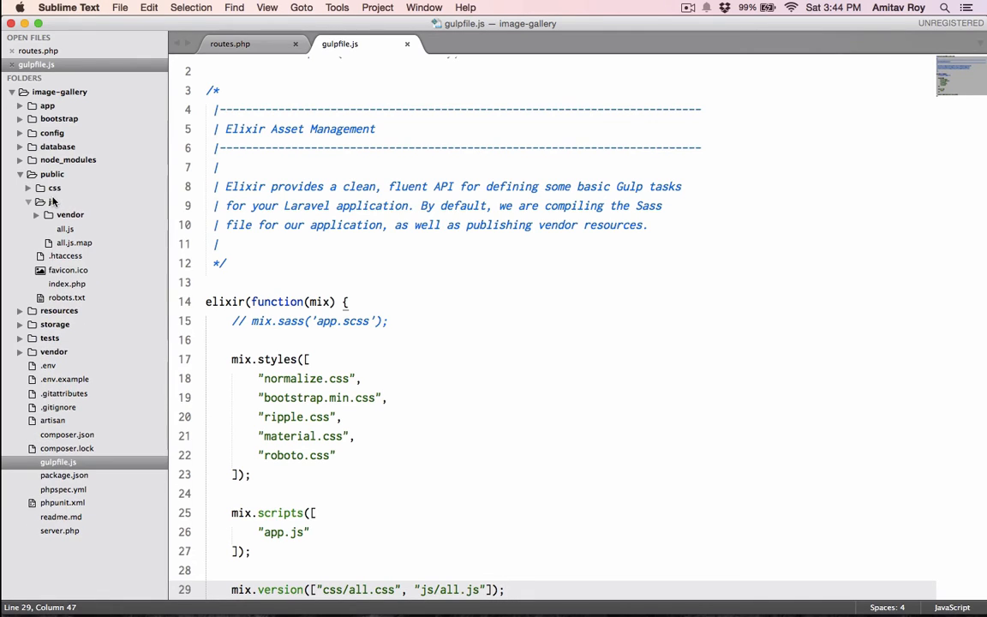
left_click(51, 202)
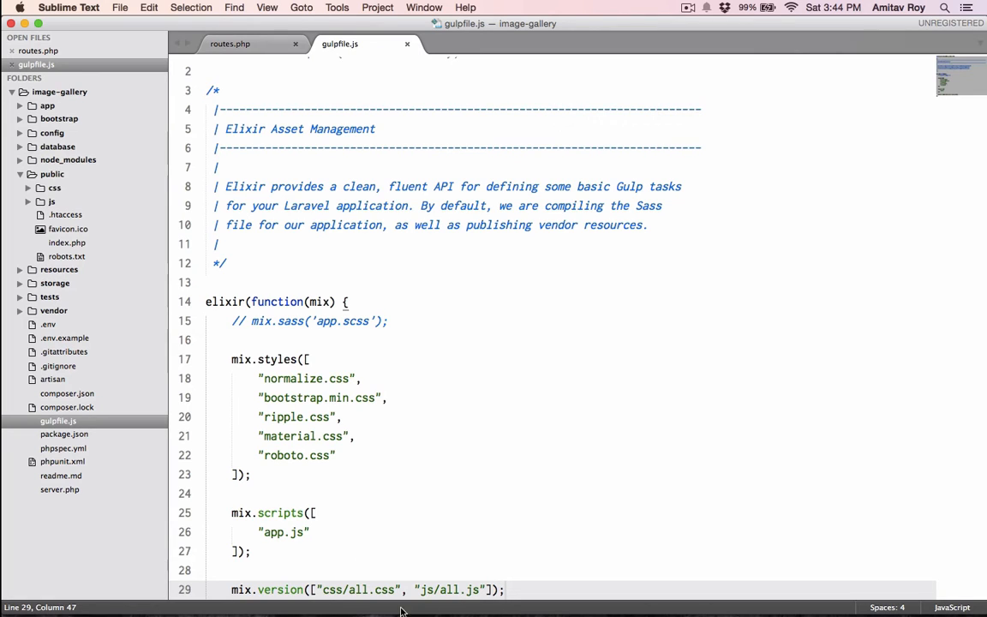
double_click(278, 589)
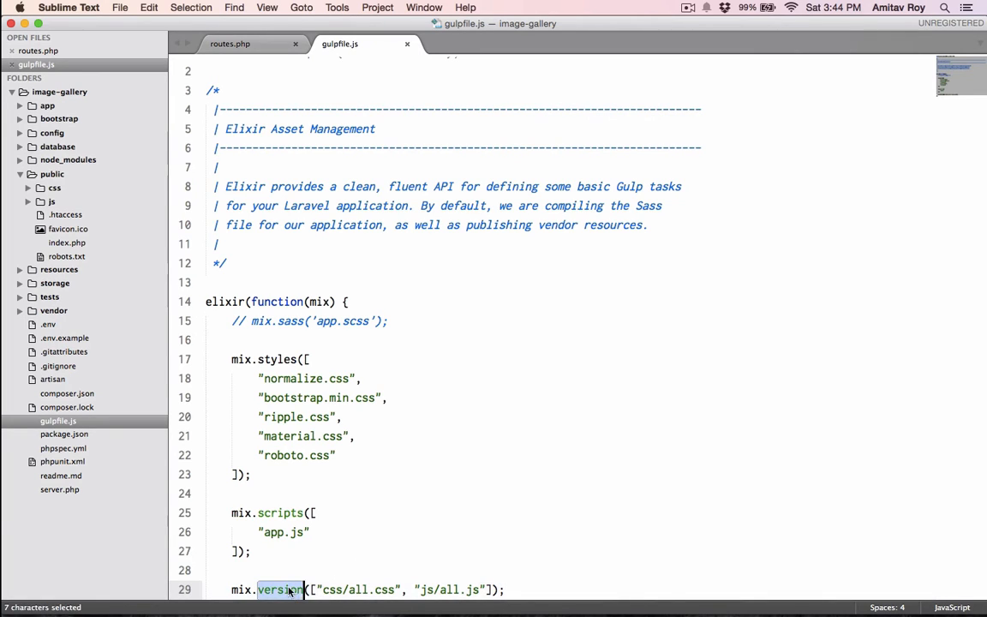
left_click(52, 202)
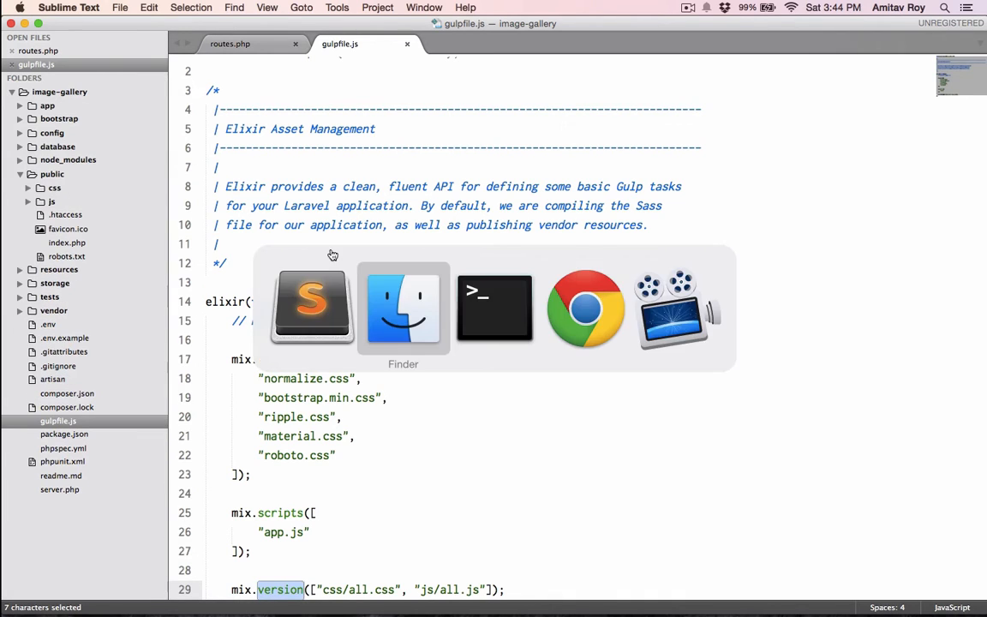
Step: Switch to Terminal to rerun gulp with the new version task
left_click(494, 307)
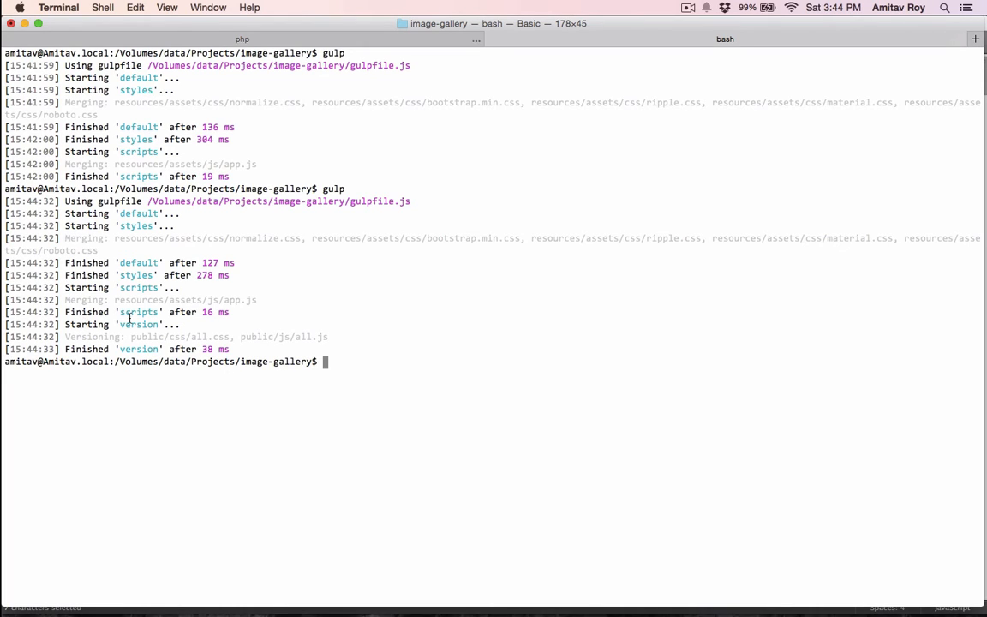
mouse_move(271, 332)
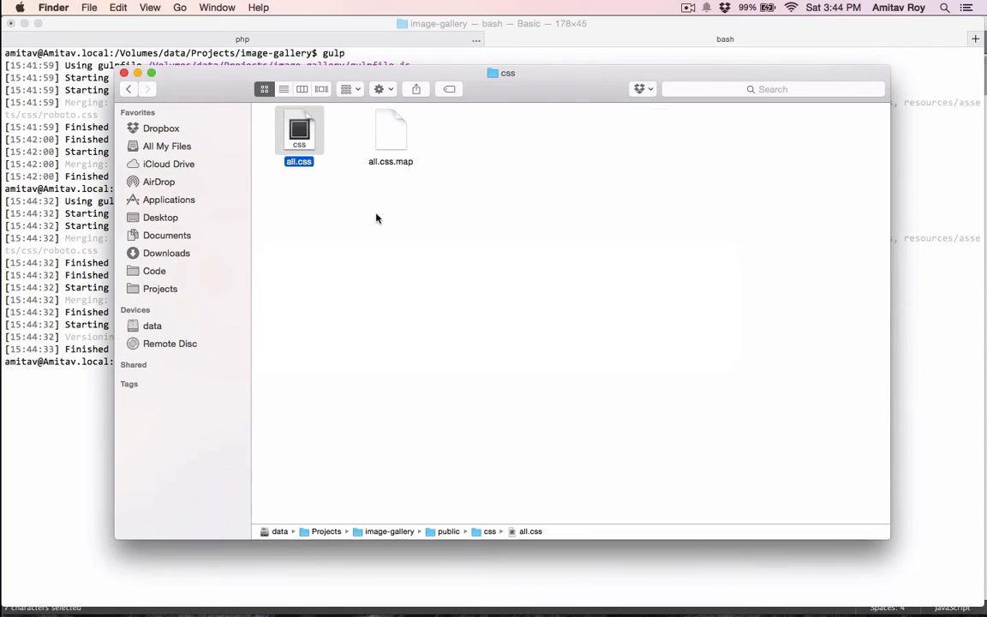
Step: From public open the new build folder and inspect its css folder with the versioned files
left_click(127, 89)
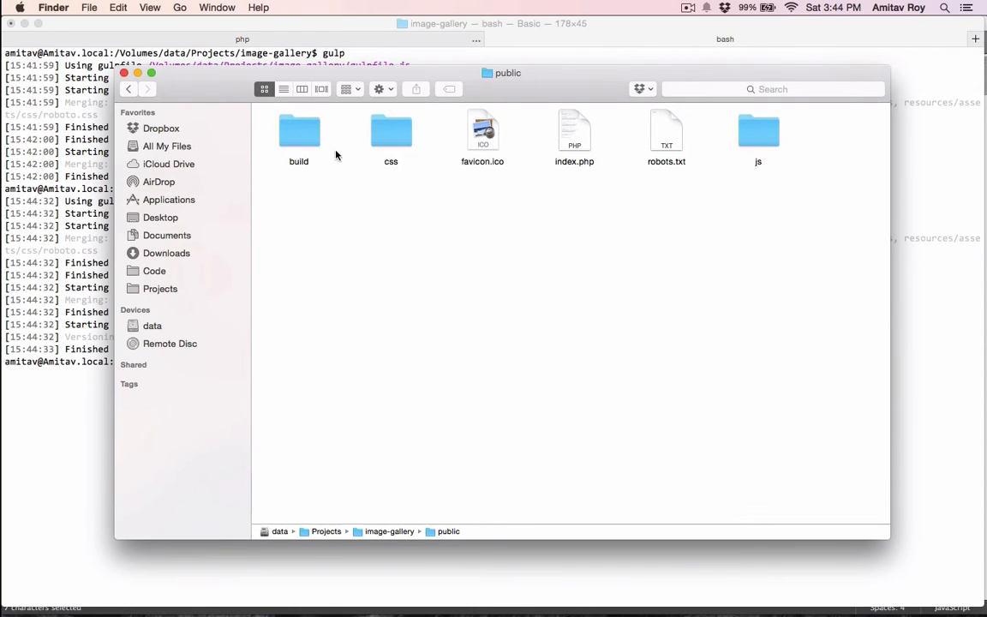
left_click(298, 134)
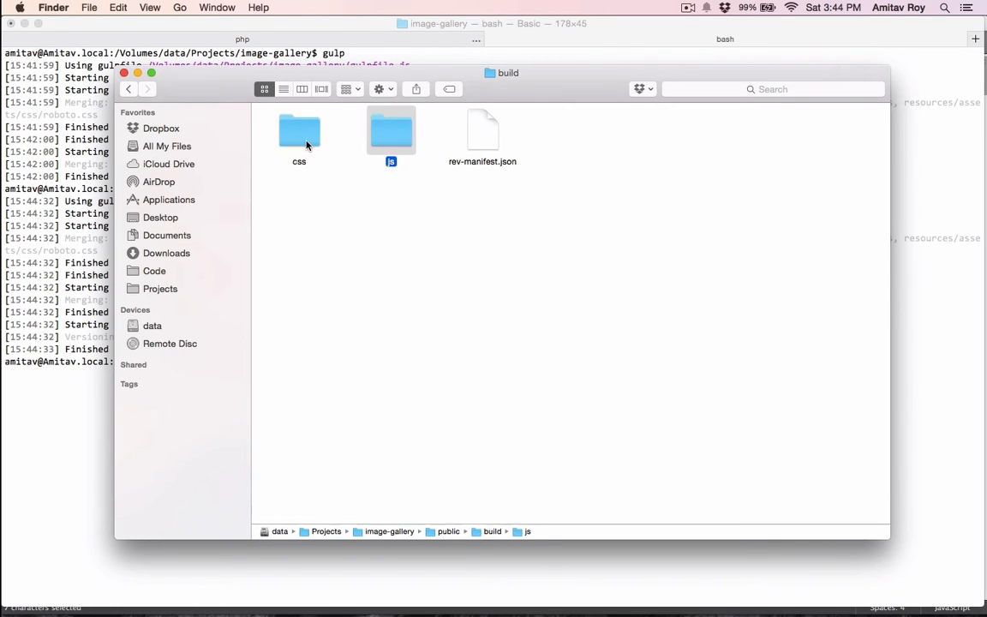
left_click(482, 134)
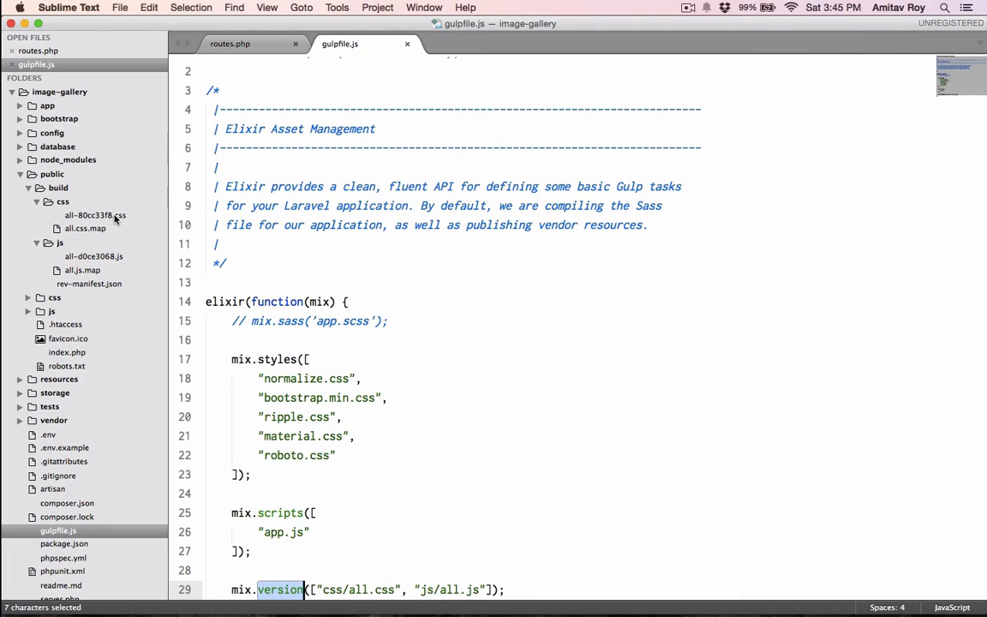
mouse_move(82, 220)
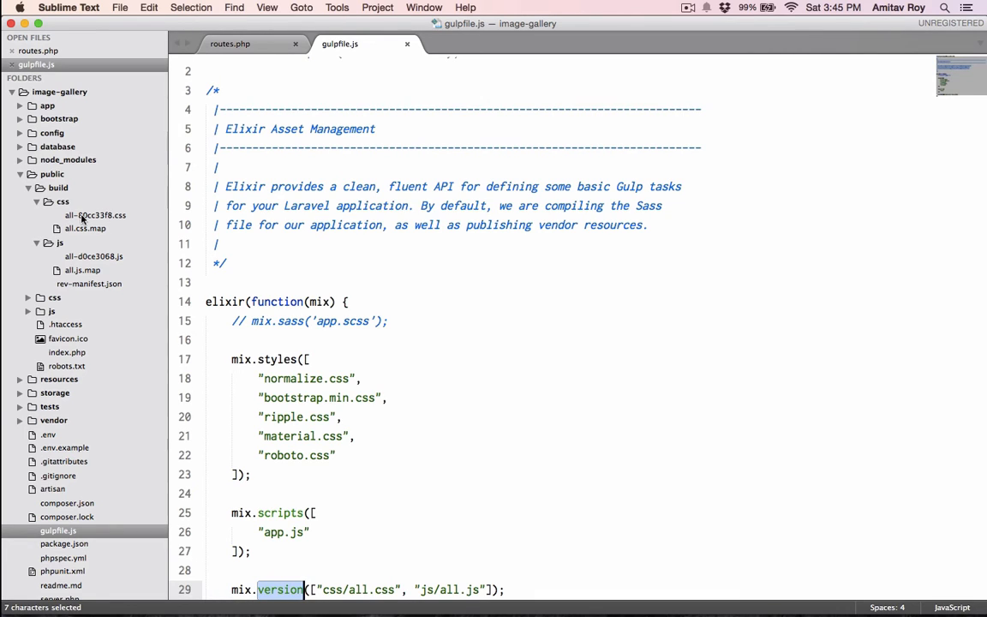
mouse_move(89, 274)
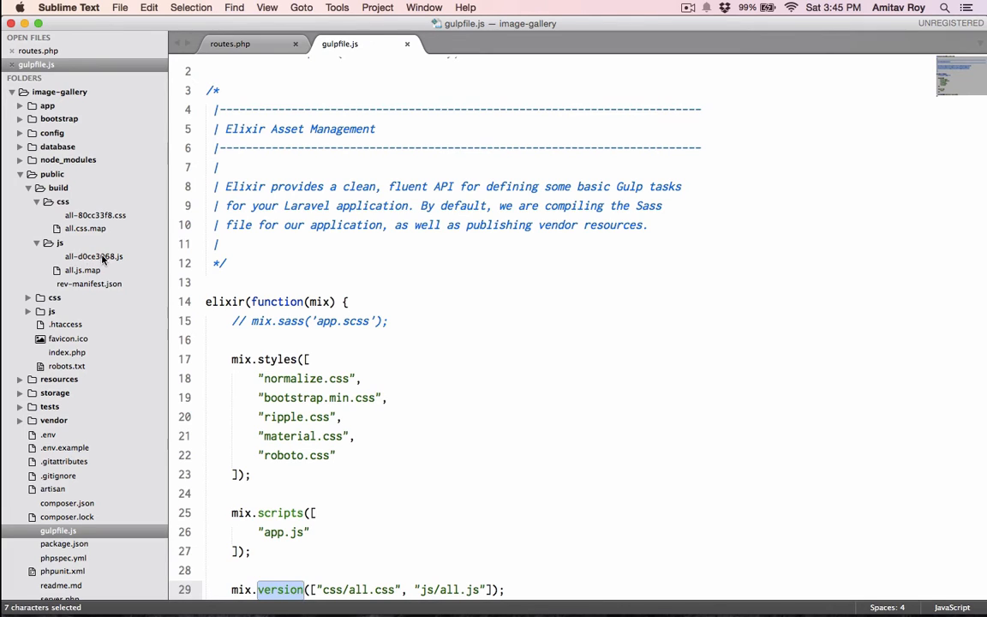
mouse_move(116, 264)
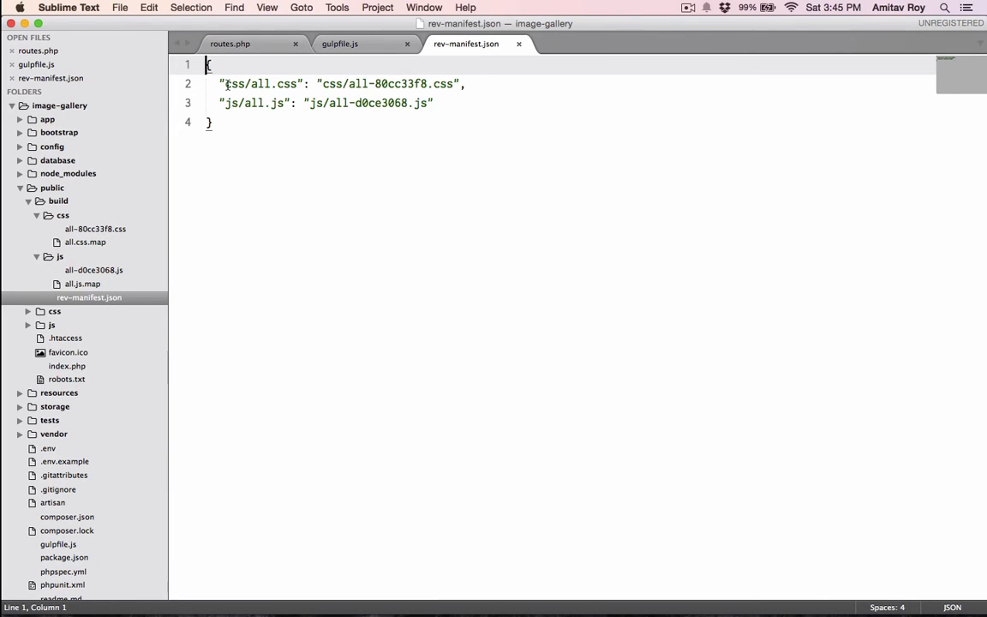
Step: View rev-manifest.json in public/build and locate the css/all.css key with its hashed file name
double_click(257, 83)
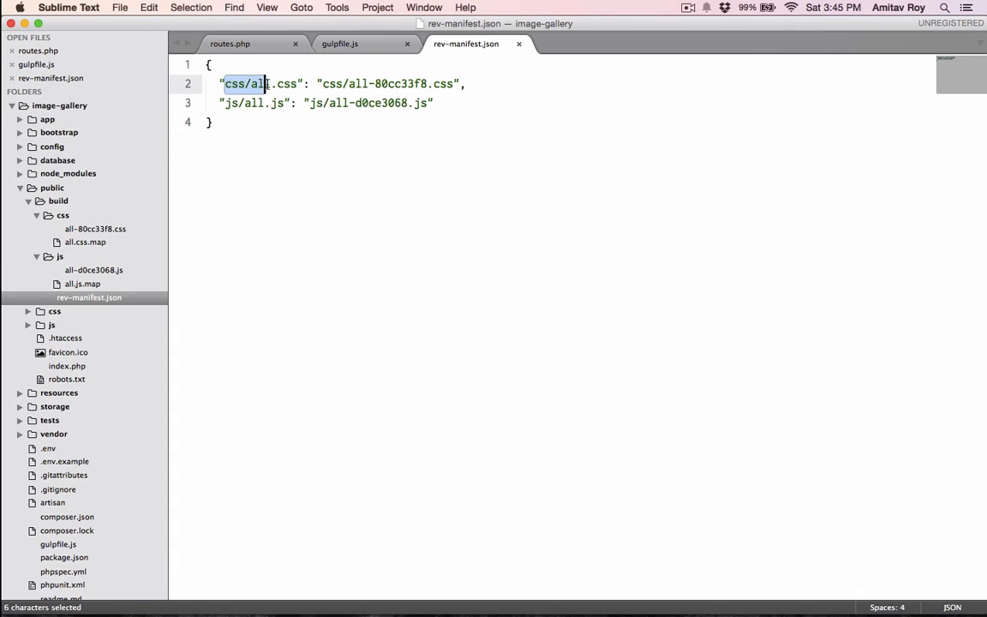
left_click_drag(267, 83, 295, 82)
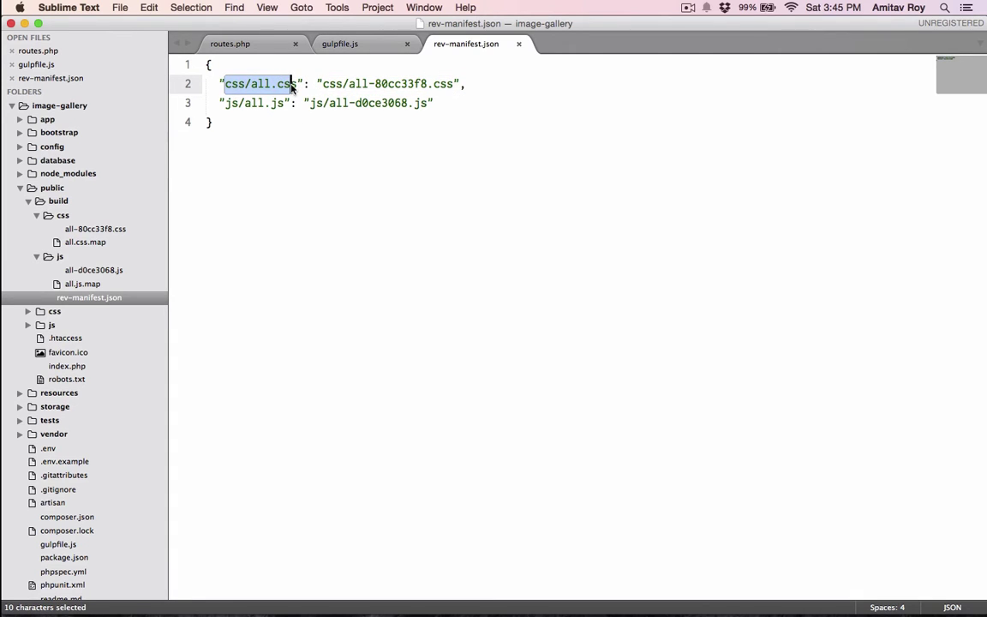
mouse_move(278, 106)
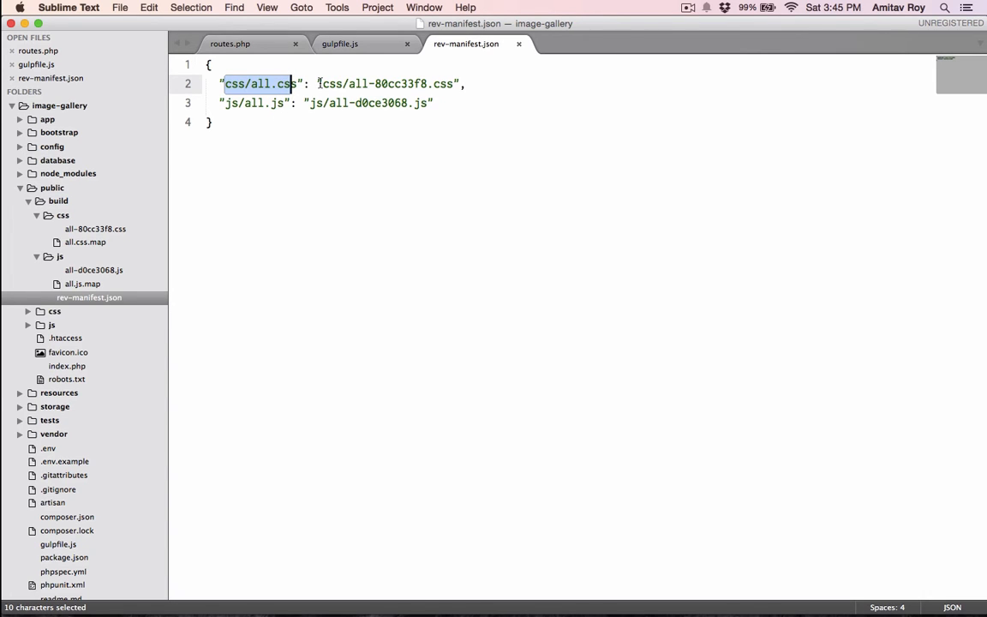
left_click(339, 45)
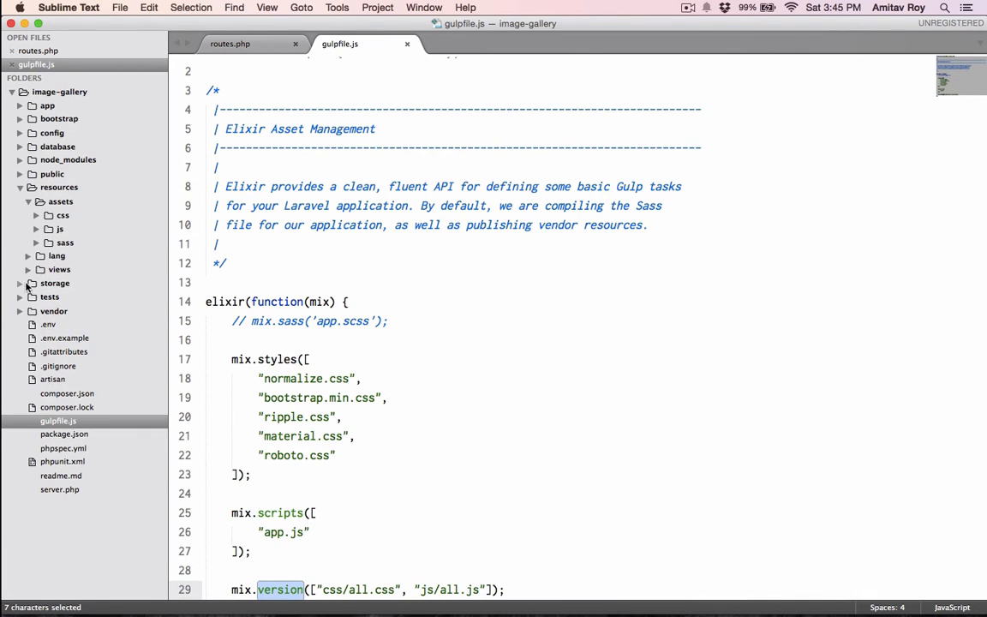
Step: In resources/views/master.blade.php, set the stylesheet href to {{ url(elixir('css/all.css')) }}
left_click(58, 269)
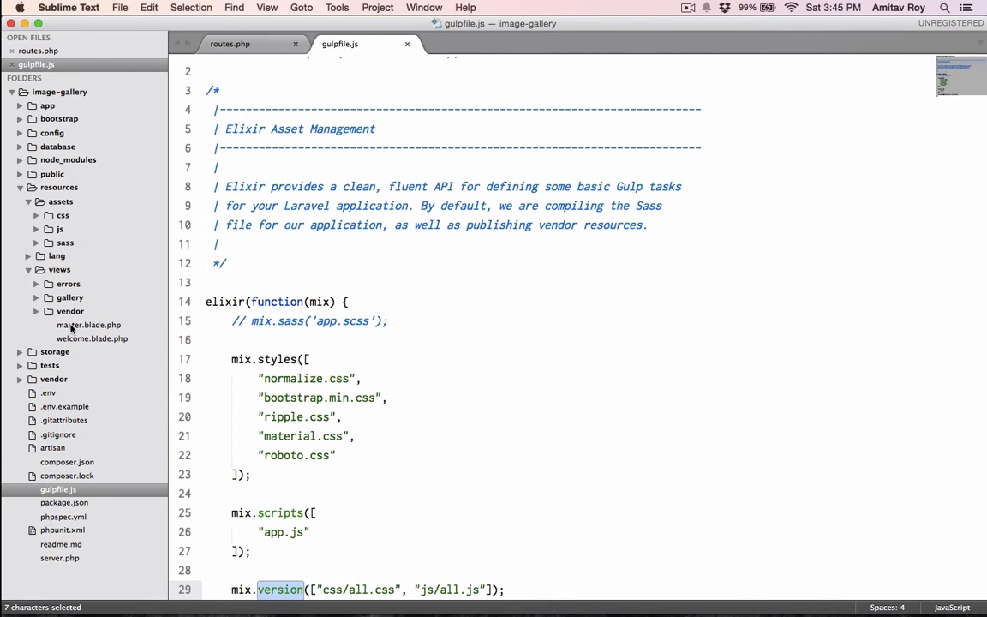
left_click(89, 325)
type("<link rel=\"stylesheet\" type=\"text/css\" href=\"\">")
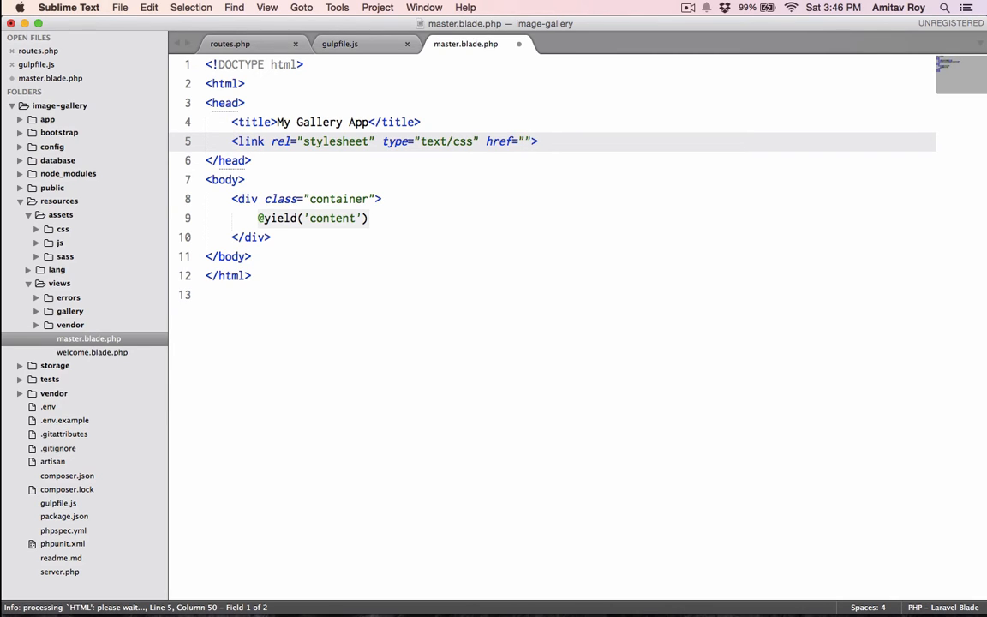
type("{{}}")
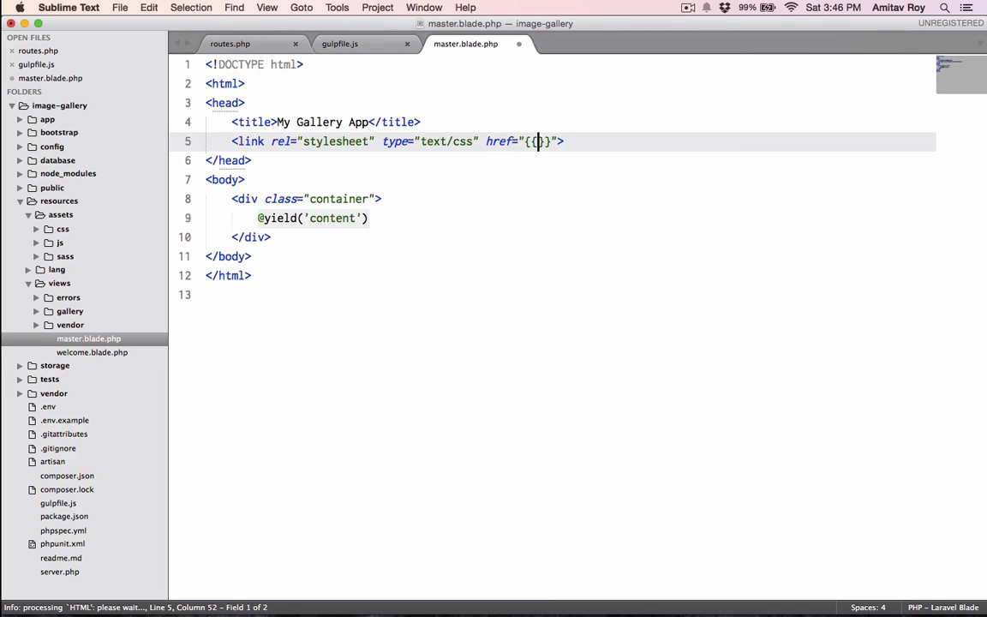
type("url(")
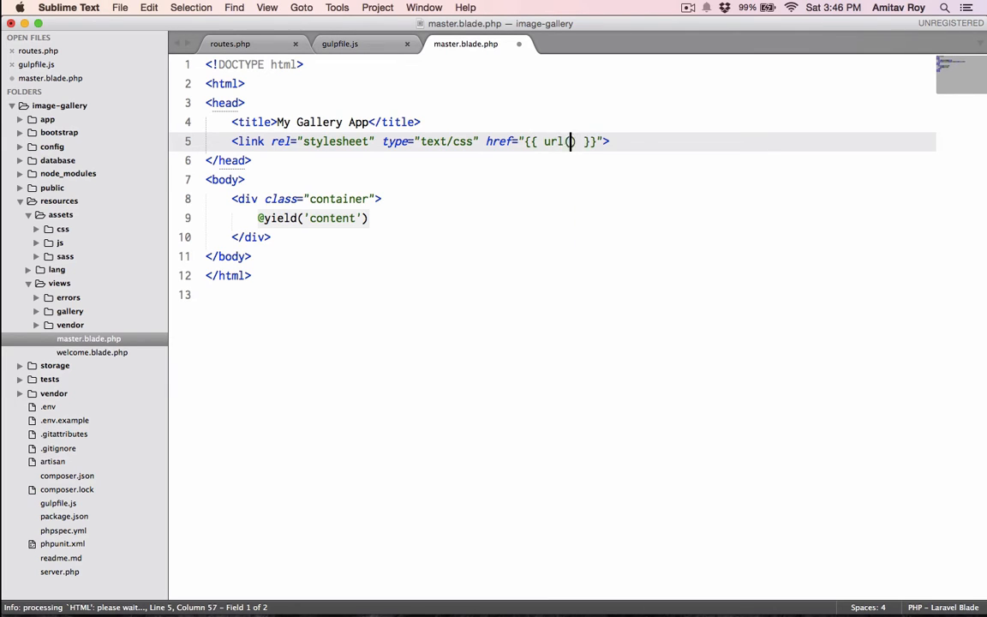
type("exlisi")
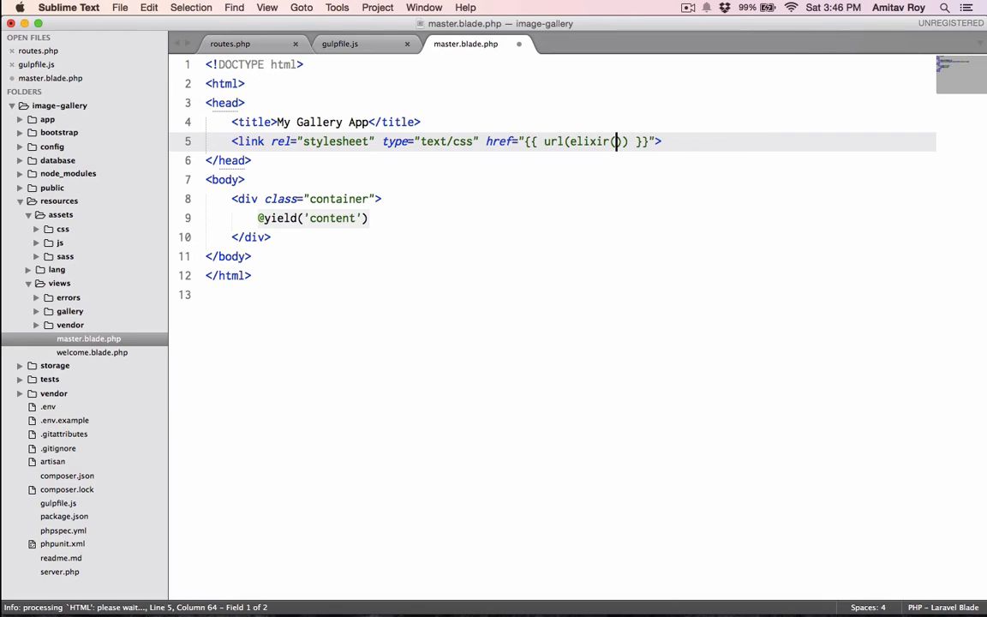
type("('")
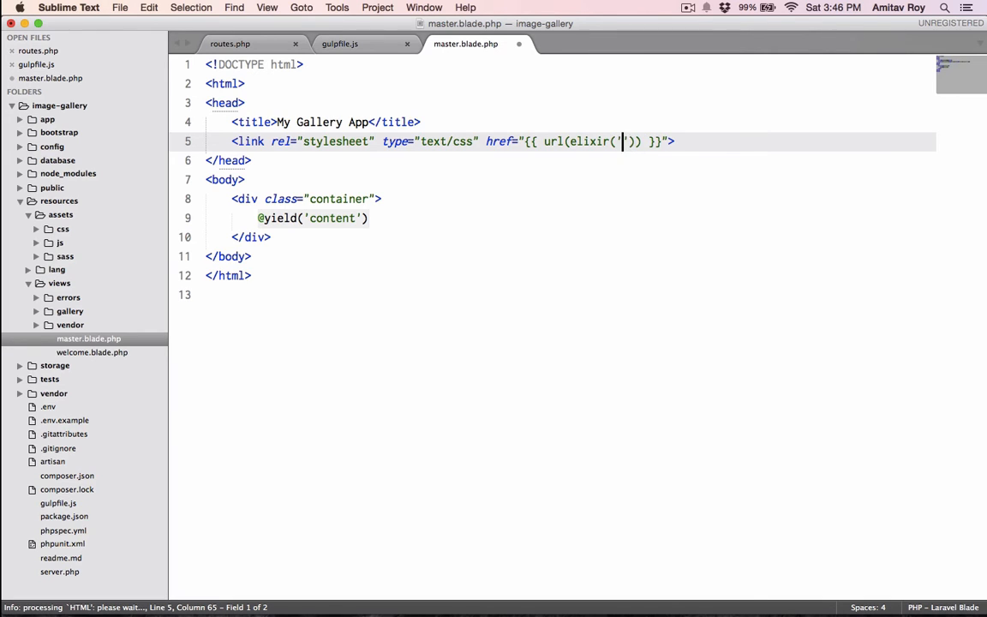
type("css/all.c")
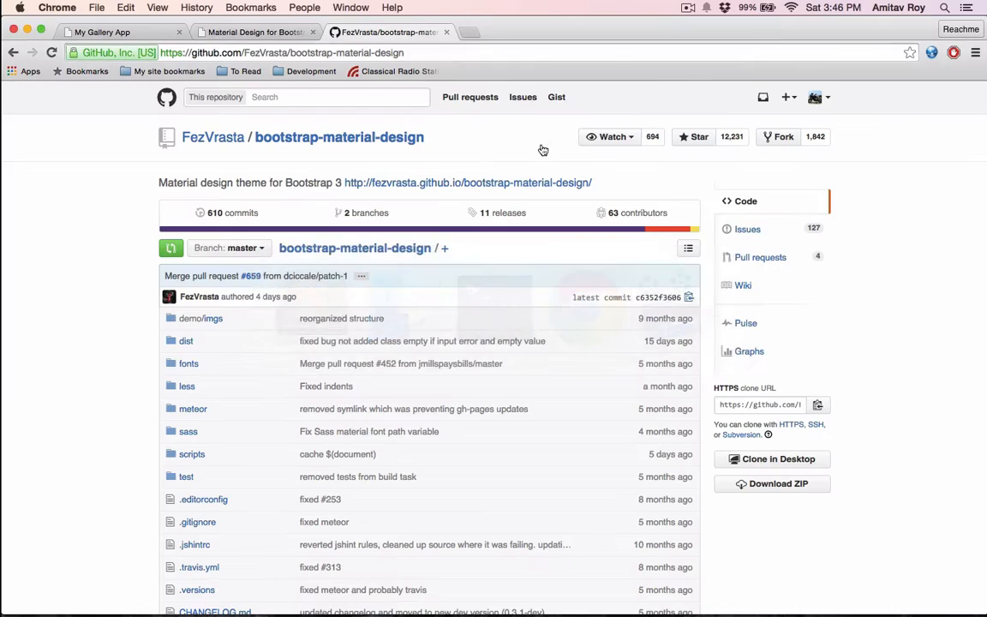
Step: Switch to the My Gallery App tab, glance at the Material Design docs tab, and return to the gallery
left_click(103, 31)
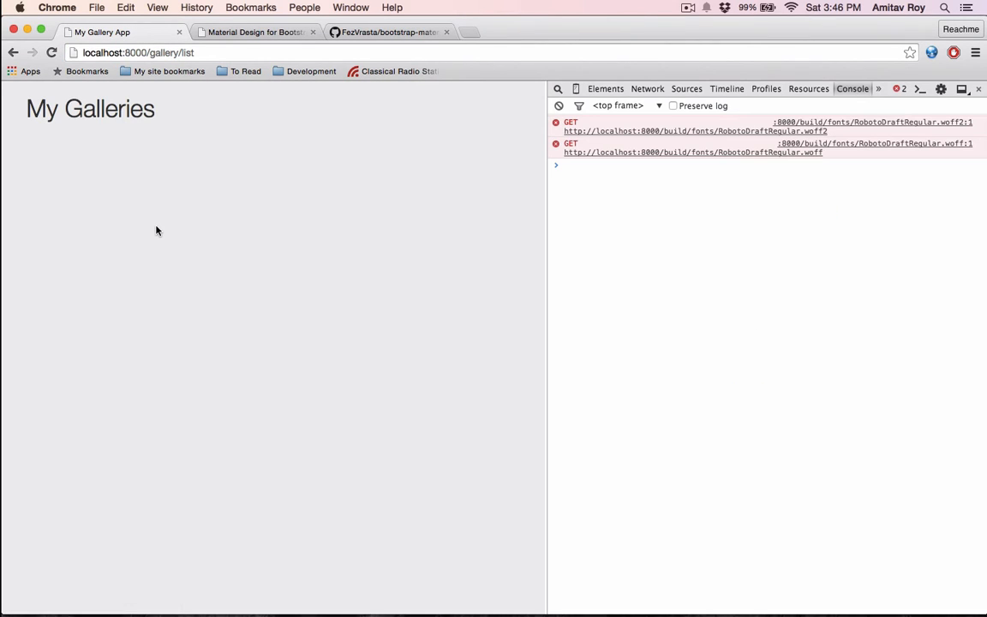
mouse_move(106, 107)
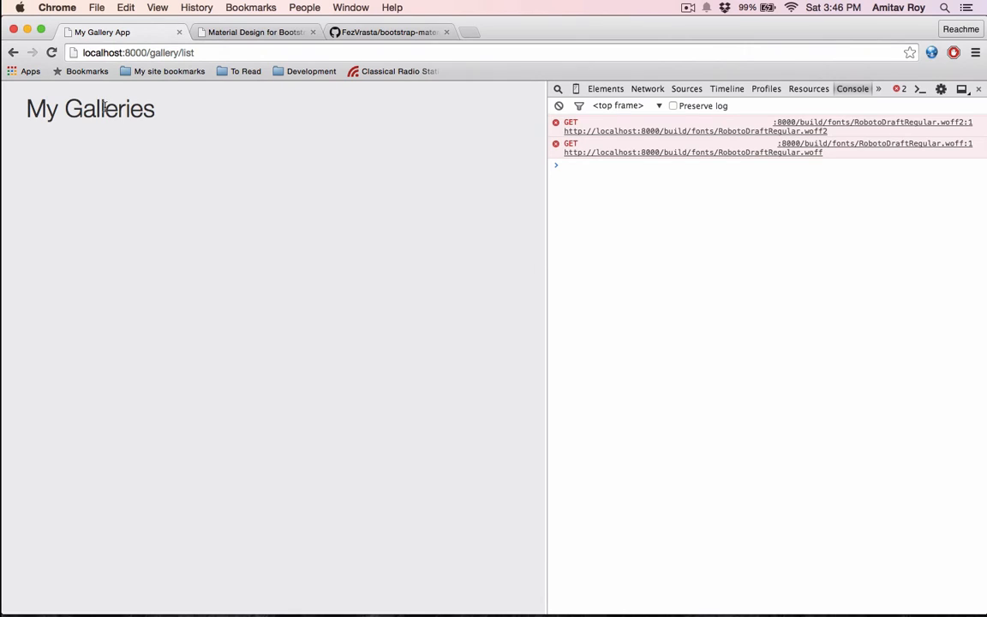
mouse_move(335, 147)
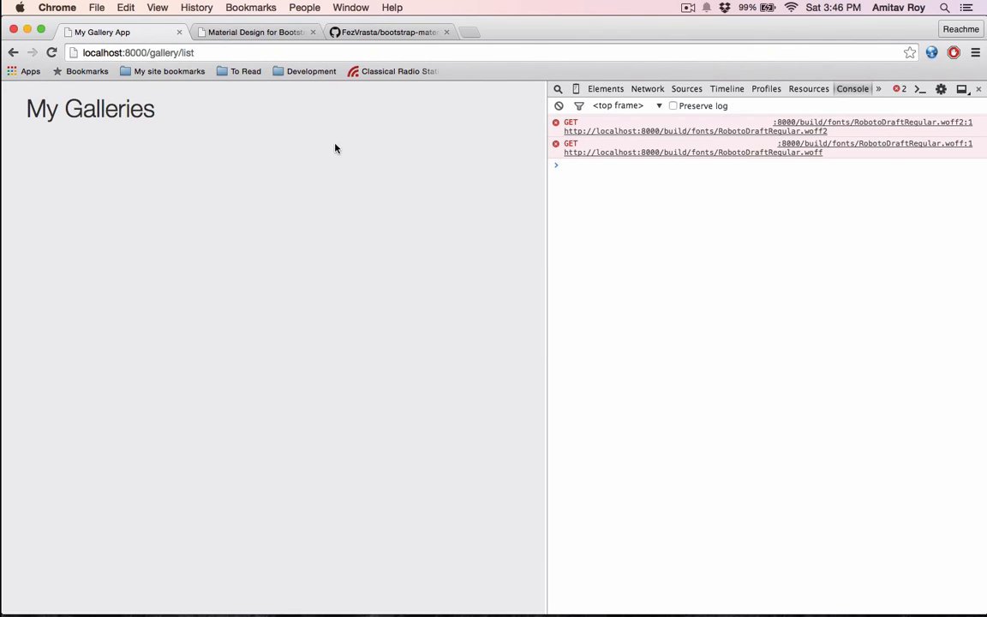
left_click(253, 31)
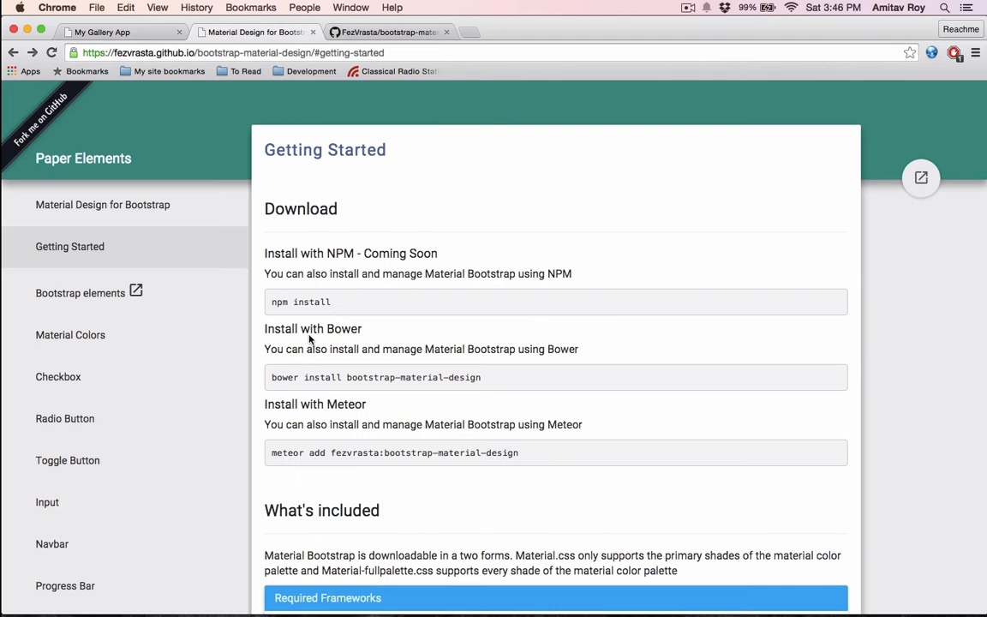
left_click(103, 31)
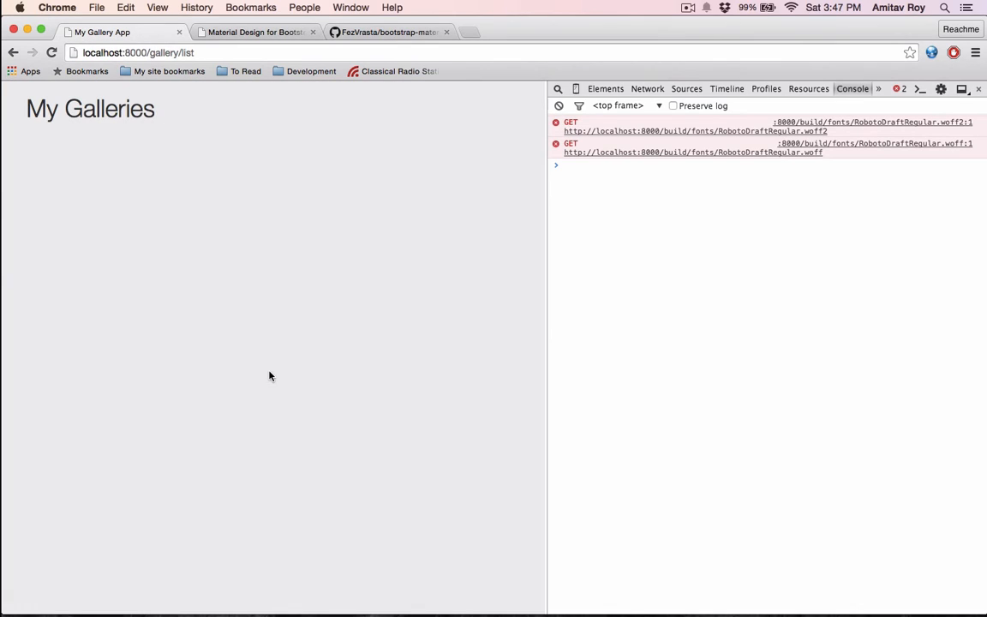
mouse_move(731, 137)
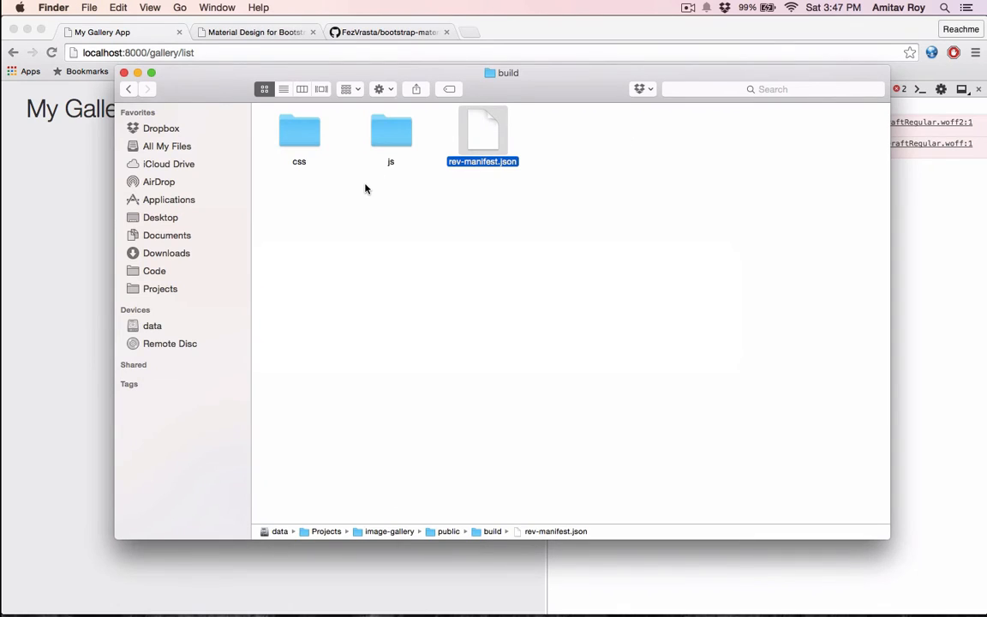
mouse_move(294, 210)
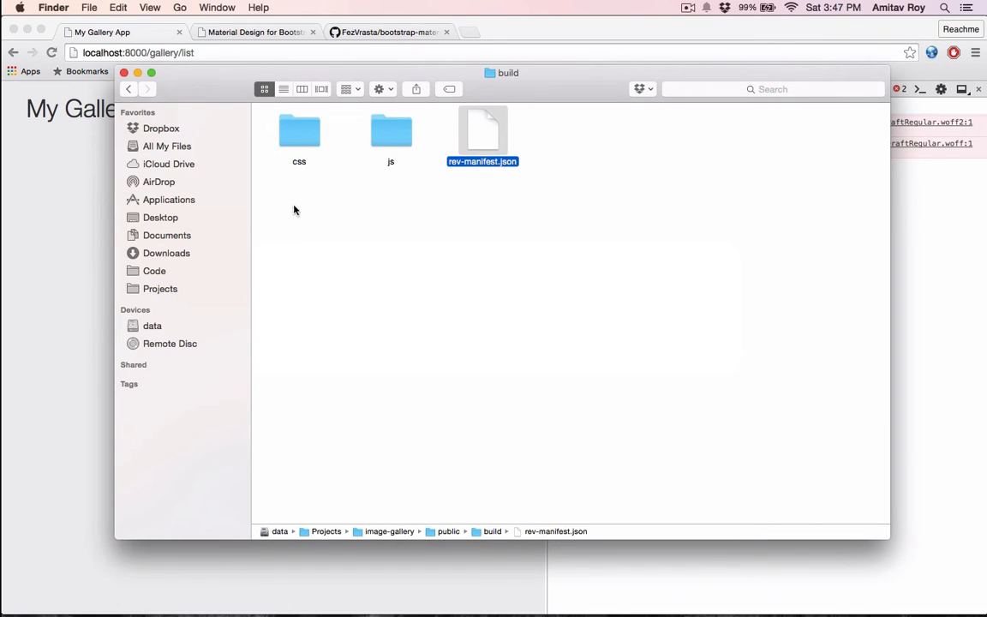
left_click(298, 130)
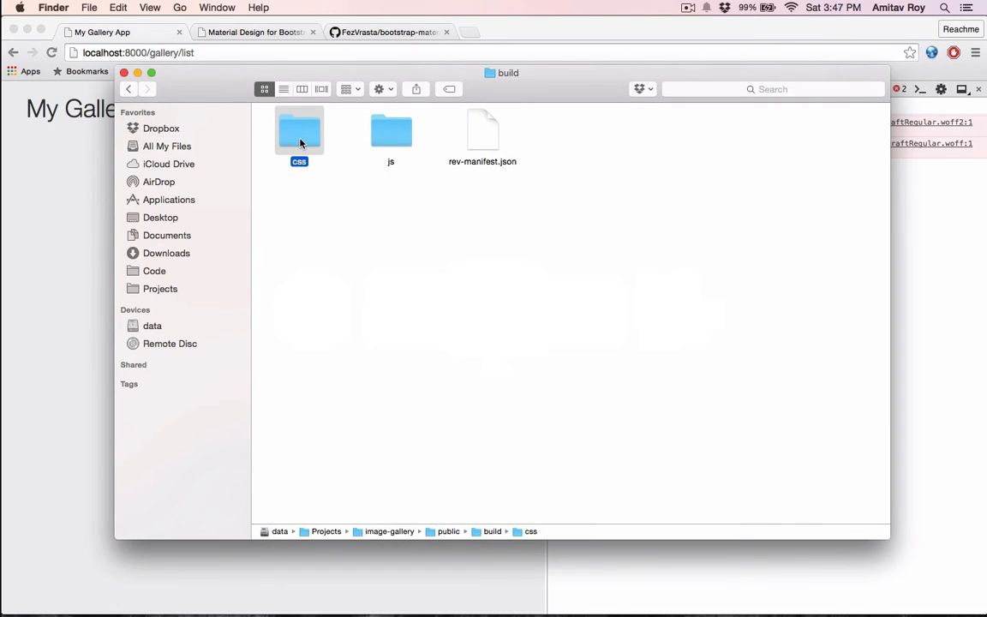
double_click(298, 130)
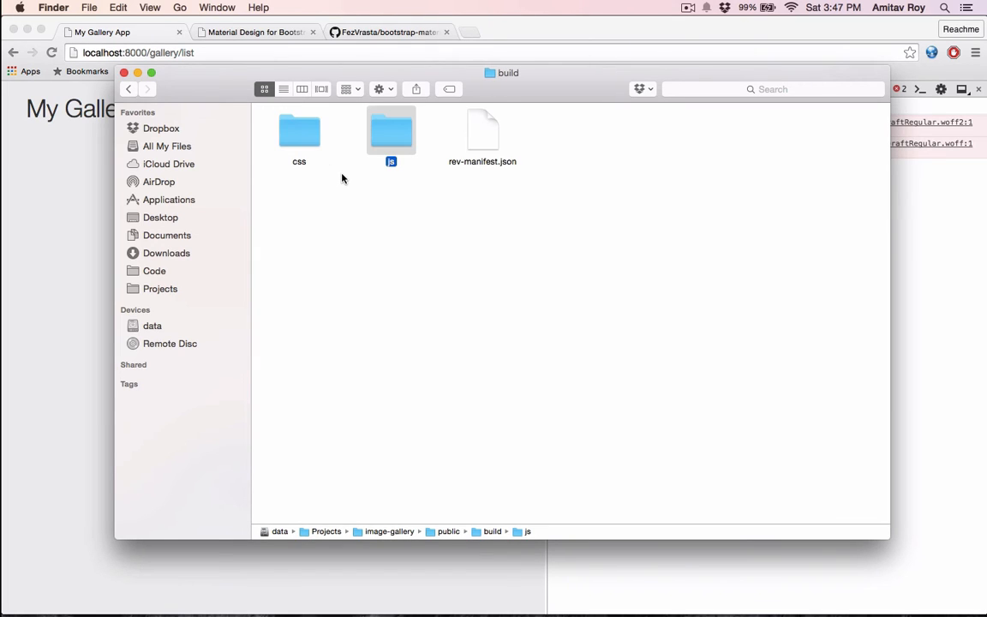
mouse_move(582, 116)
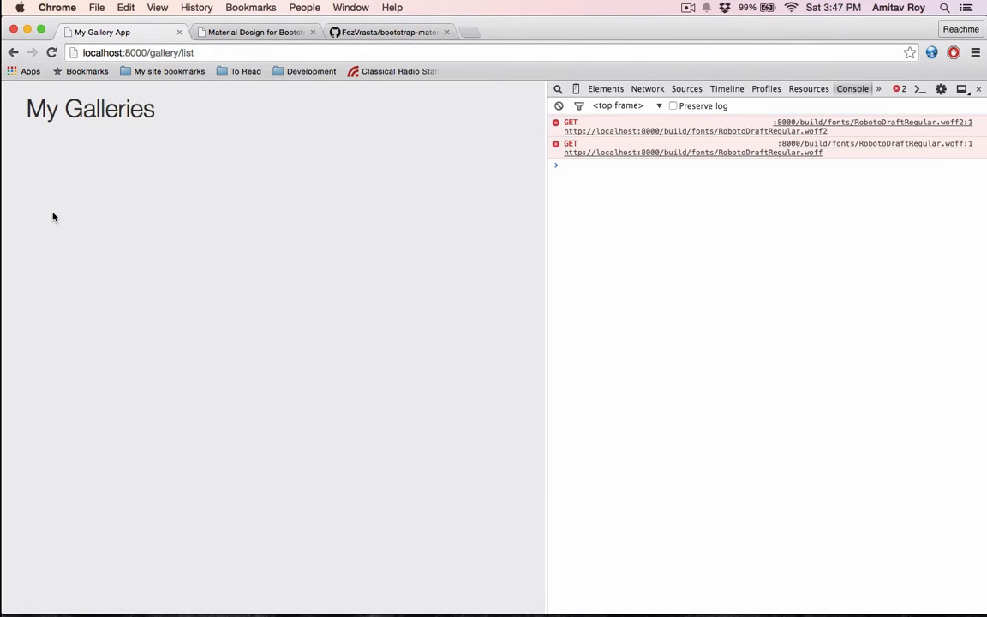
Step: Reload localhost:8000/gallery/list so the Roboto font loads and the console errors clear
left_click(559, 106)
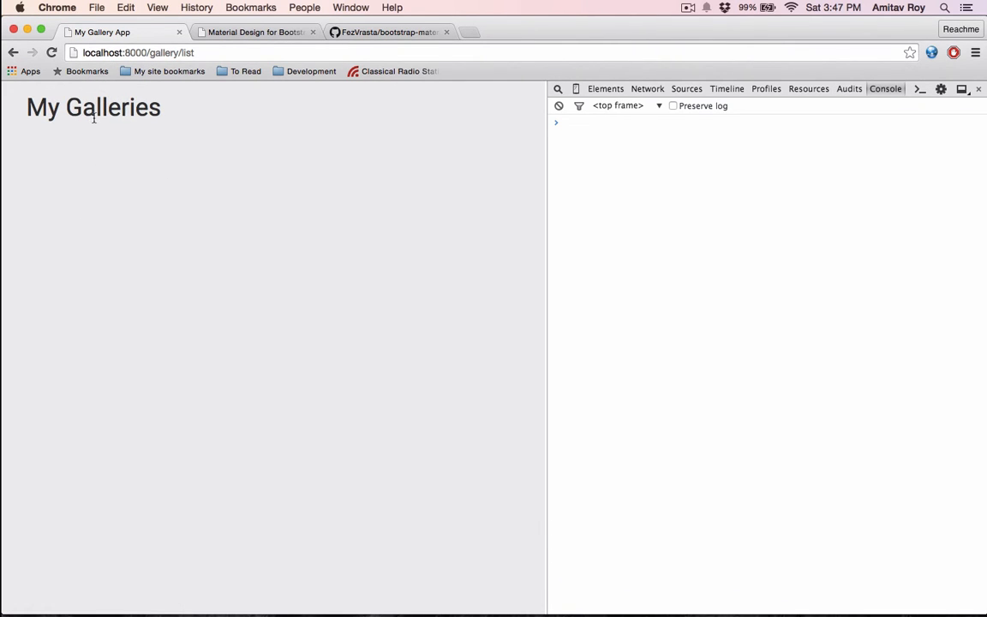
mouse_move(309, 293)
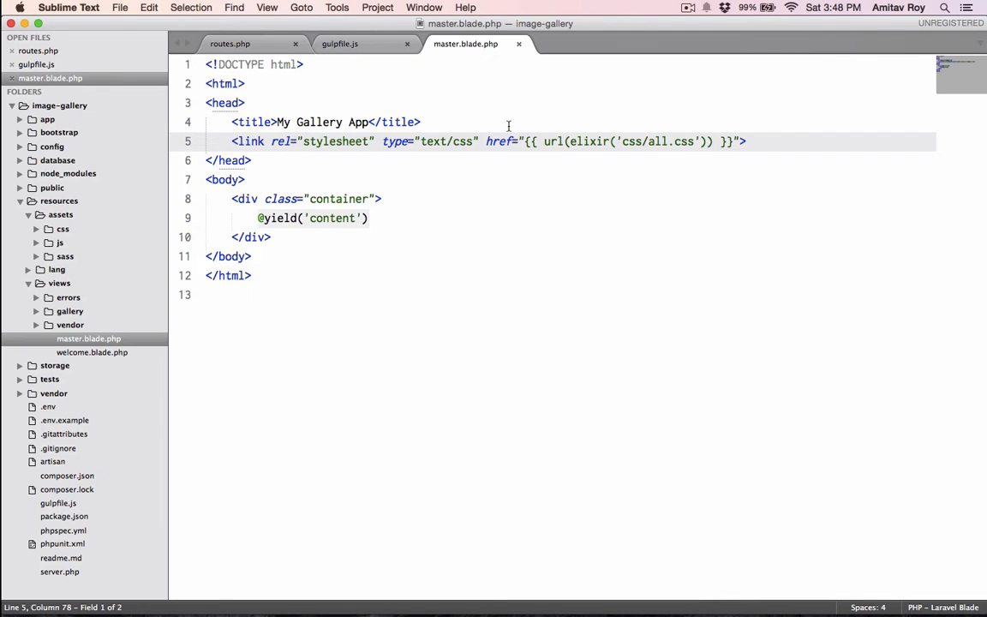
Step: After the stylesheet link, add <script type="text/javascript"> var baseUrl = "{{ url('/') }}"; </script>
left_click(746, 141)
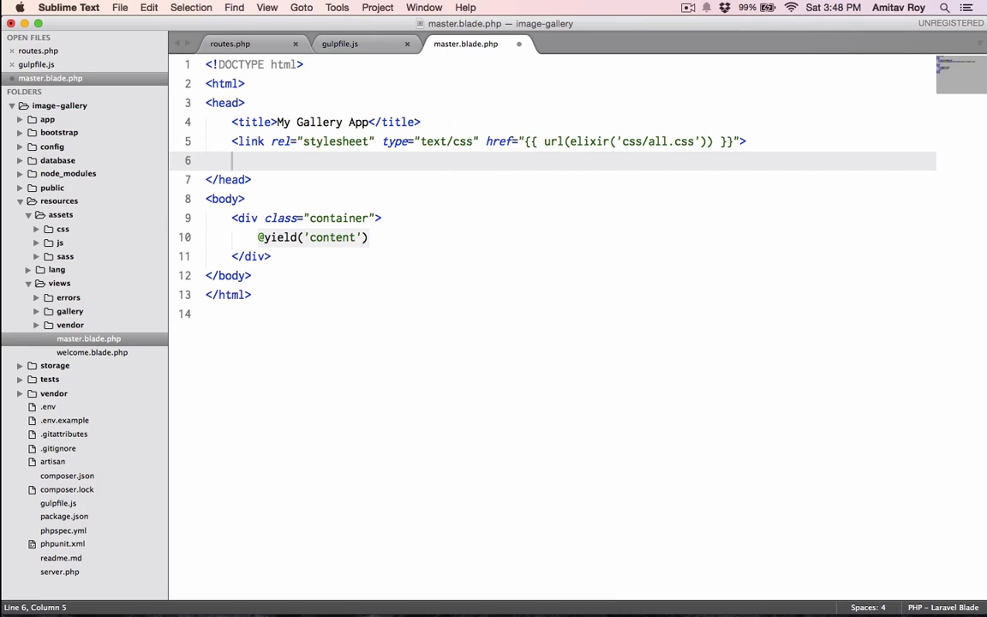
type("<script type=\"text/javascript\"></script>")
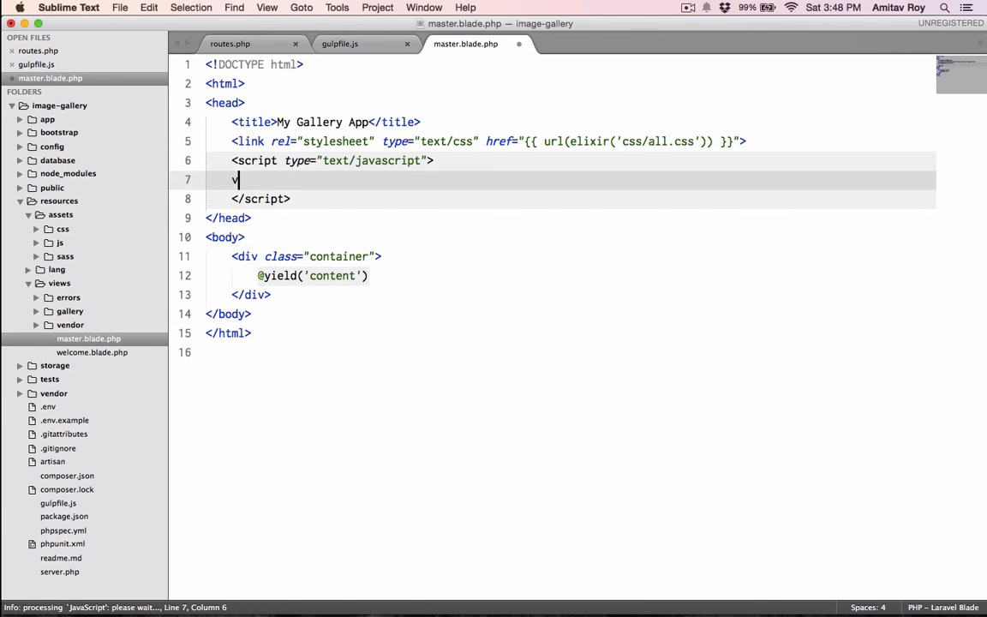
type("ar baseUrl")
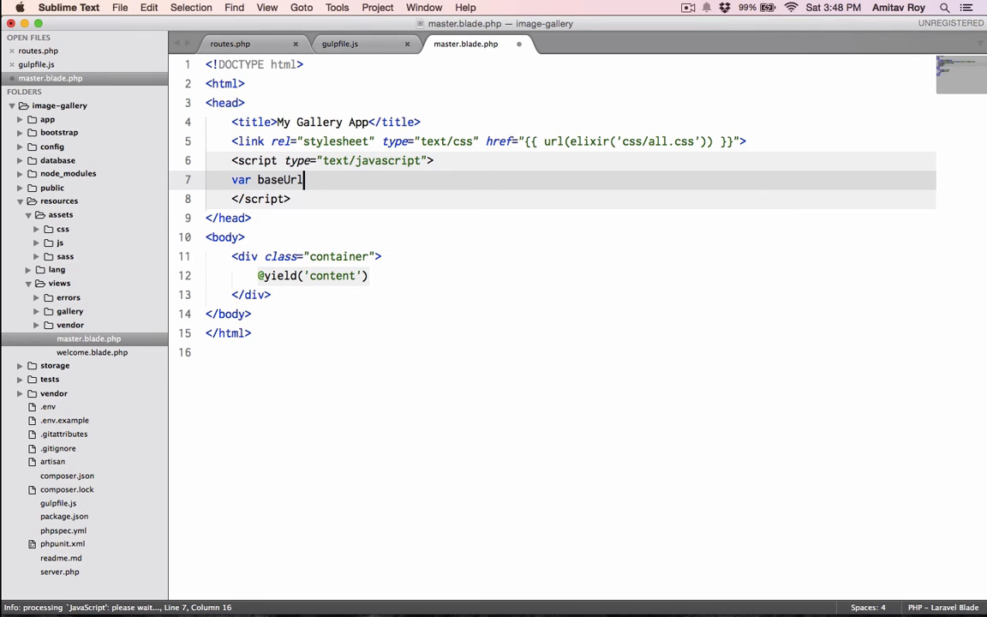
type("= \"\"")
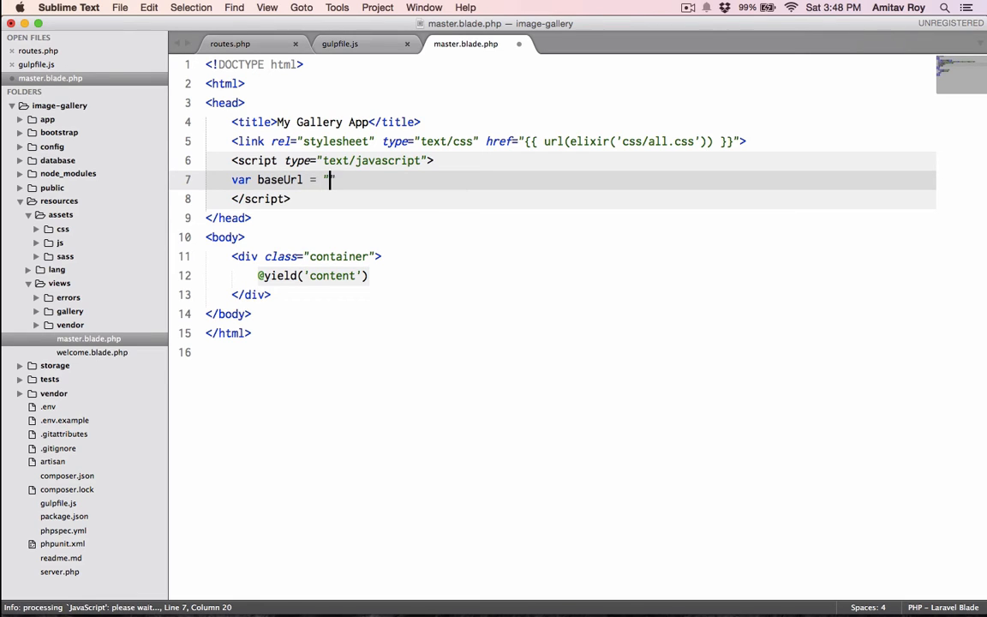
type("\"")
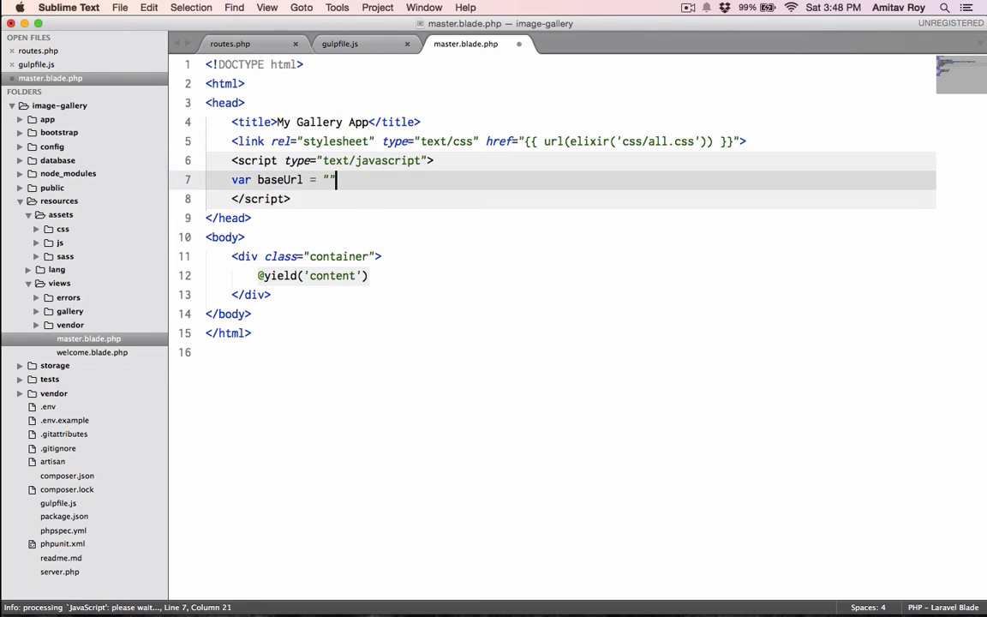
type("{{")
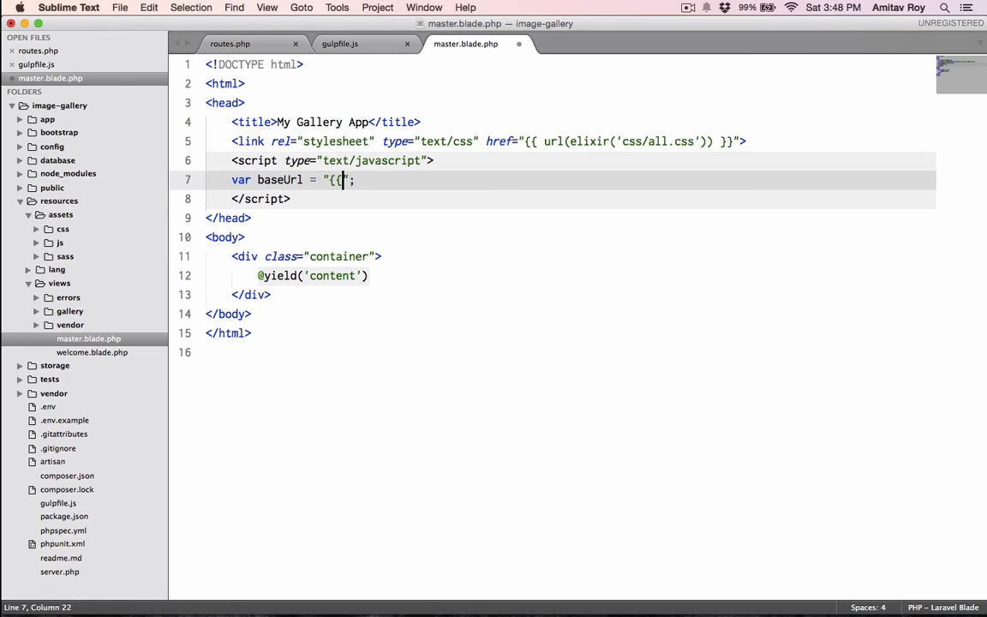
type("}}")
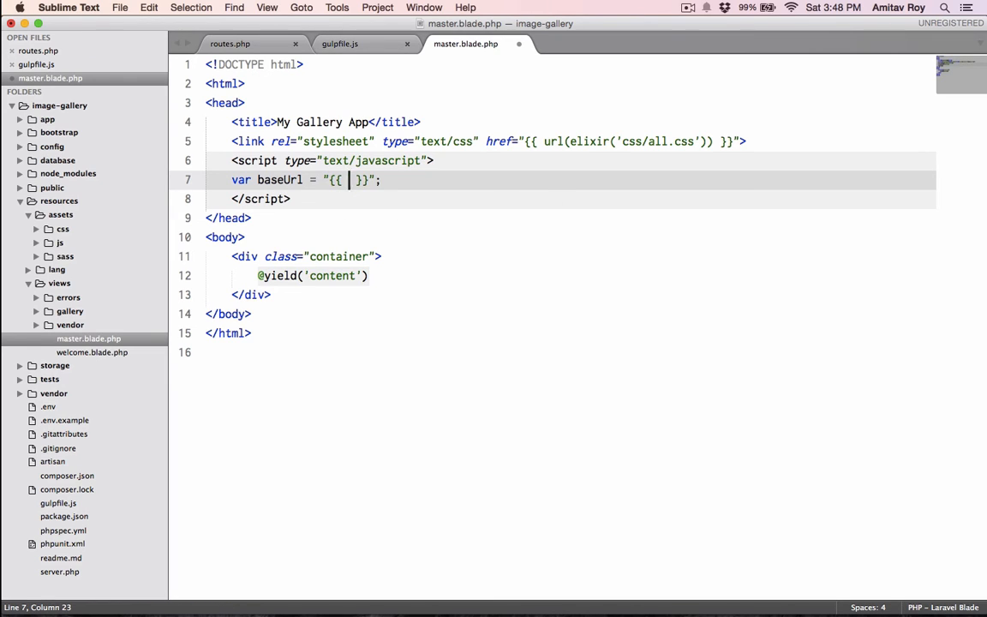
type("url('/')")
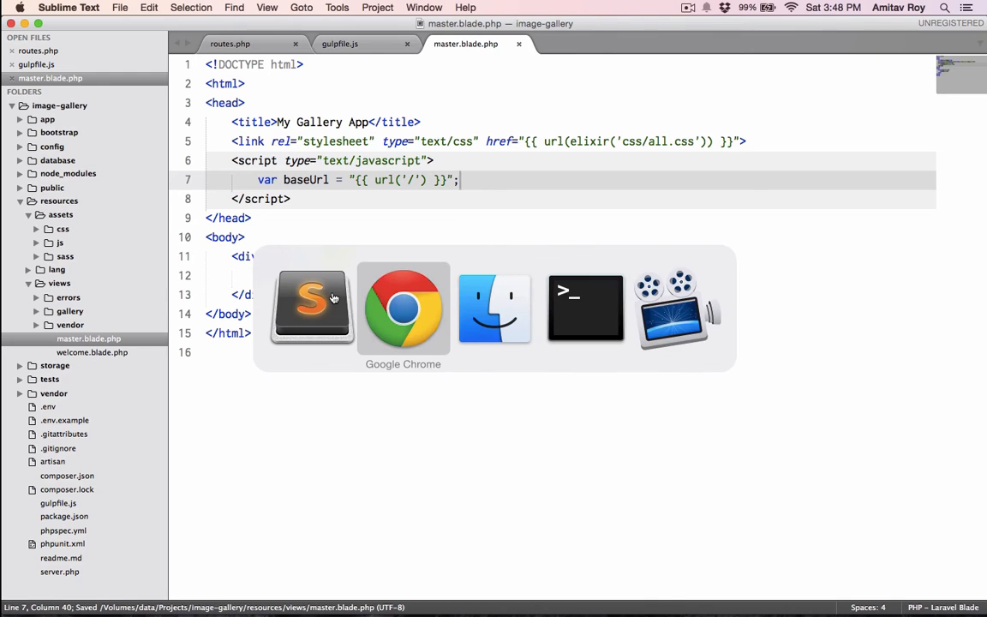
left_click(402, 308)
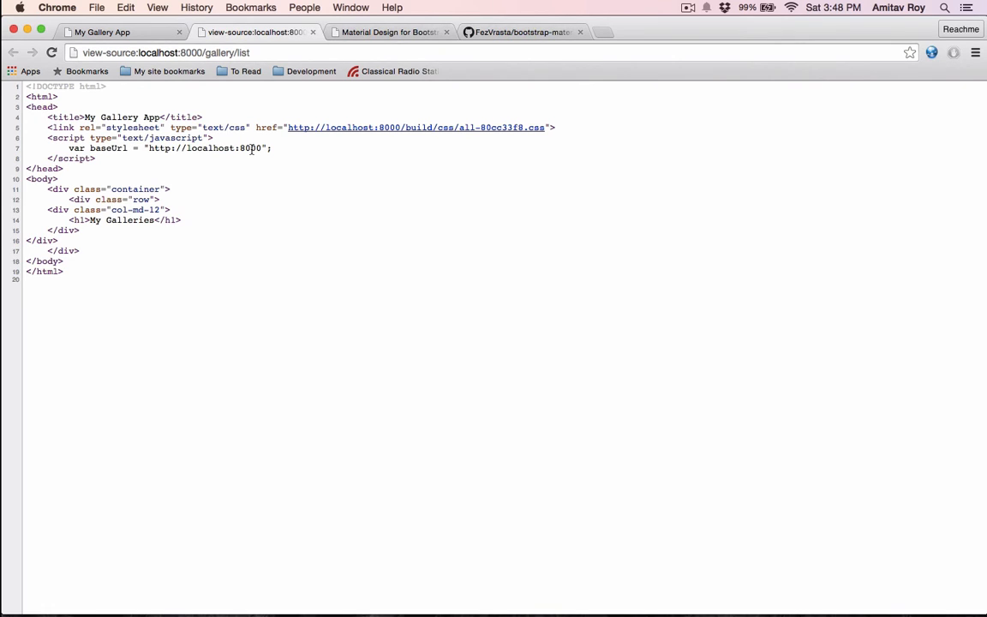
mouse_move(103, 150)
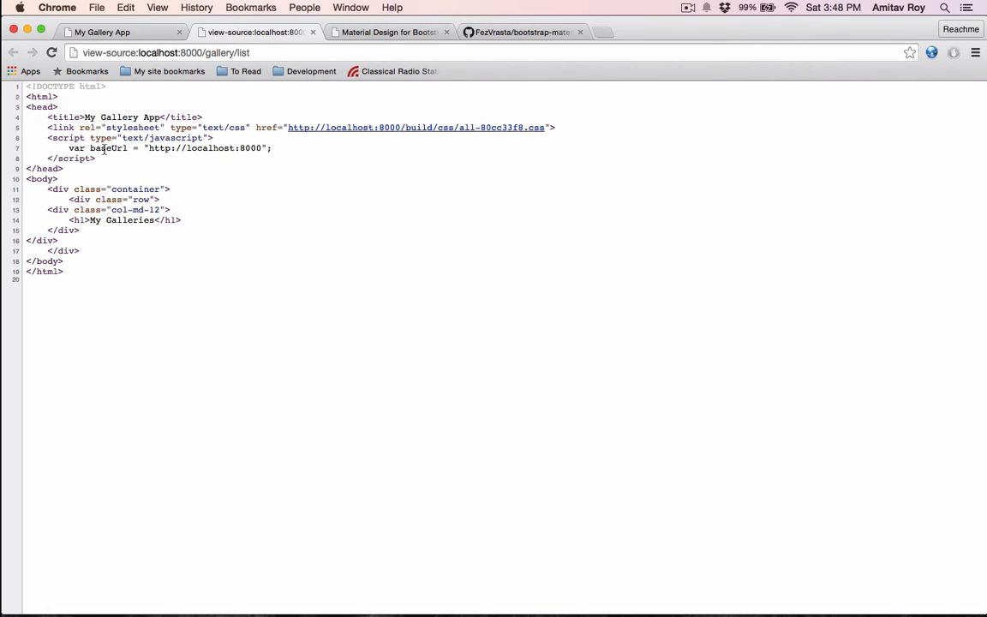
double_click(110, 147)
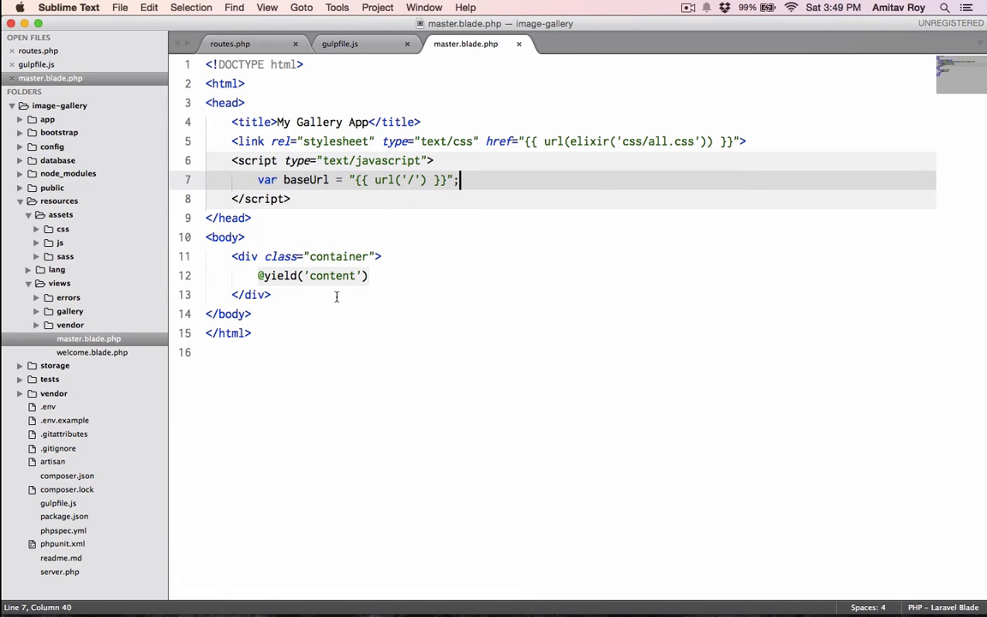
Step: In Finder, browse into public/js and then the vendor folder holding vendor.js
key("enter")
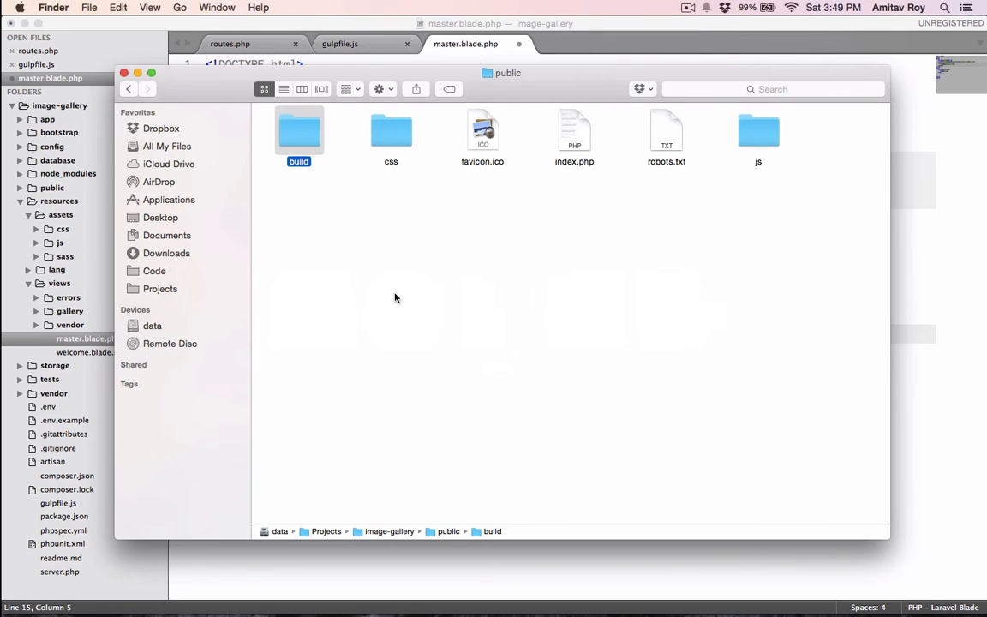
double_click(757, 131)
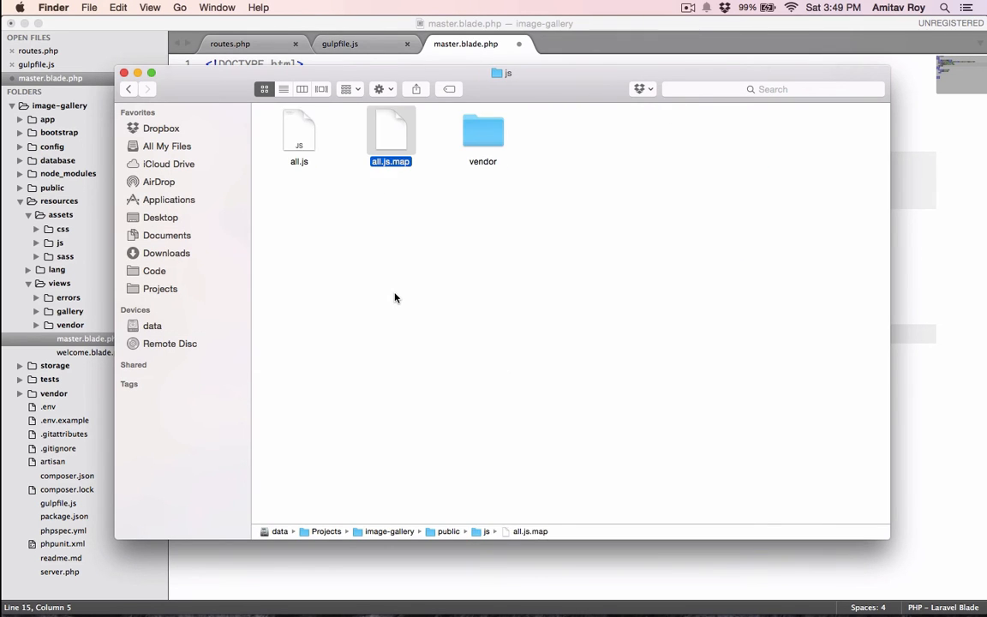
double_click(484, 130)
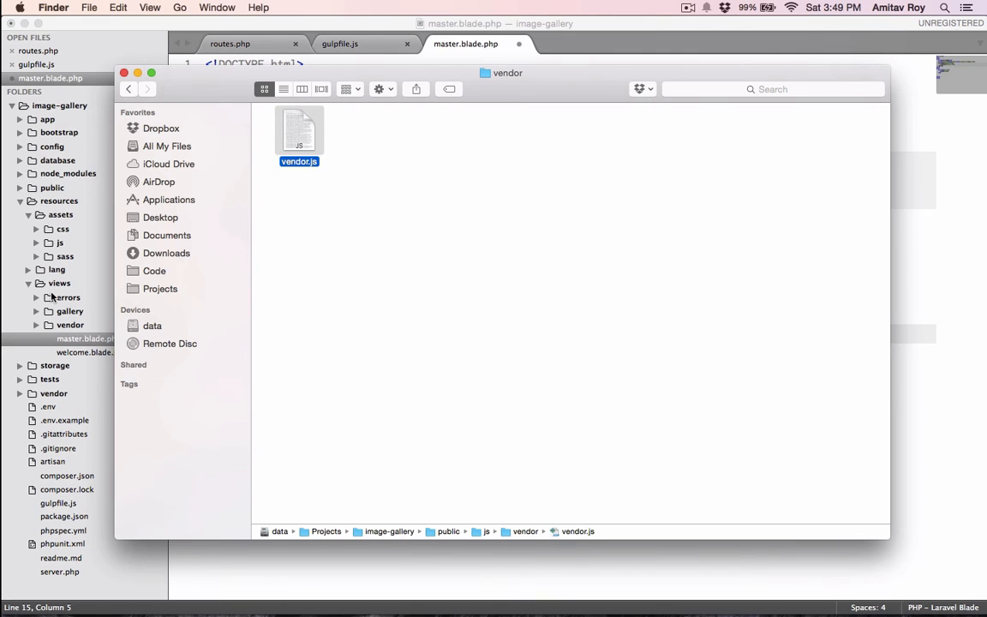
mouse_move(55, 245)
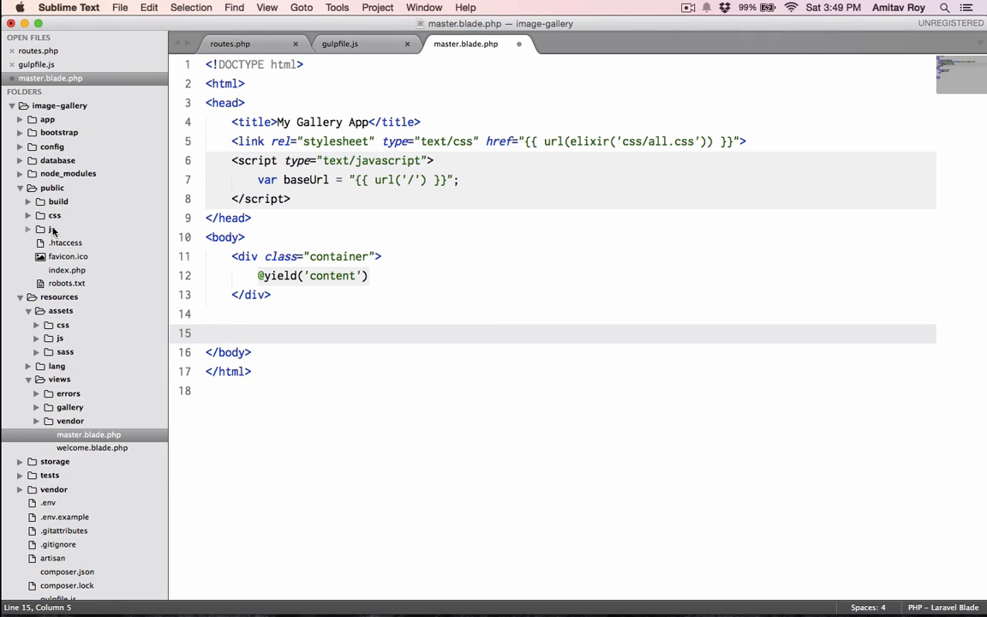
Step: Open public/js/vendor/vendor.js and scroll through the bundled jQuery v1.10.2 code
left_click(51, 230)
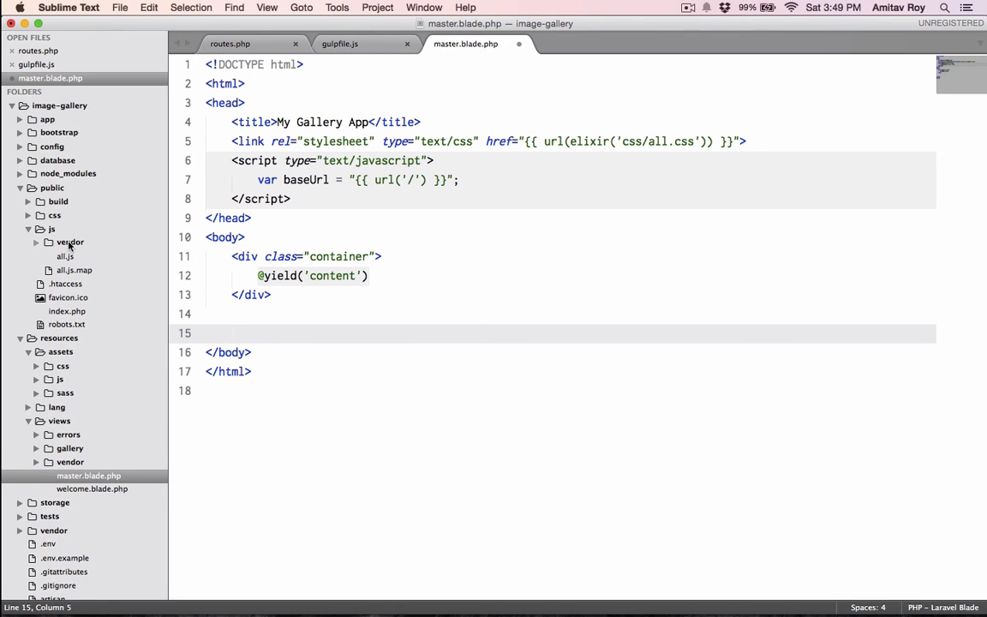
left_click(65, 285)
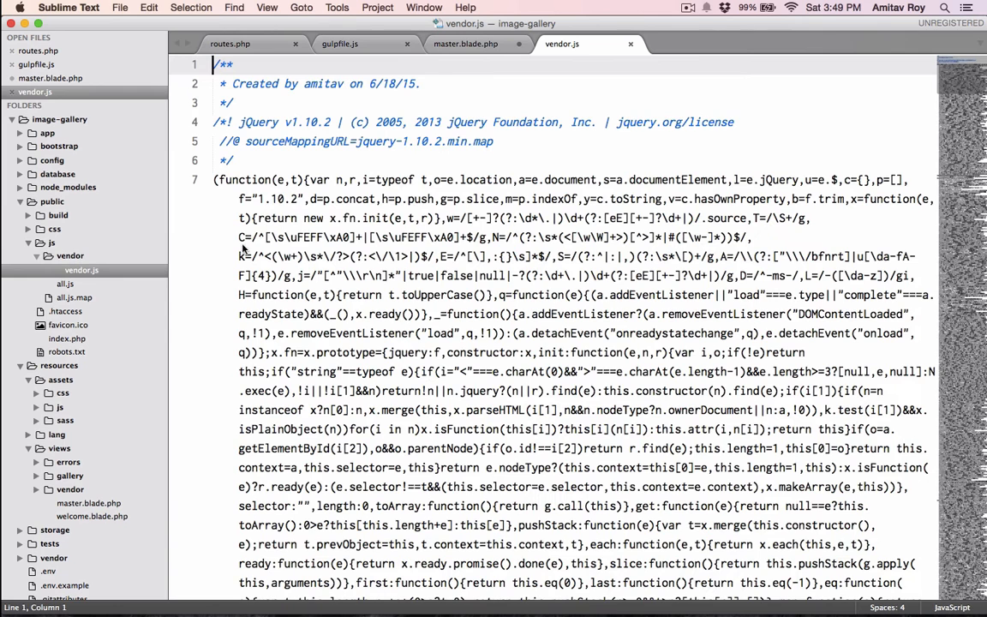
scroll("down", 3)
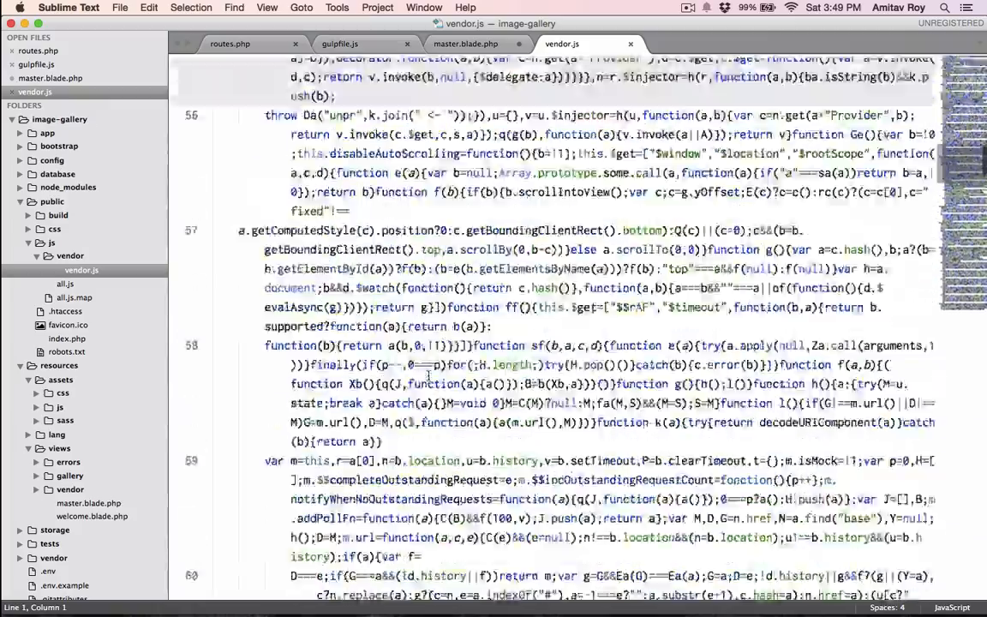
scroll("up", 3)
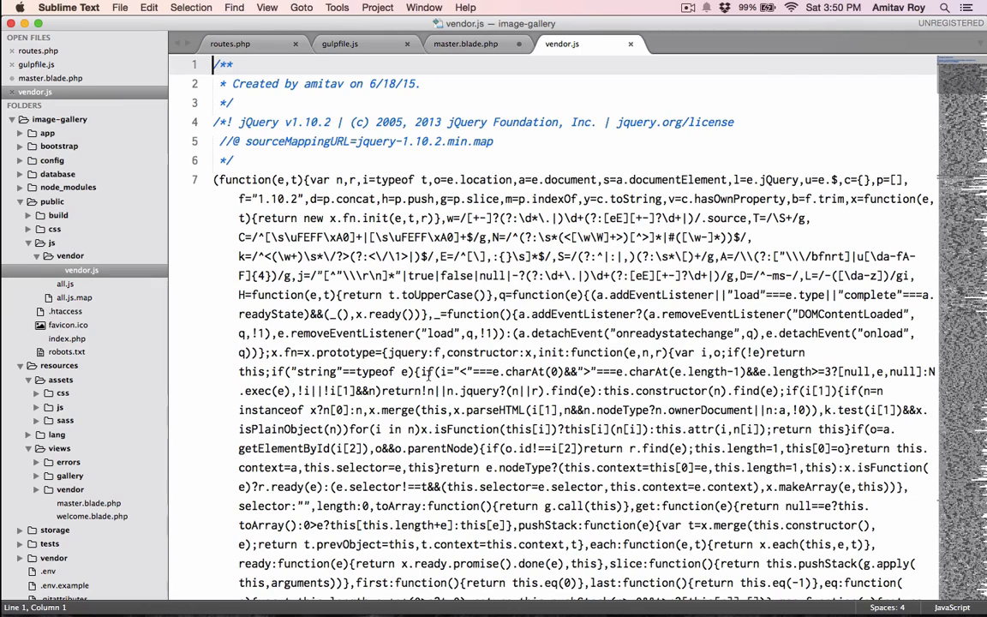
Step: In master.blade.php before </body>, add a script tag with src {{ asset('js/vendor/vendor.js') }}
left_click(466, 45)
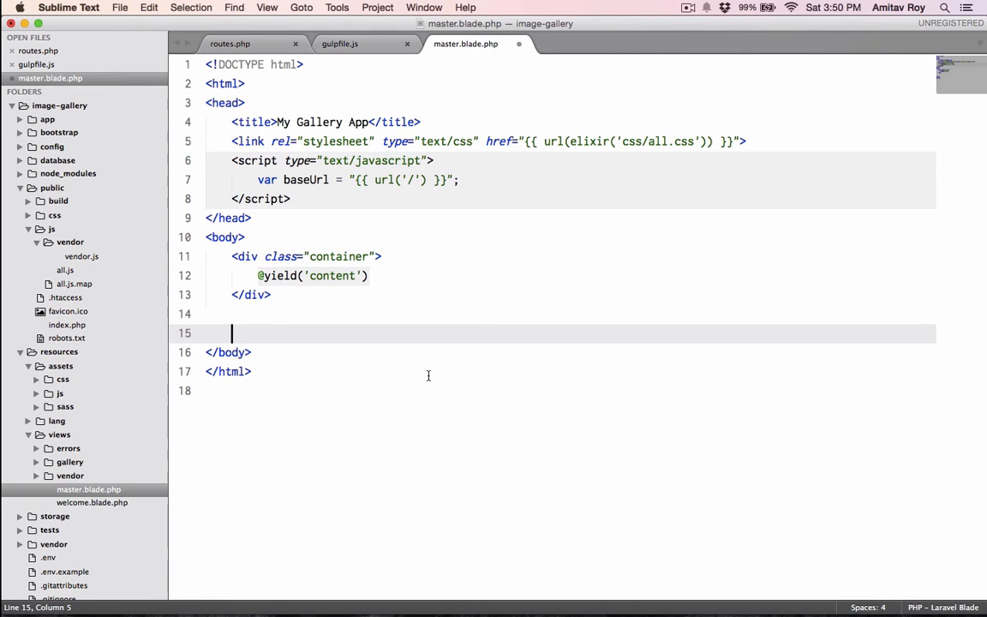
type("sc")
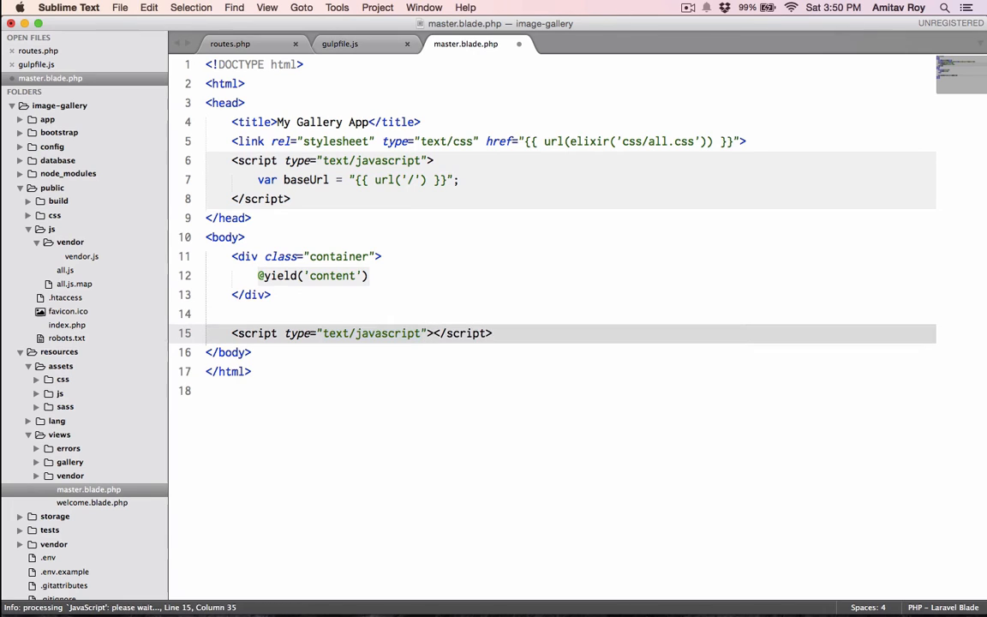
type("src=\"\"")
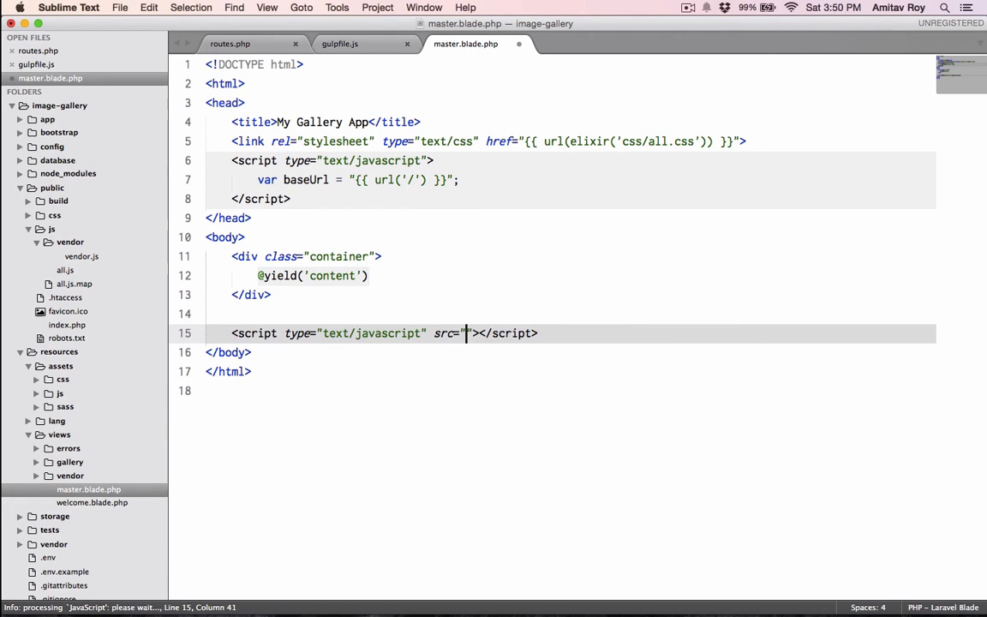
type("{{  }}")
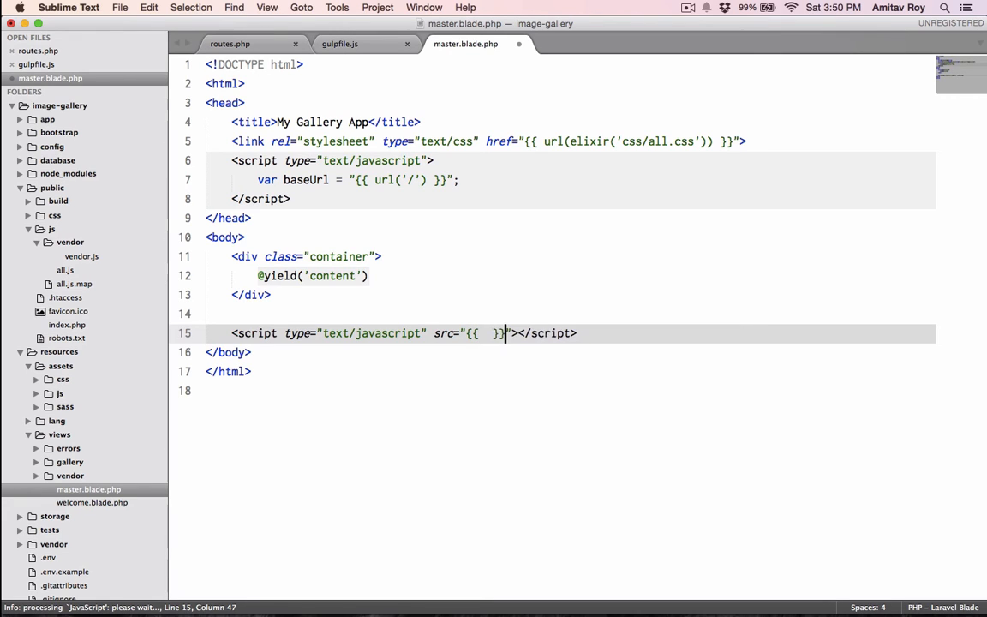
type("asset('s")
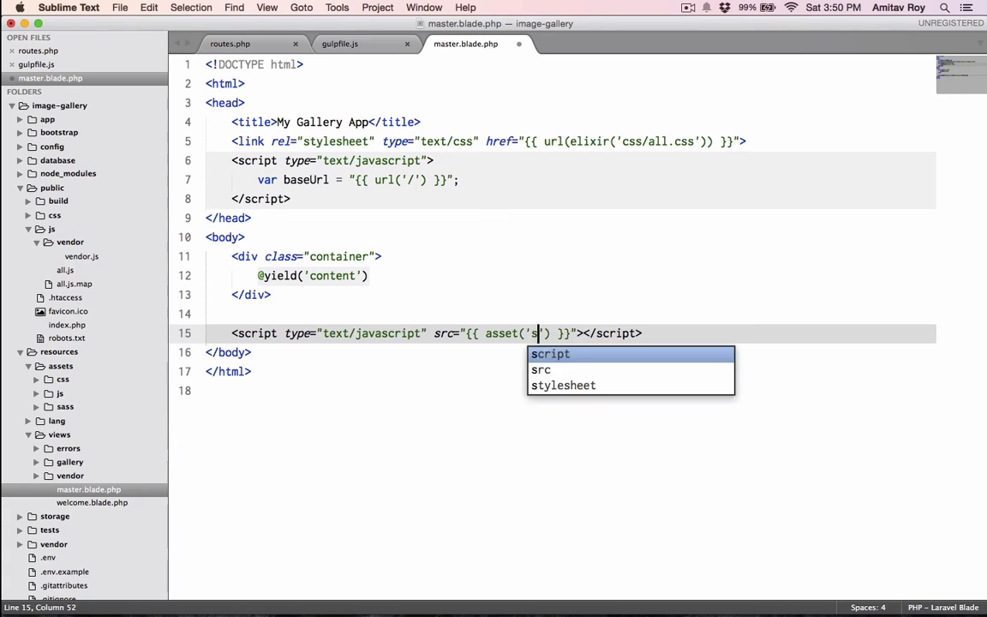
type("js/")
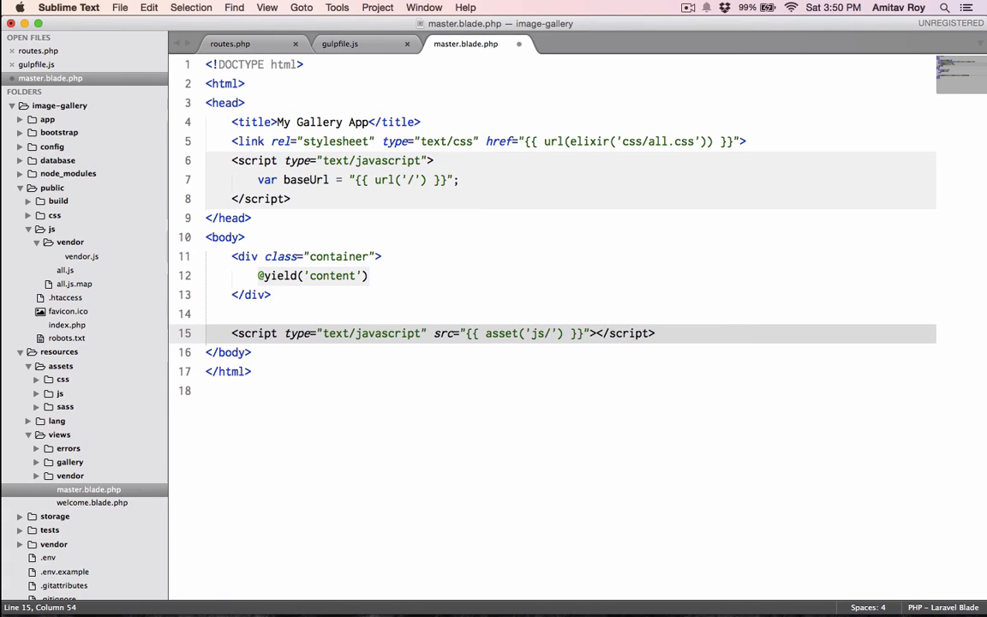
type("vendor.")
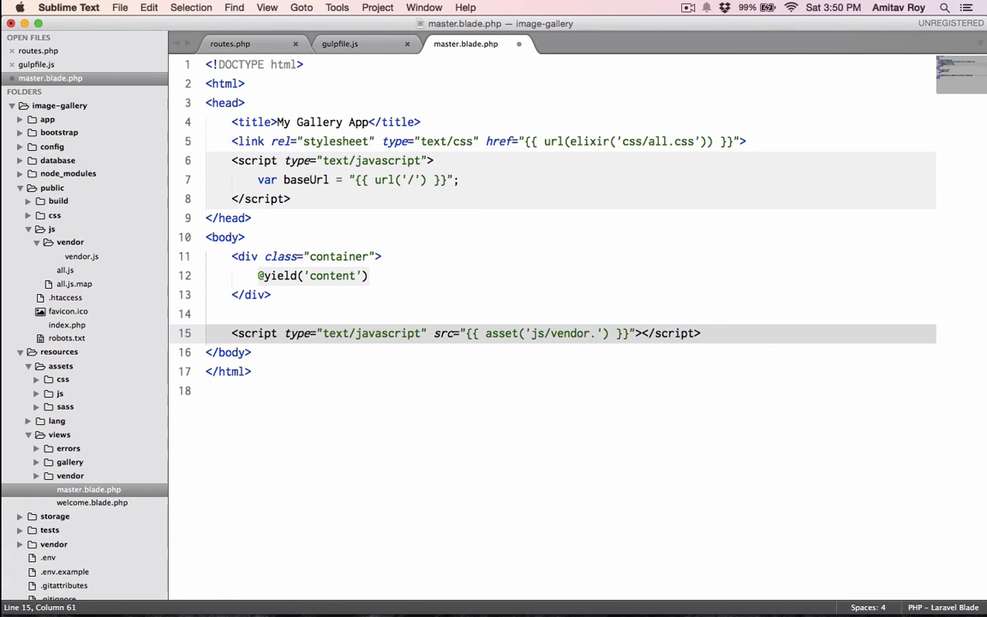
type("vendor/vendor.js")
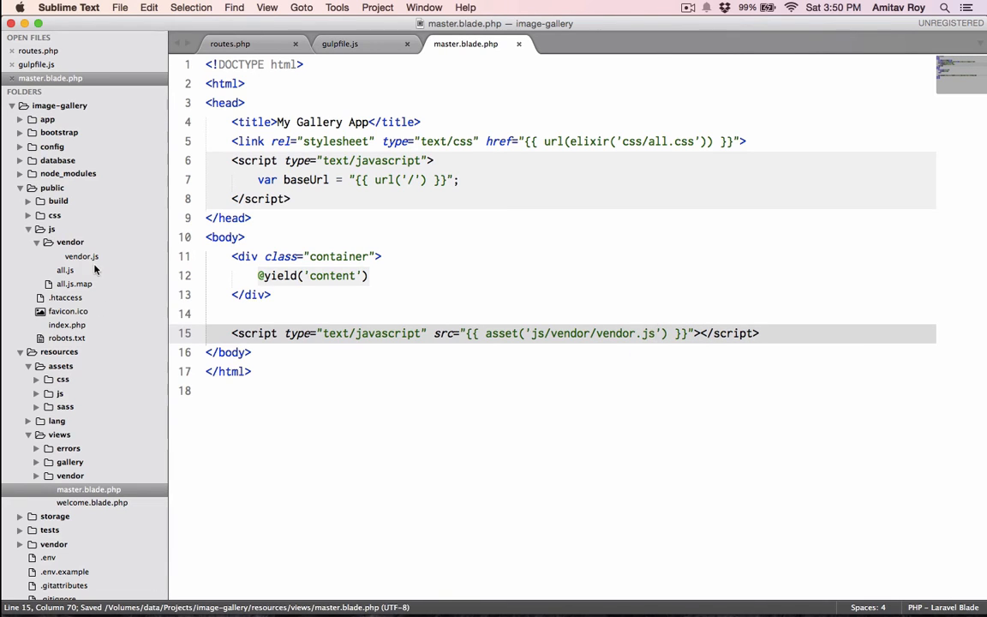
Step: Add a second script tag with src {{ url(elixir('js/all.js')) }}
type("s")
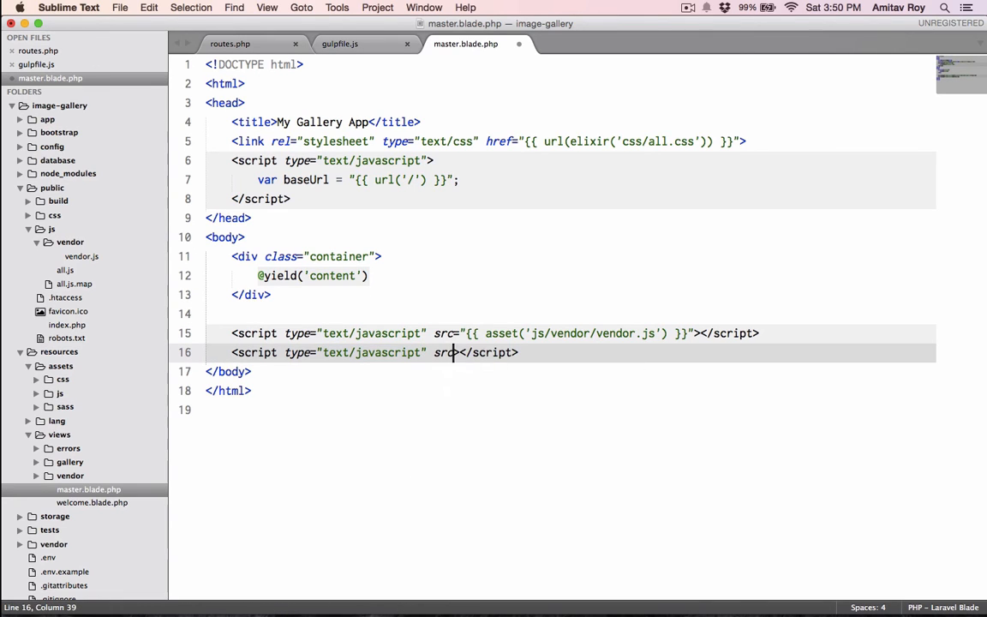
type("=\"\"")
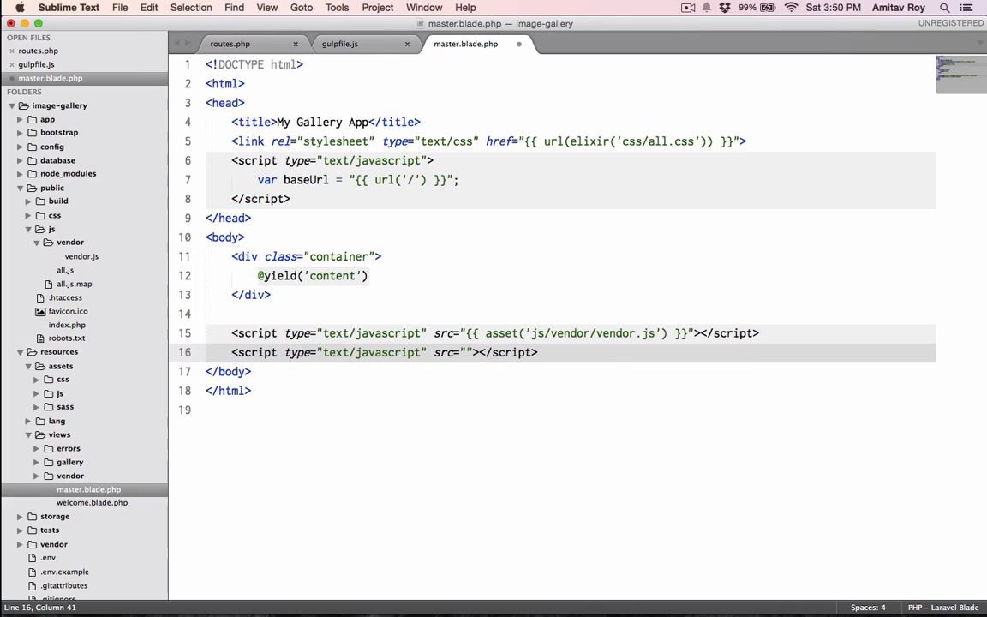
type("{{")
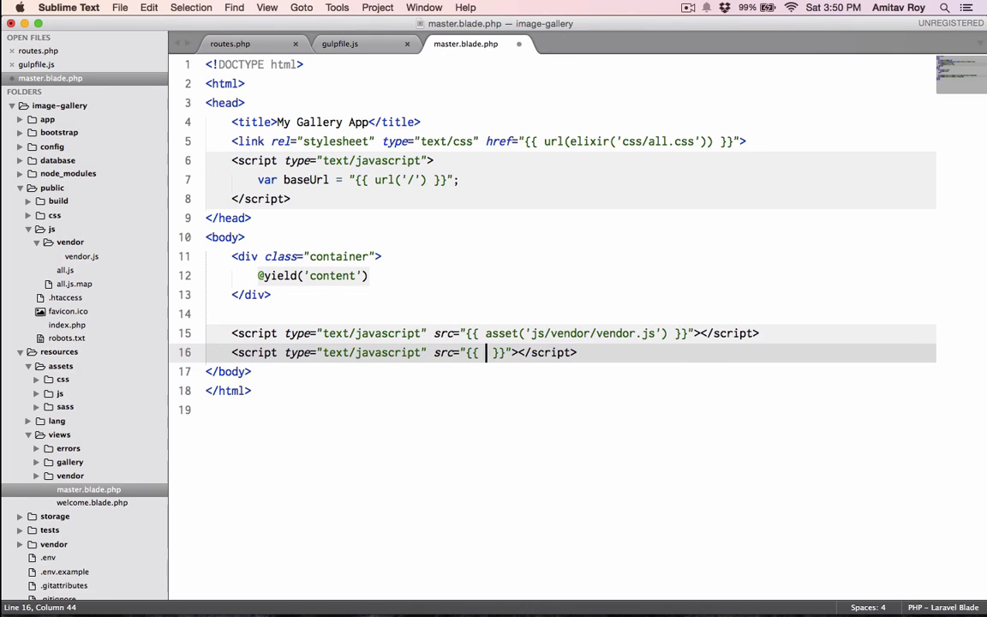
type("url()")
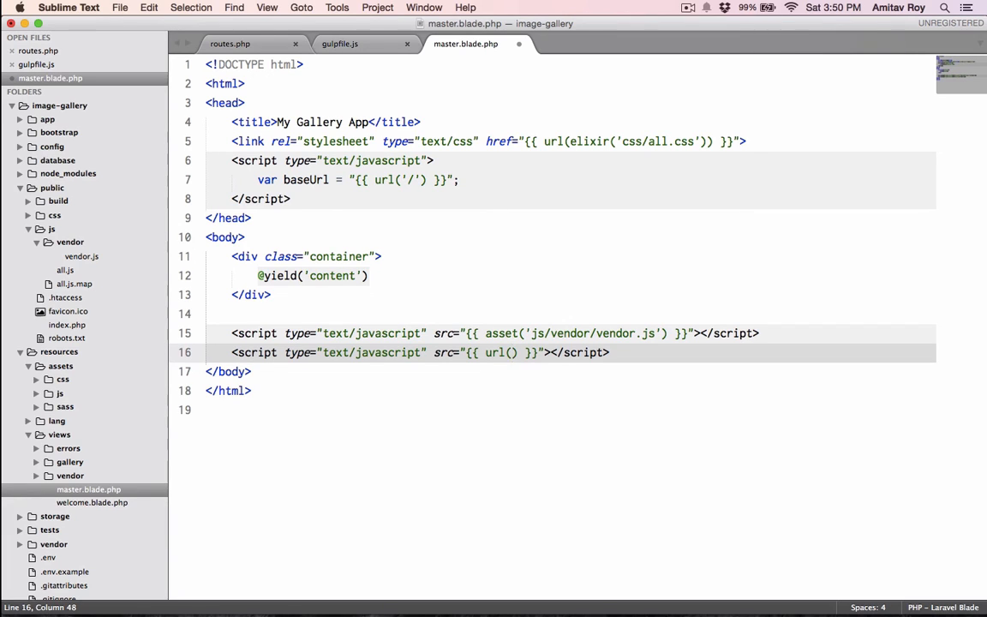
type("exl")
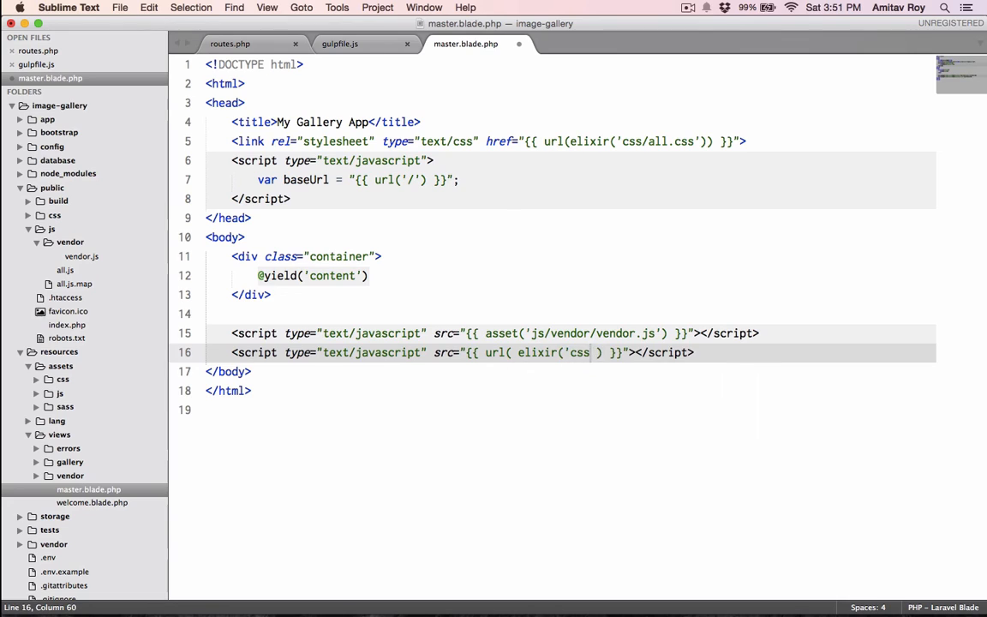
type("'')")
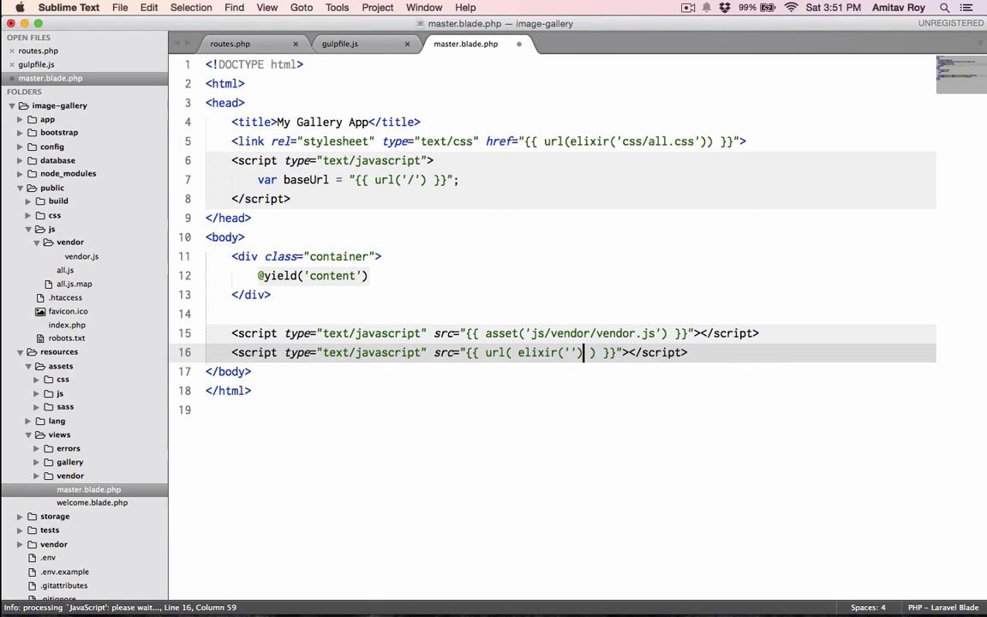
type("js")
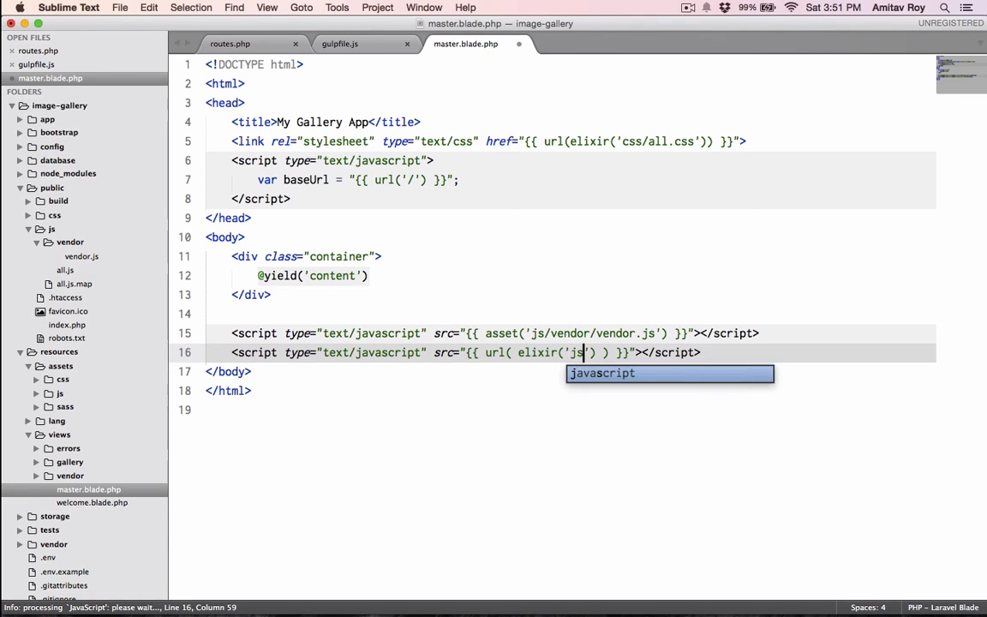
type("/all.")
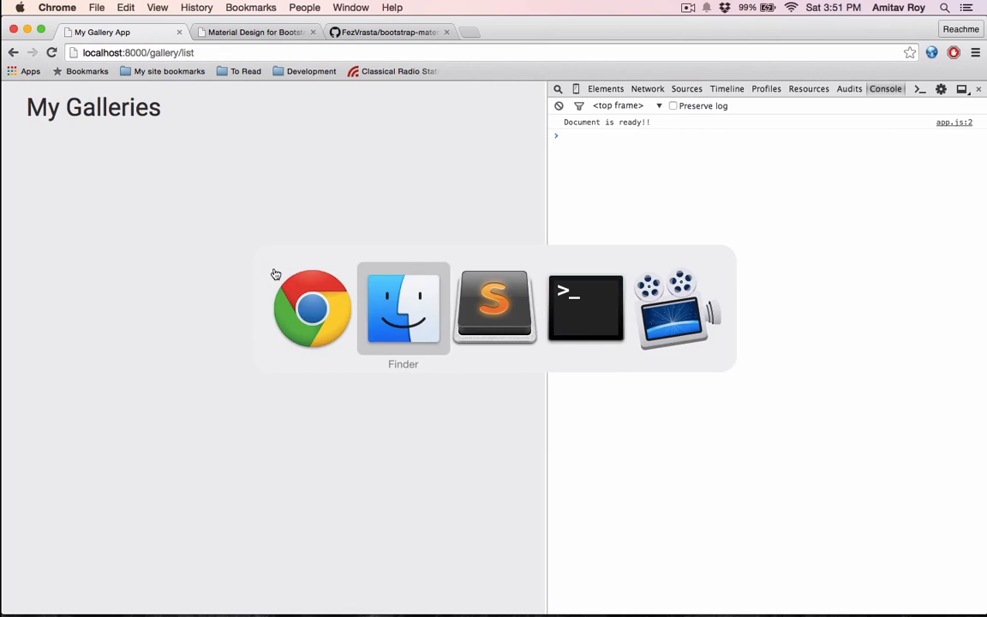
Step: In resources/assets/js/app.js, remove the '!!' so the log reads Document is ready
left_click(494, 308)
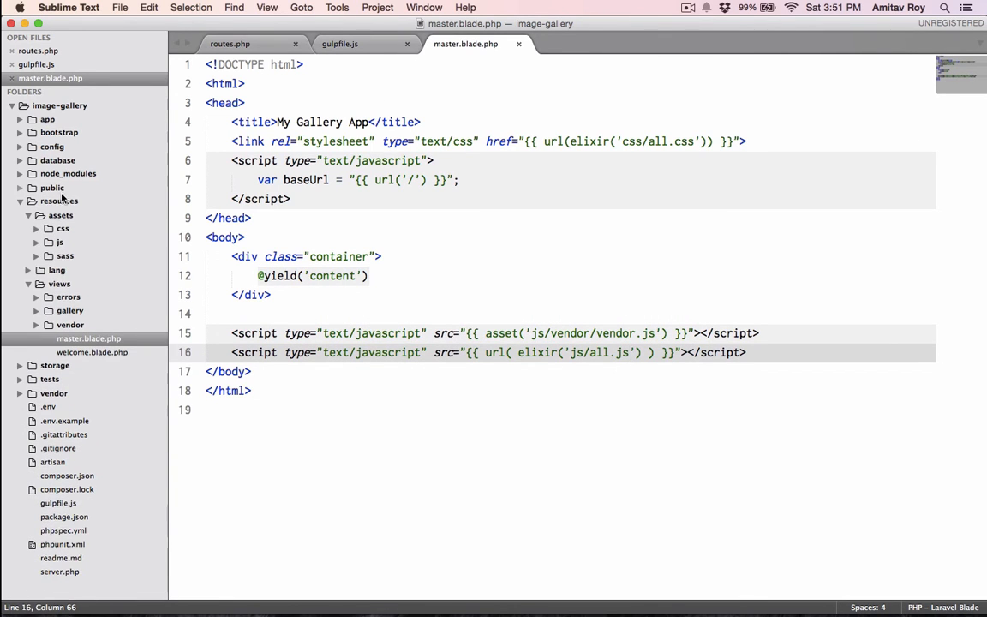
left_click(38, 243)
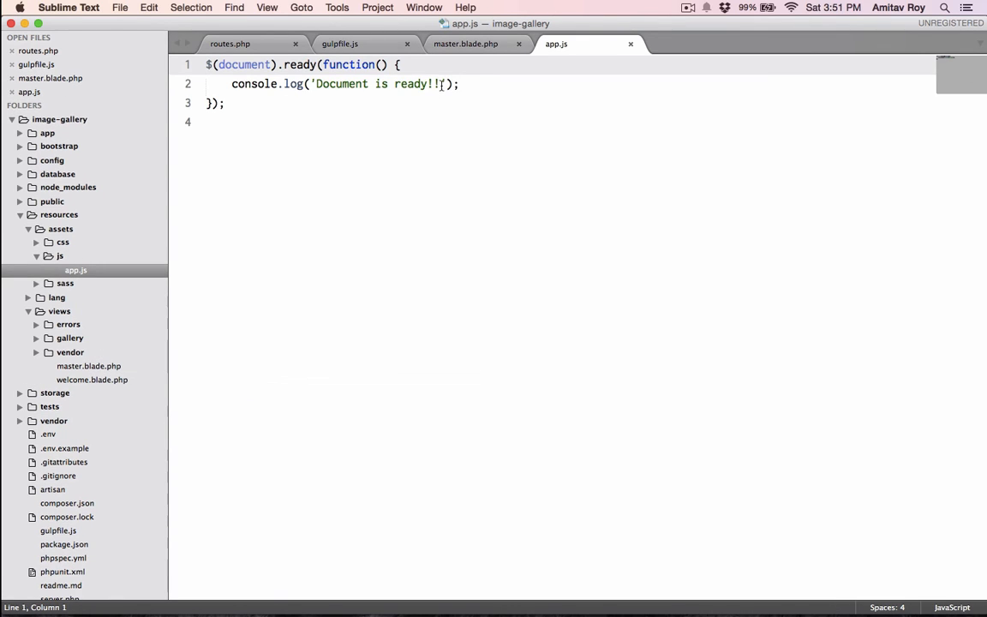
key("backspace")
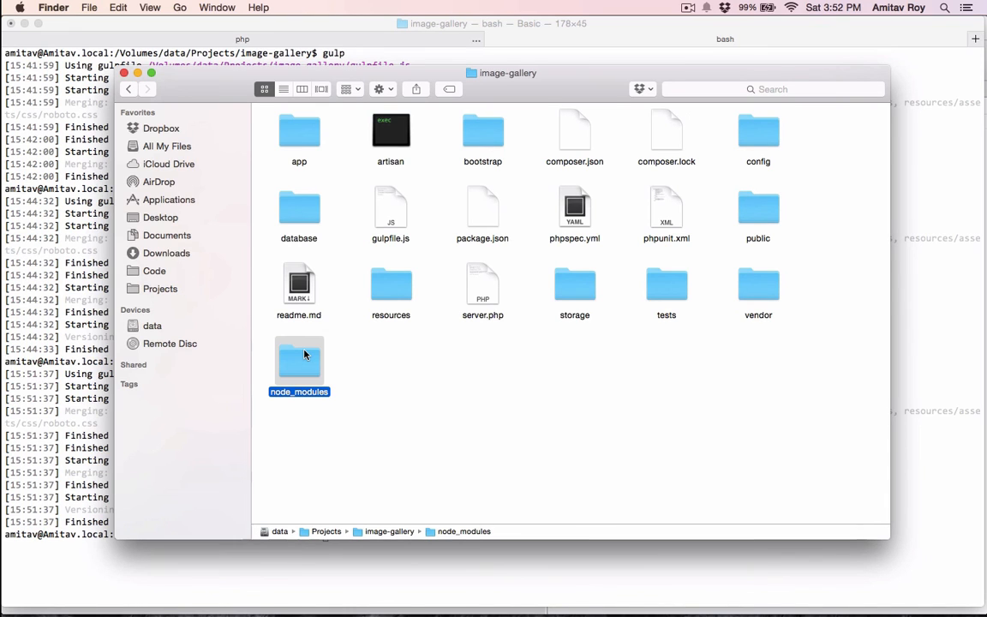
Step: Get Info on the image-gallery node_modules folder in Finder, reporting about 124.4 MB
right_click(298, 360)
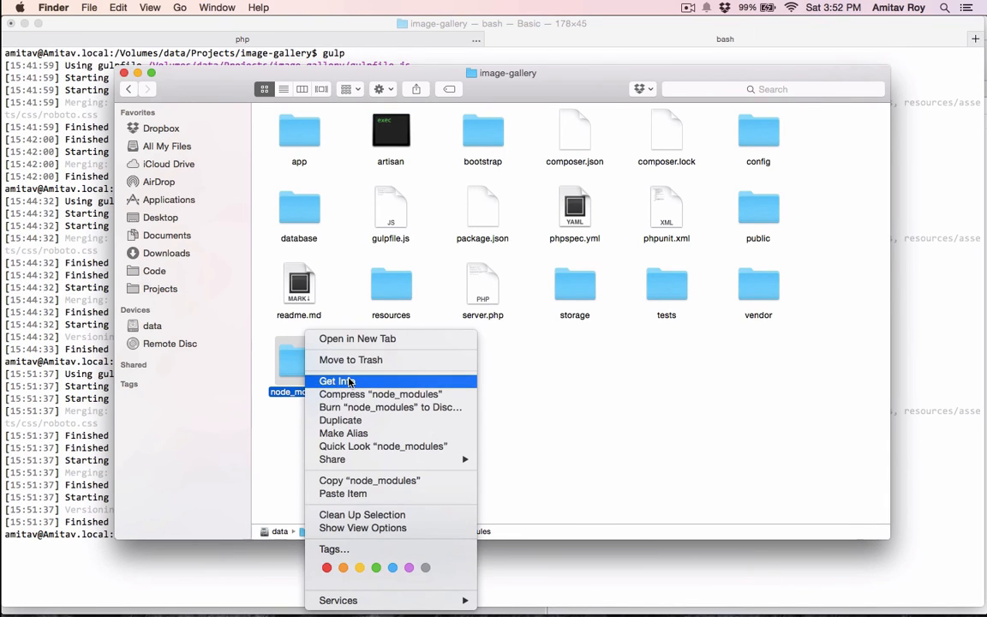
left_click(336, 380)
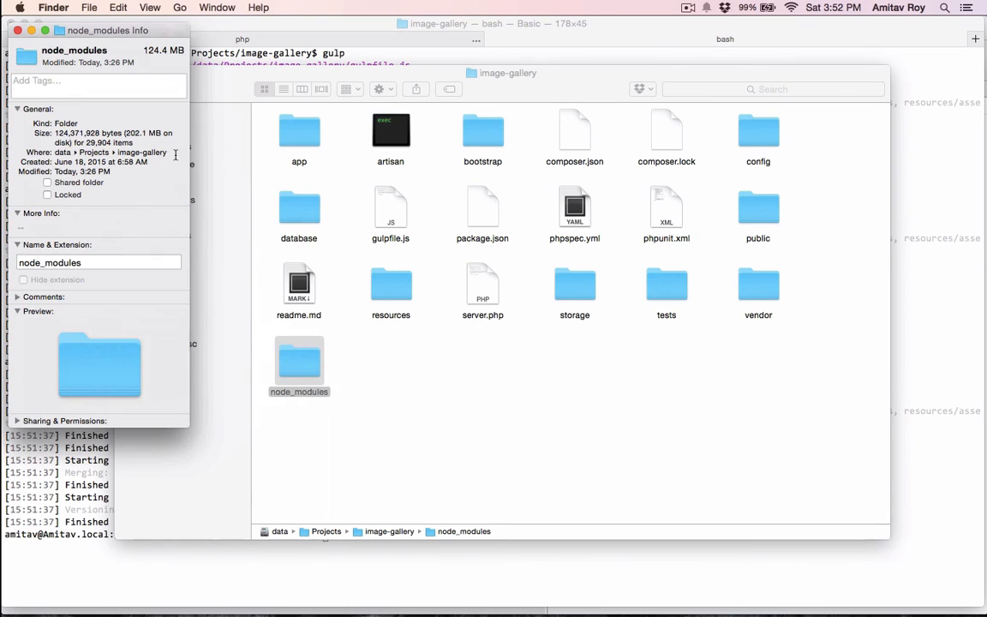
left_click(17, 31)
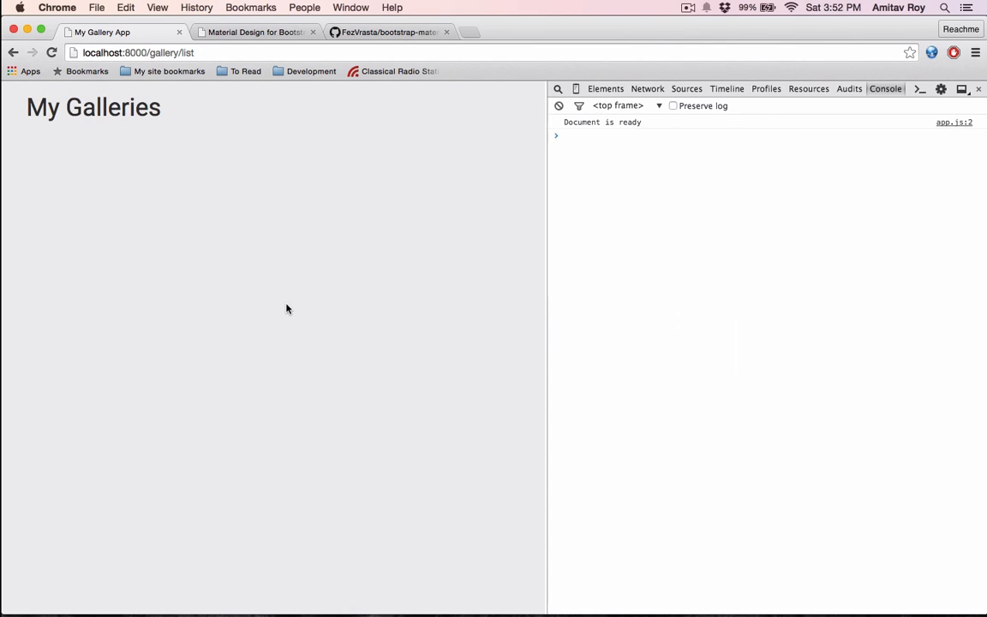
mouse_move(178, 147)
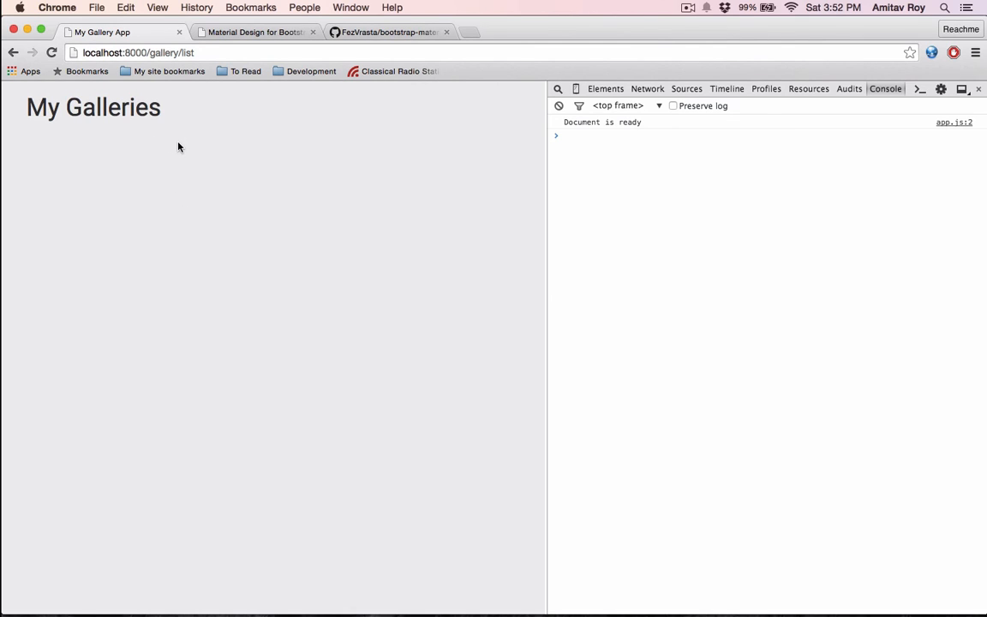